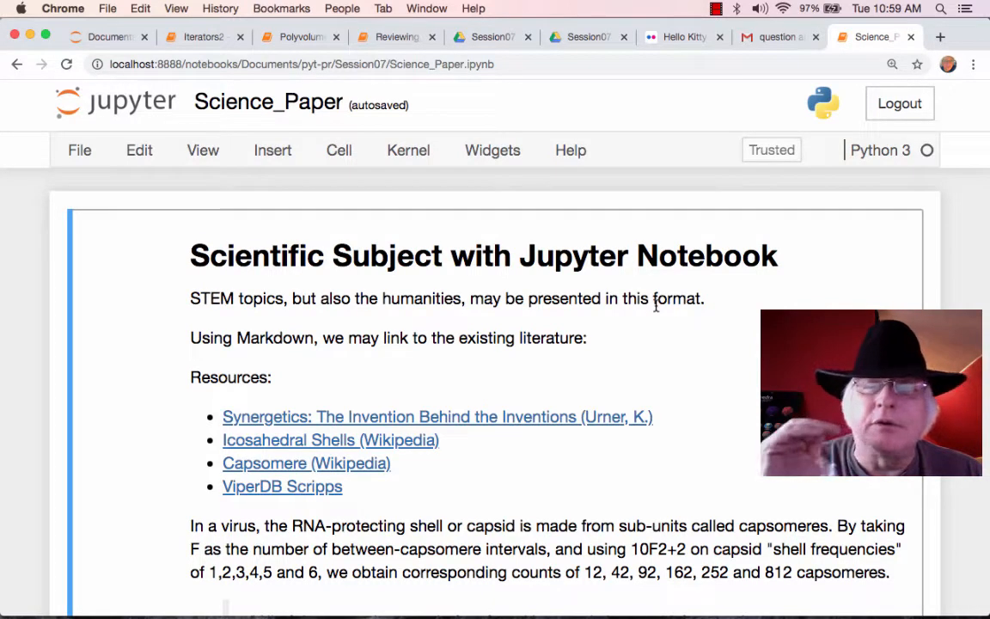
Scroll through the Synergetica article's sections on the isomatrix and sphere packing.
scroll("down", 3)
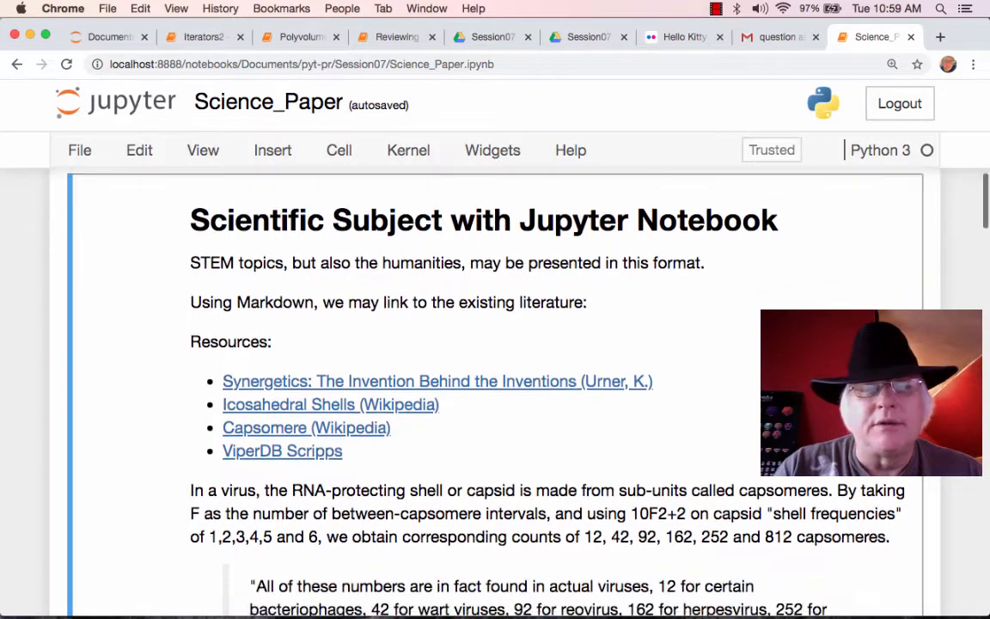
scroll("down", 3)
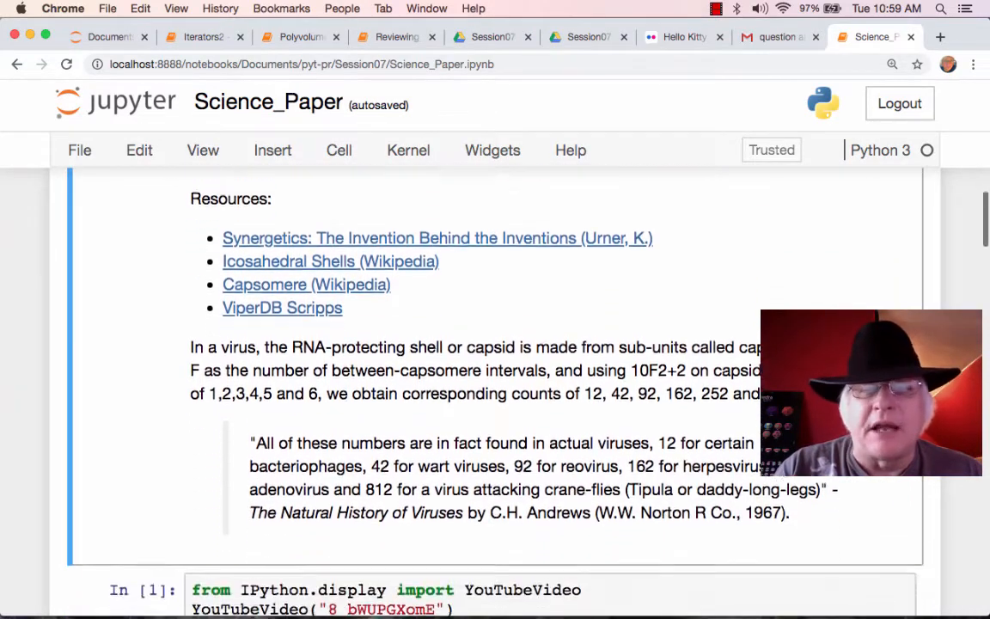
scroll("down", 3)
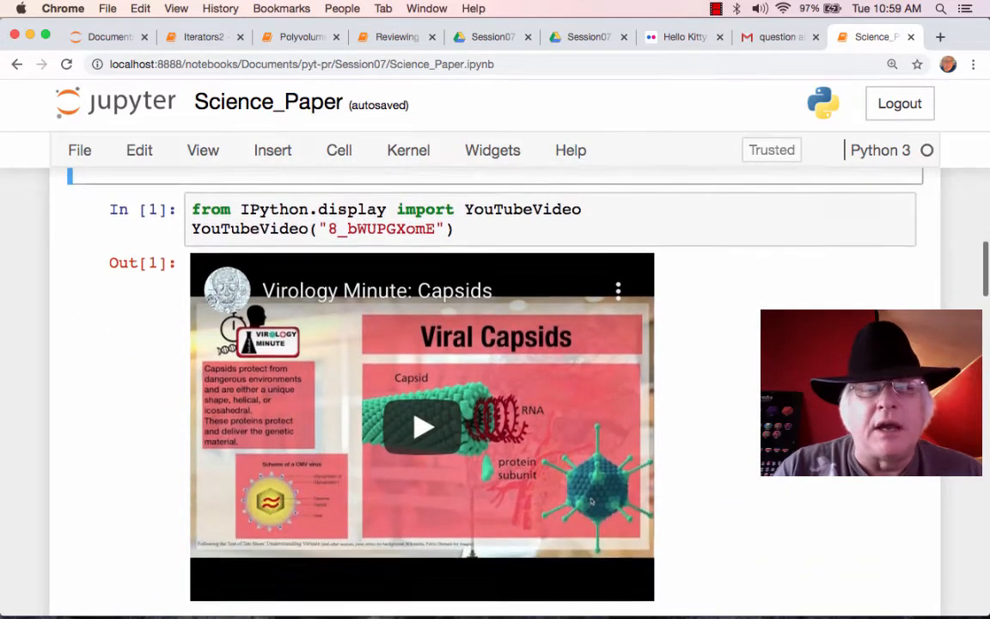
scroll("down", 3)
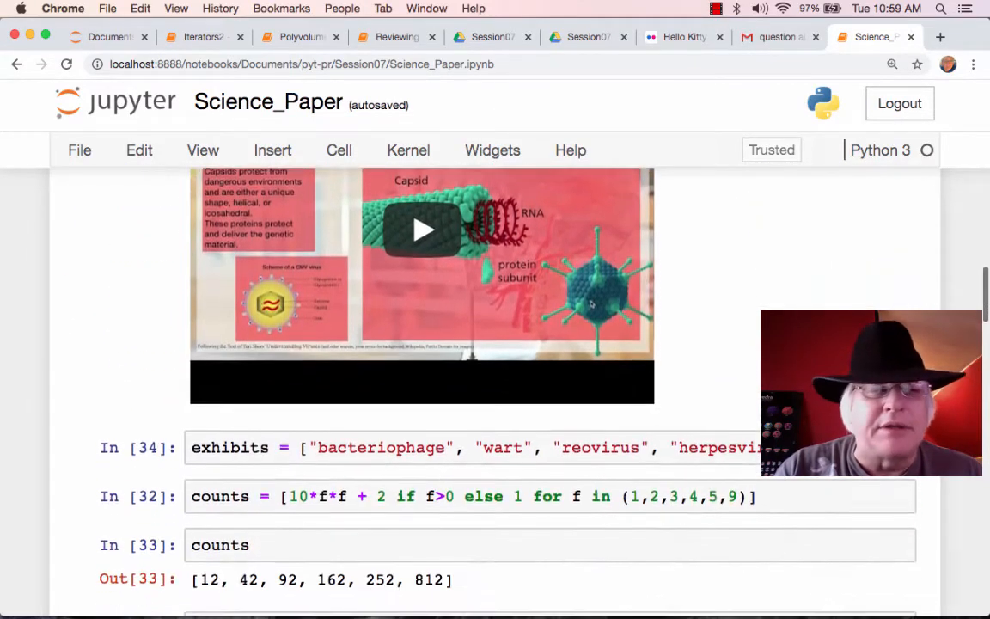
scroll("down", 3)
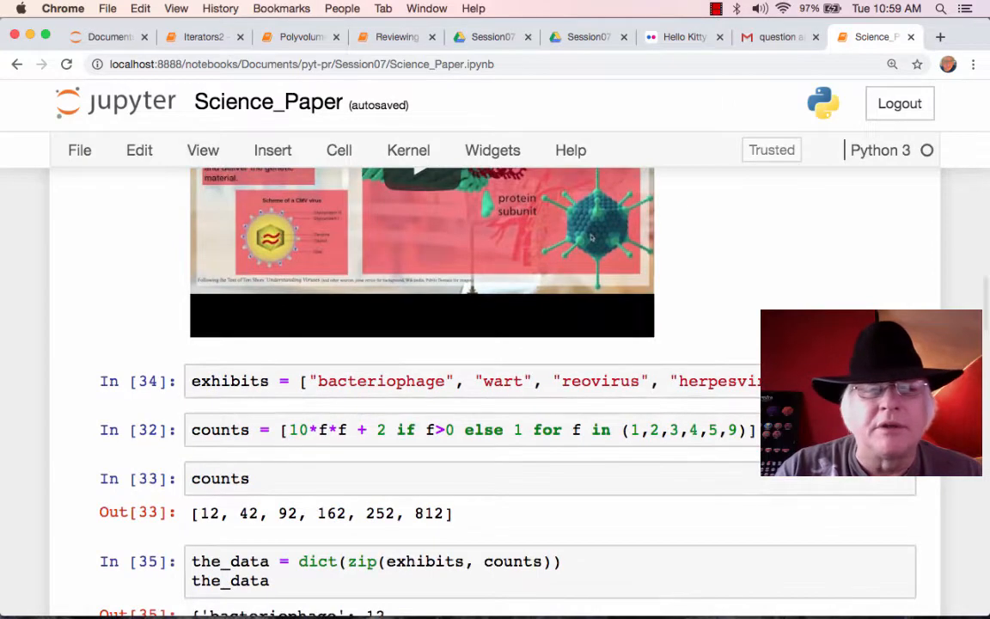
scroll("down", 3)
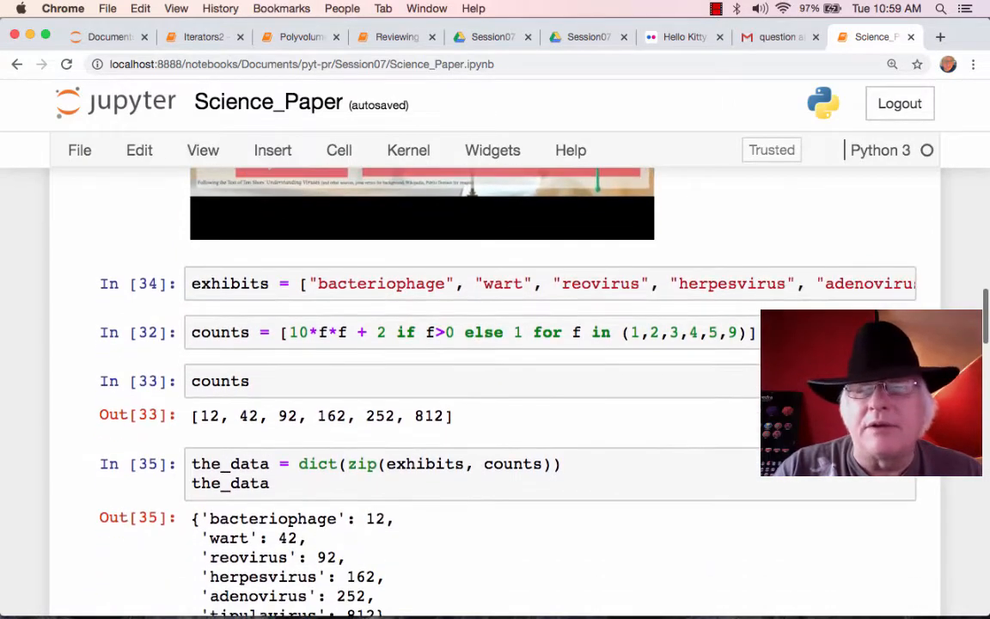
scroll("up", 3)
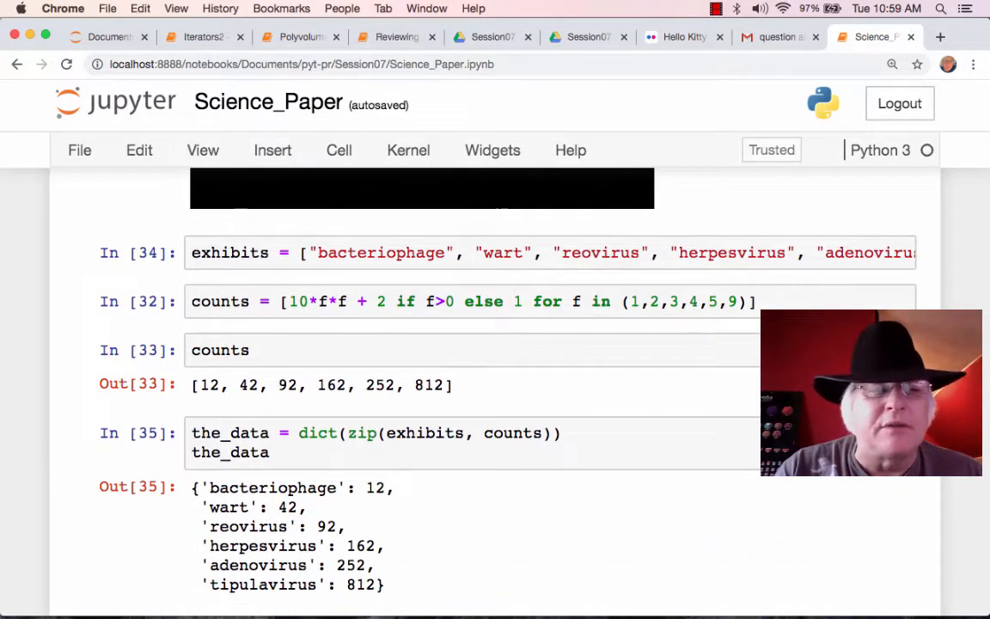
scroll("down", 3)
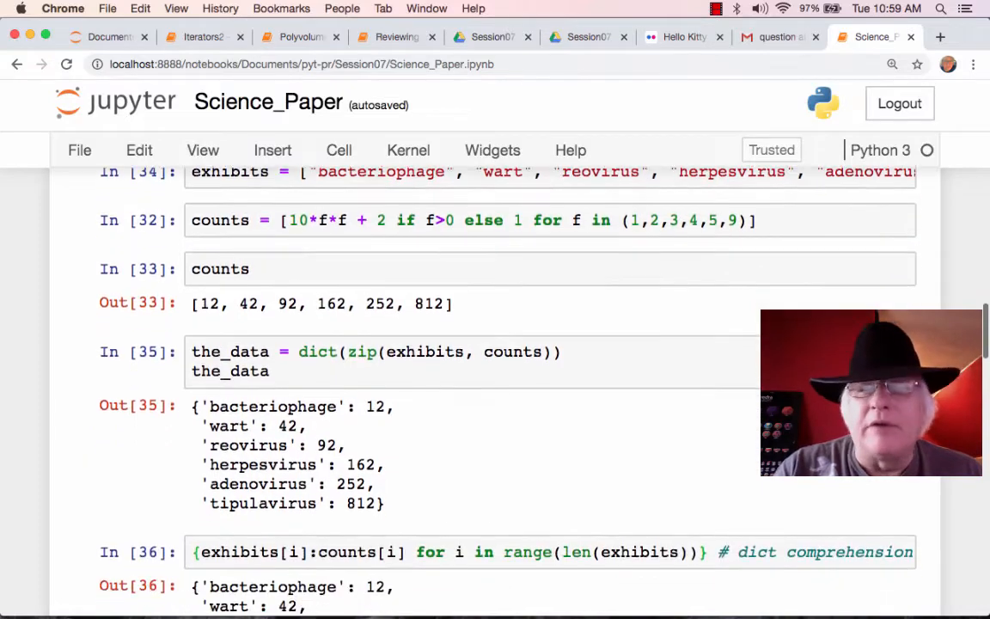
scroll("down", 3)
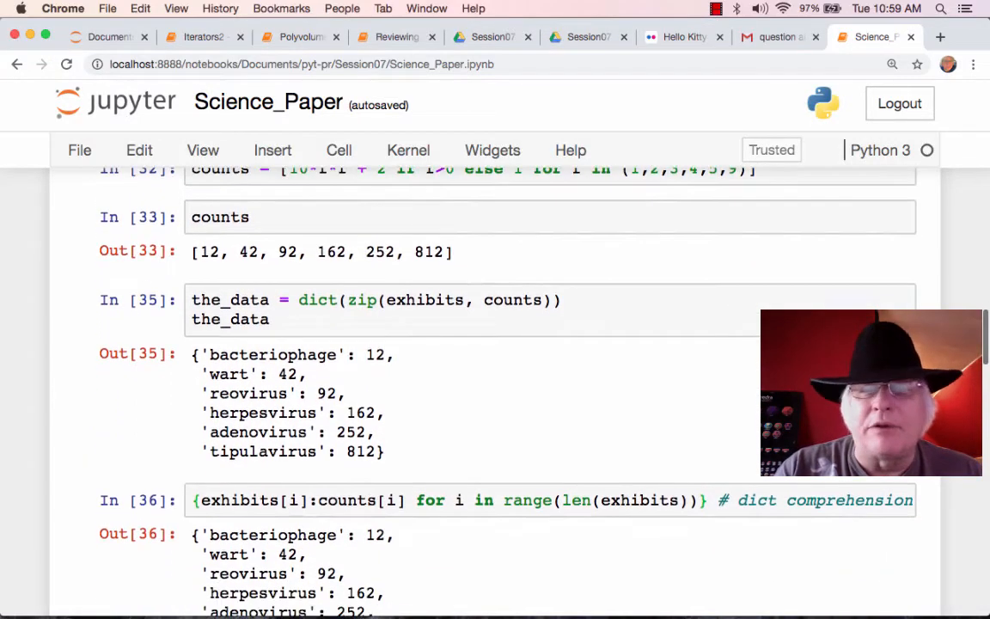
scroll("down", 3)
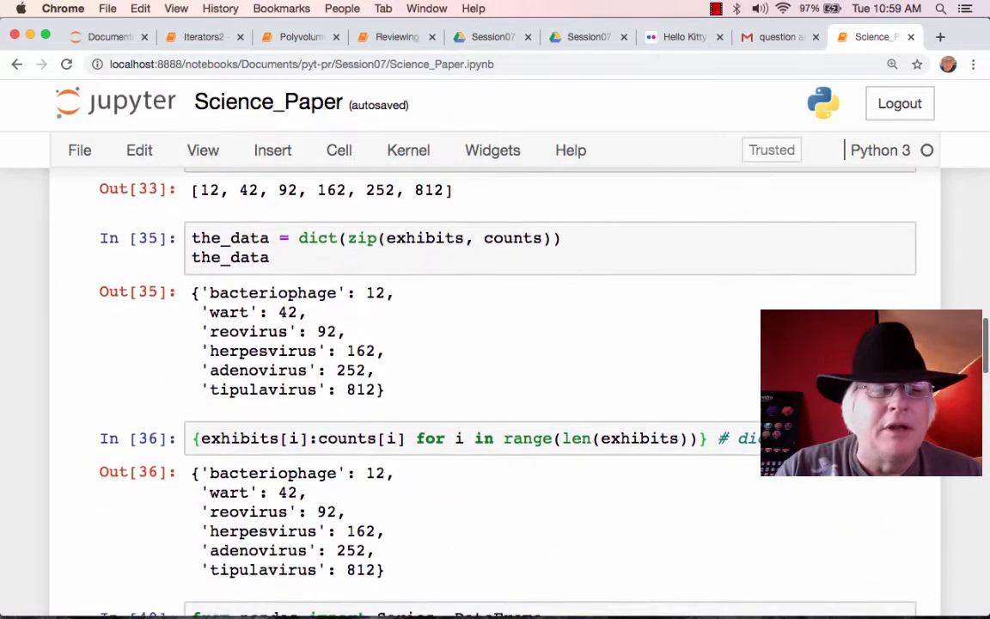
scroll("down", 3)
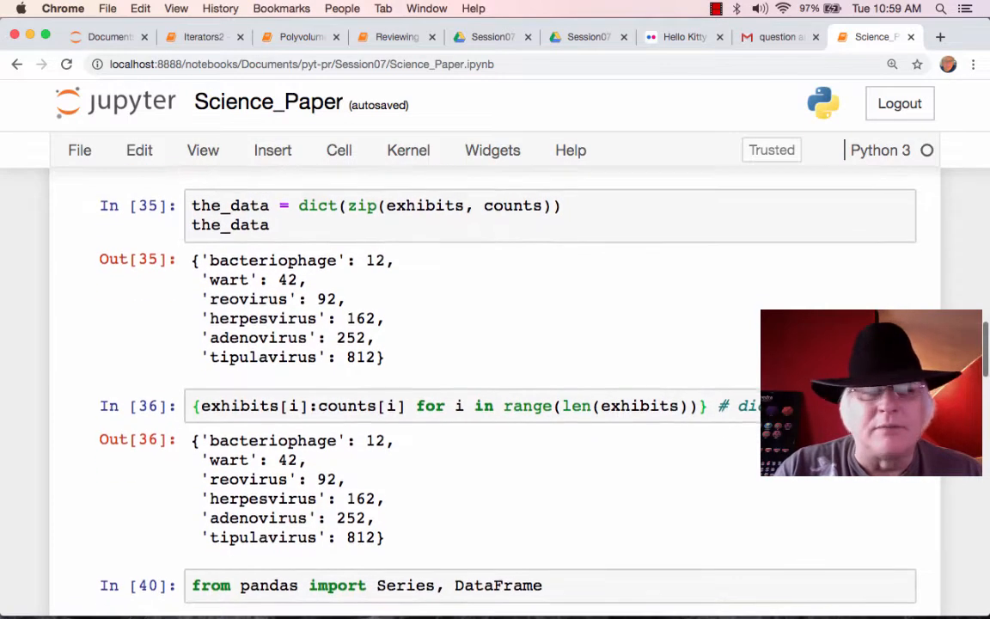
scroll("down", 3)
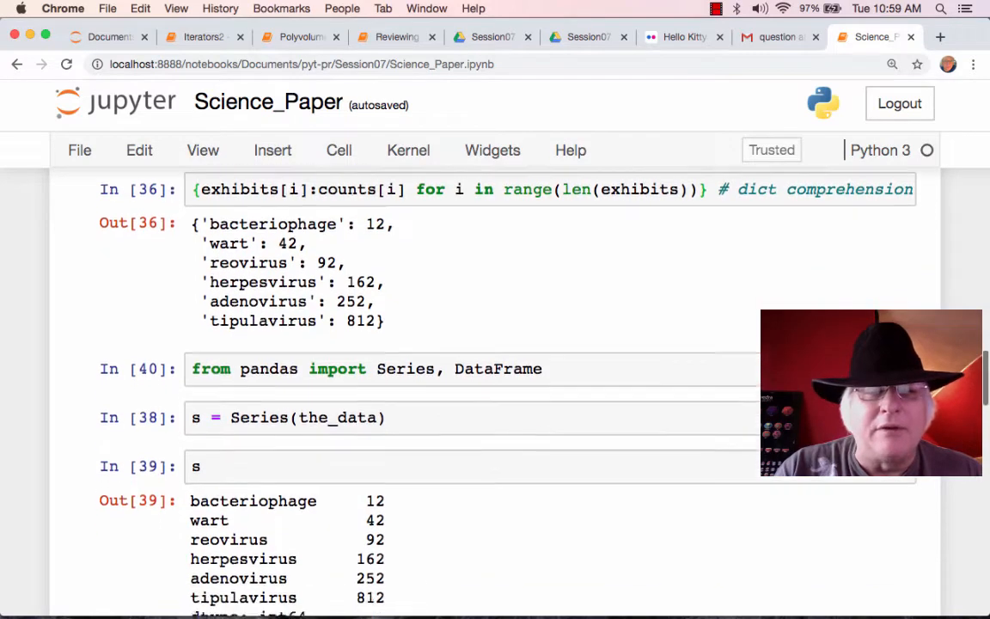
scroll("down", 3)
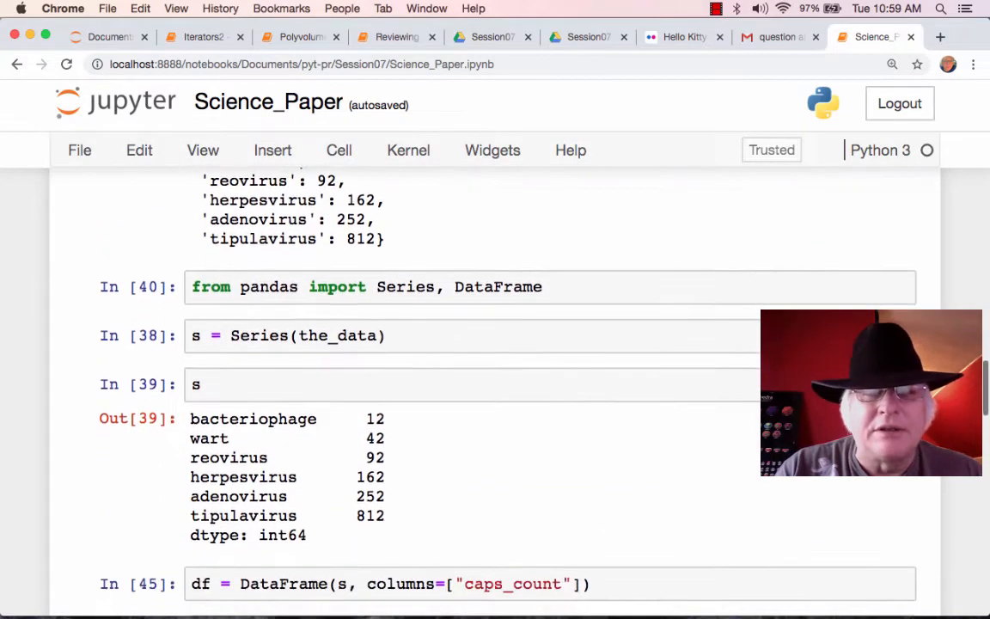
scroll("down", 3)
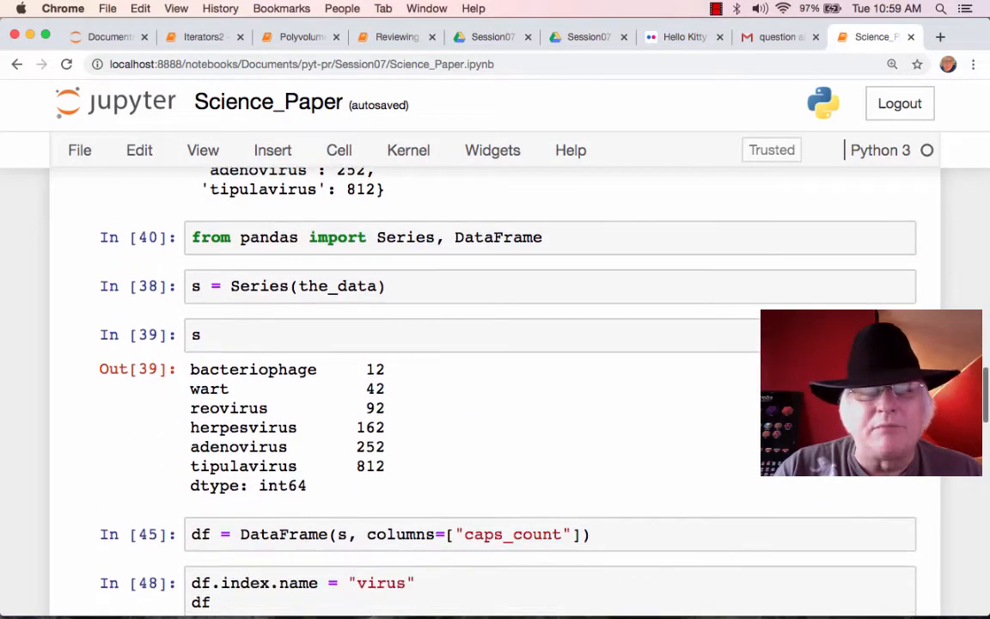
scroll("down", 3)
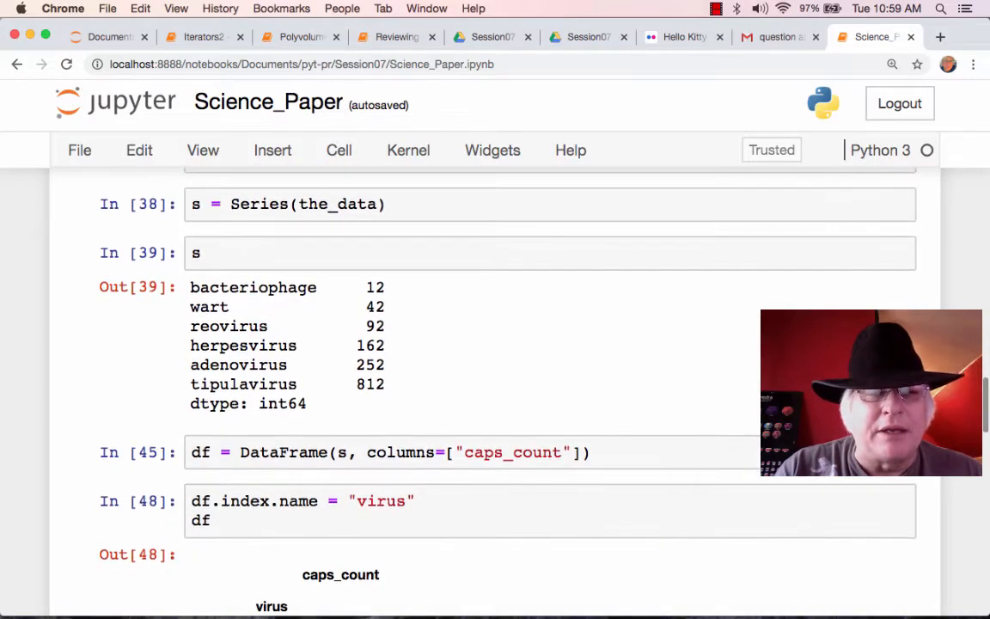
scroll("down", 3)
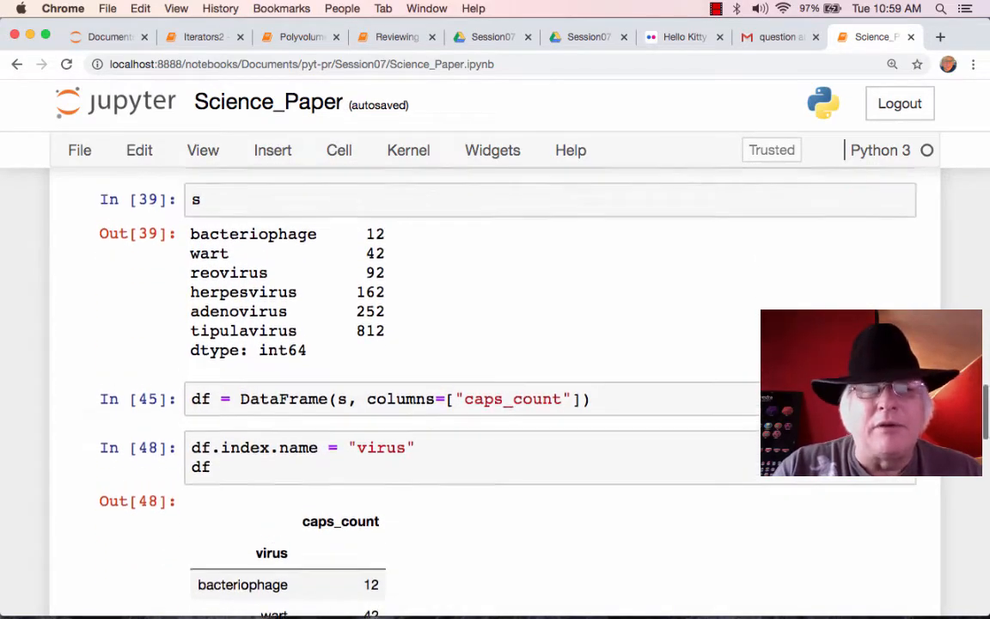
scroll("up", 3)
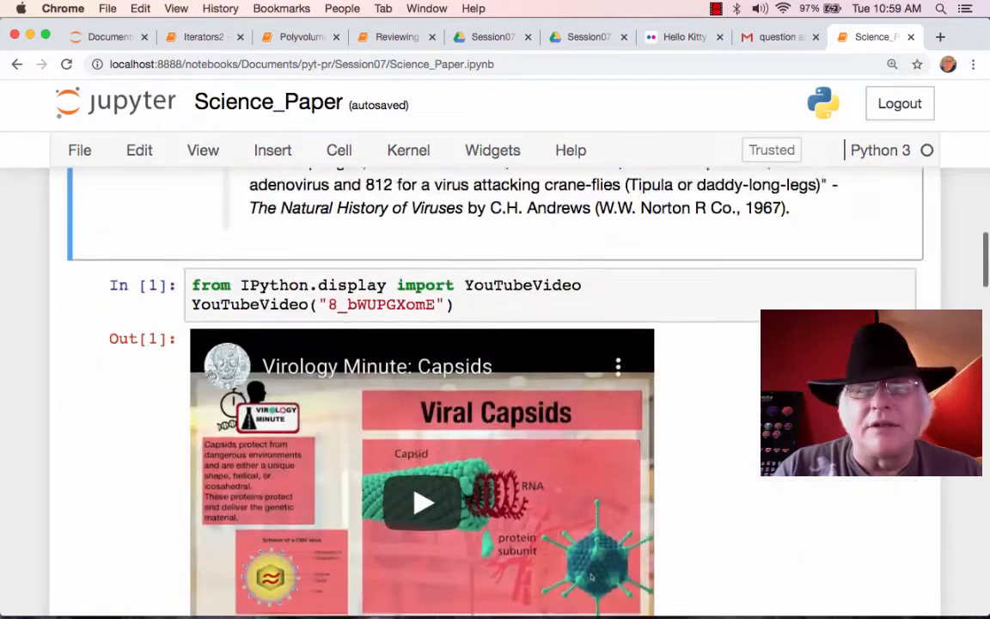
scroll("up", 3)
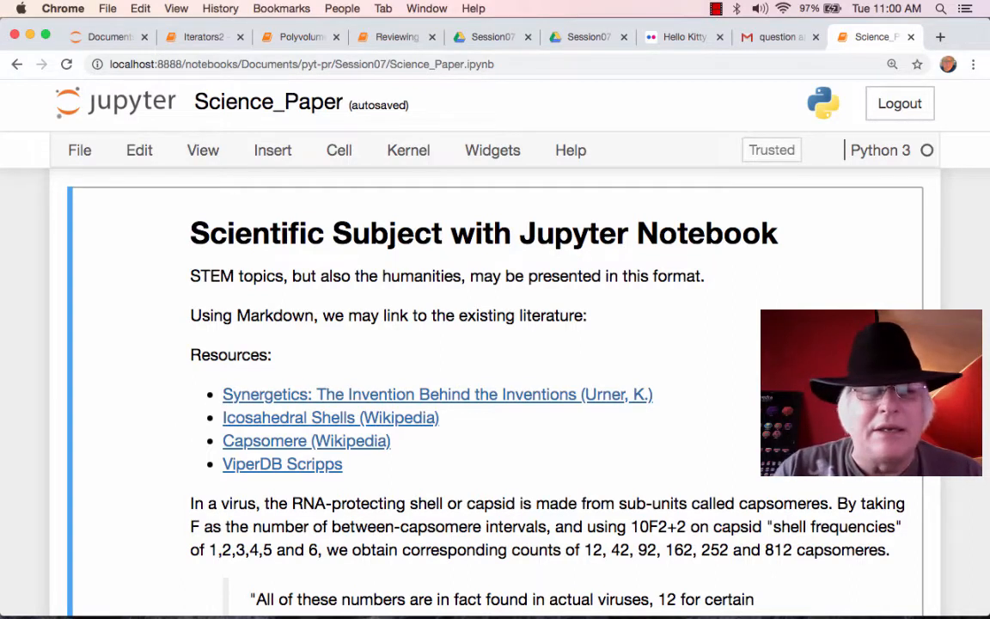
scroll("down", 3)
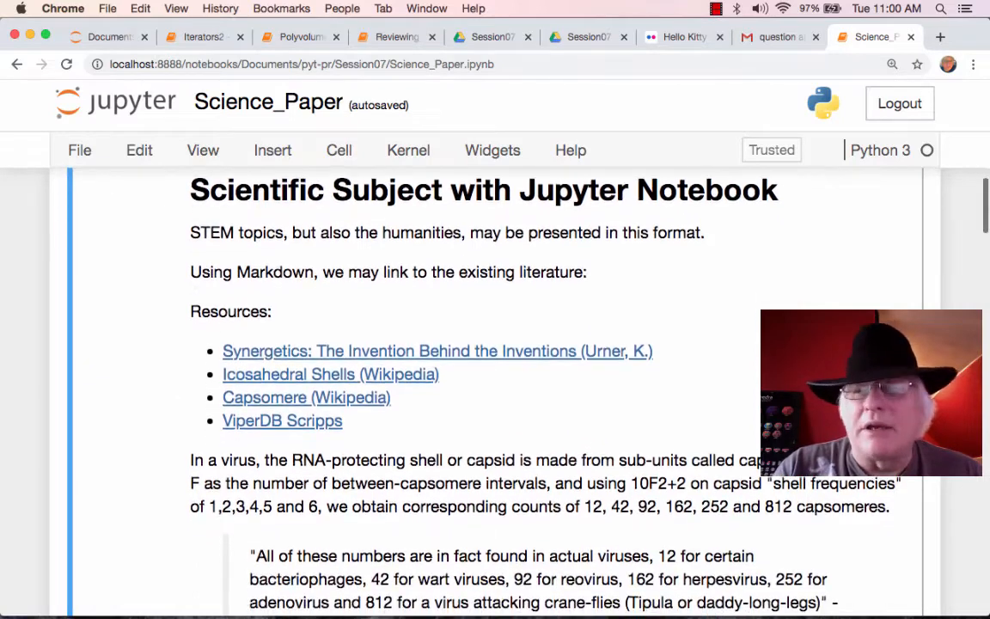
scroll("down", 3)
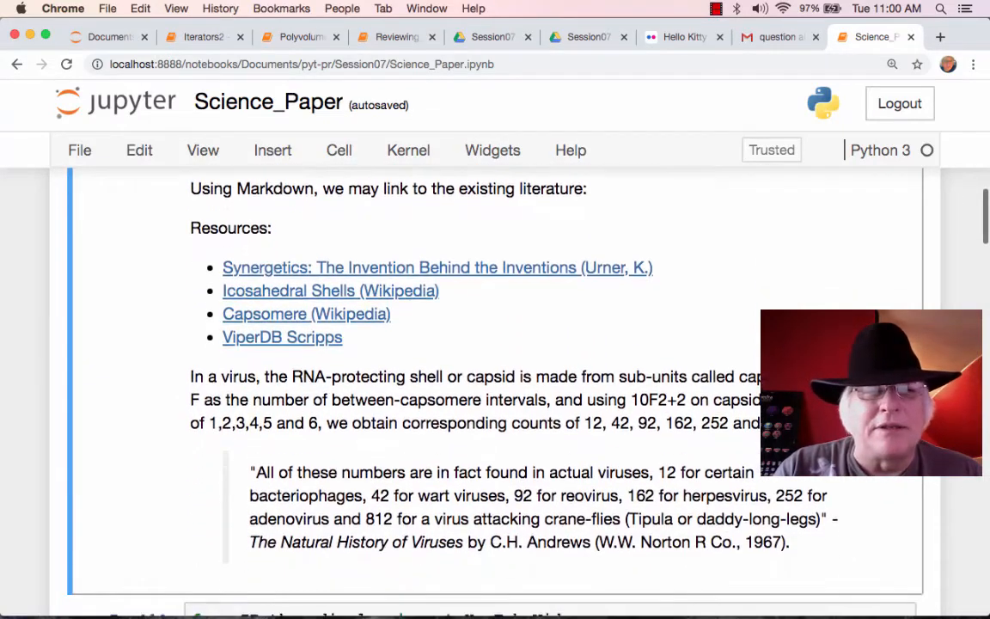
mouse_move(685, 310)
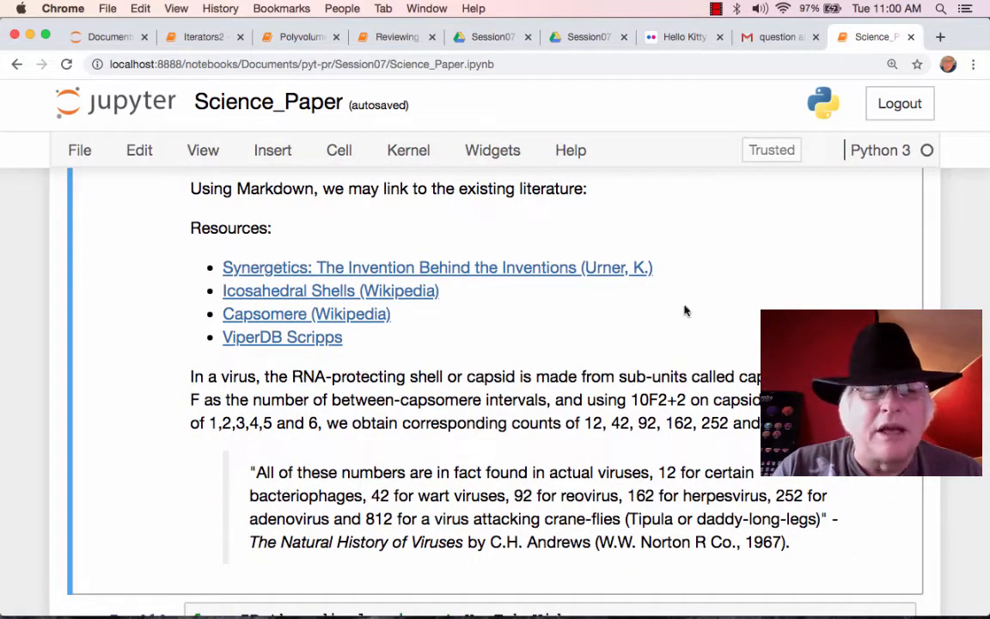
Follow the linked Synergetics paper and read down through its geodesic icosahedra material and back up.
left_click(437, 268)
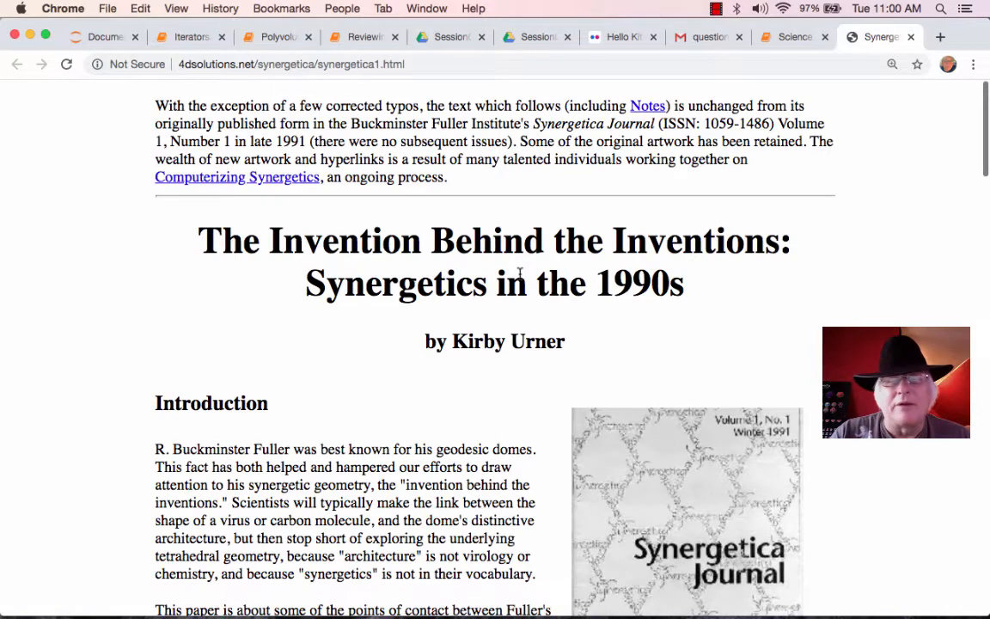
scroll("down", 3)
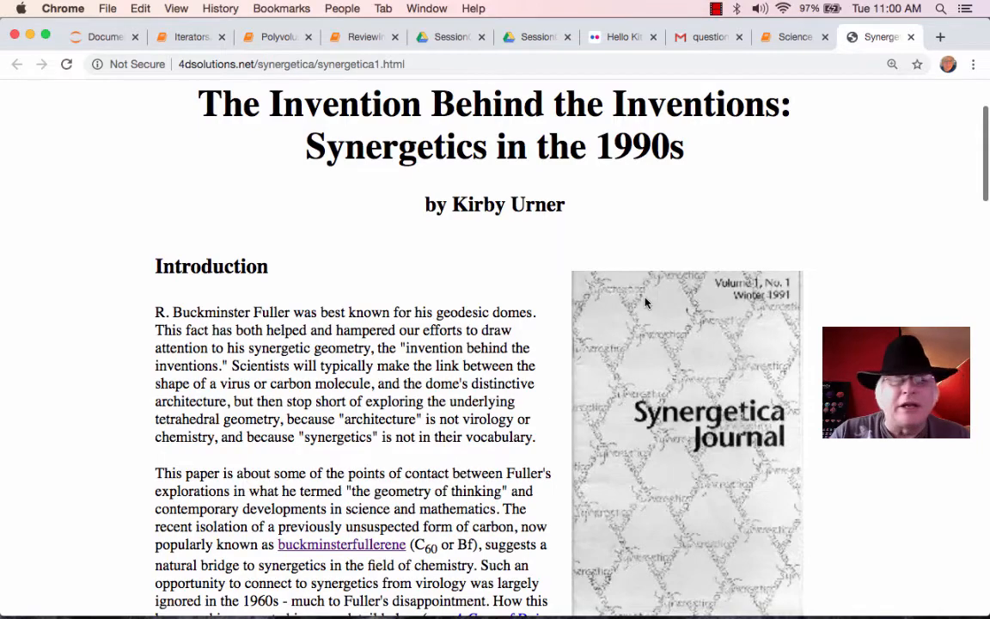
scroll("down", 3)
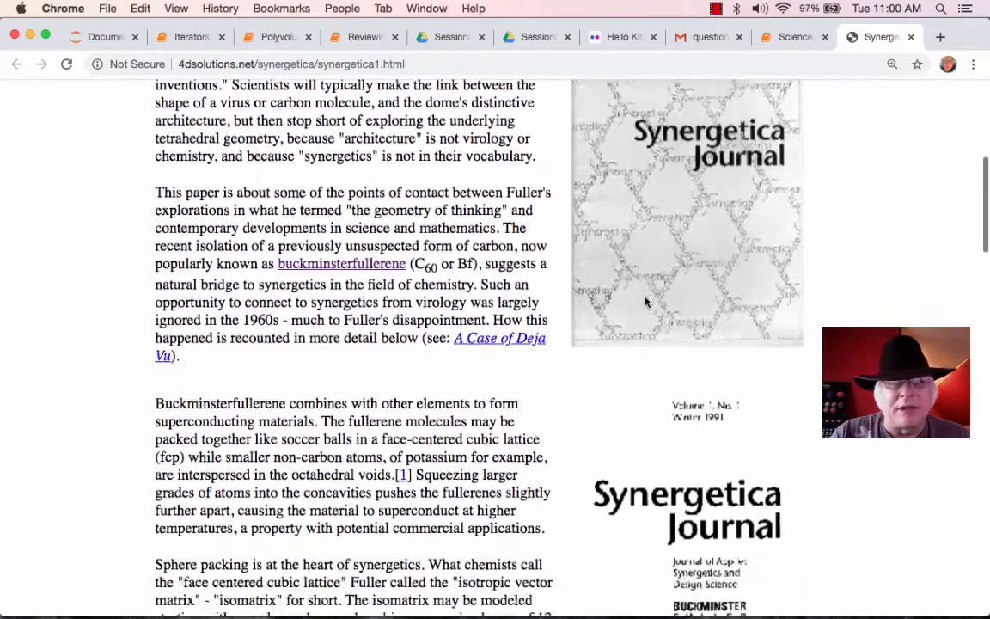
scroll("down", 3)
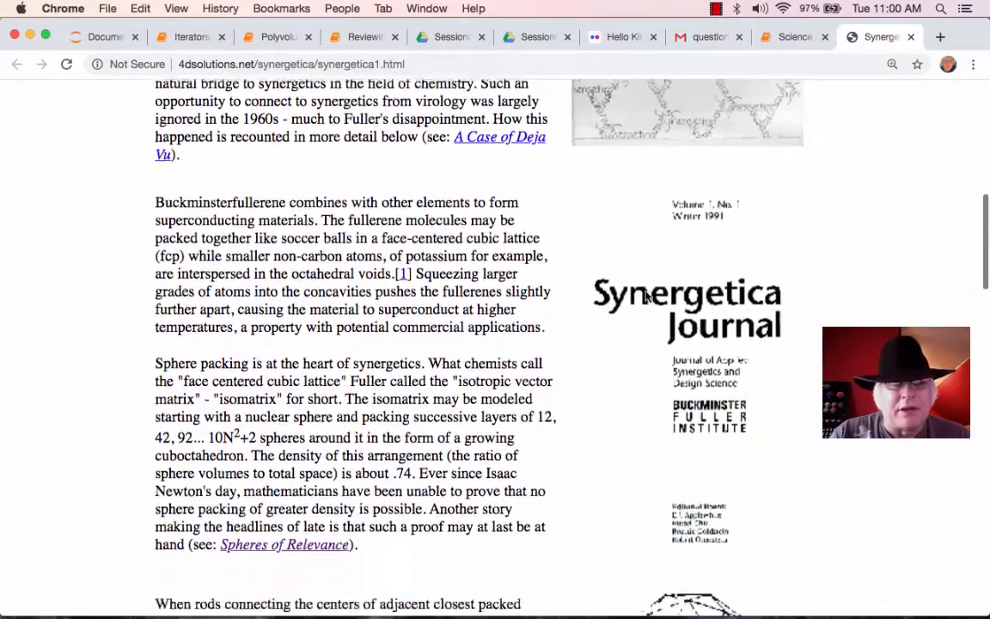
scroll("down", 3)
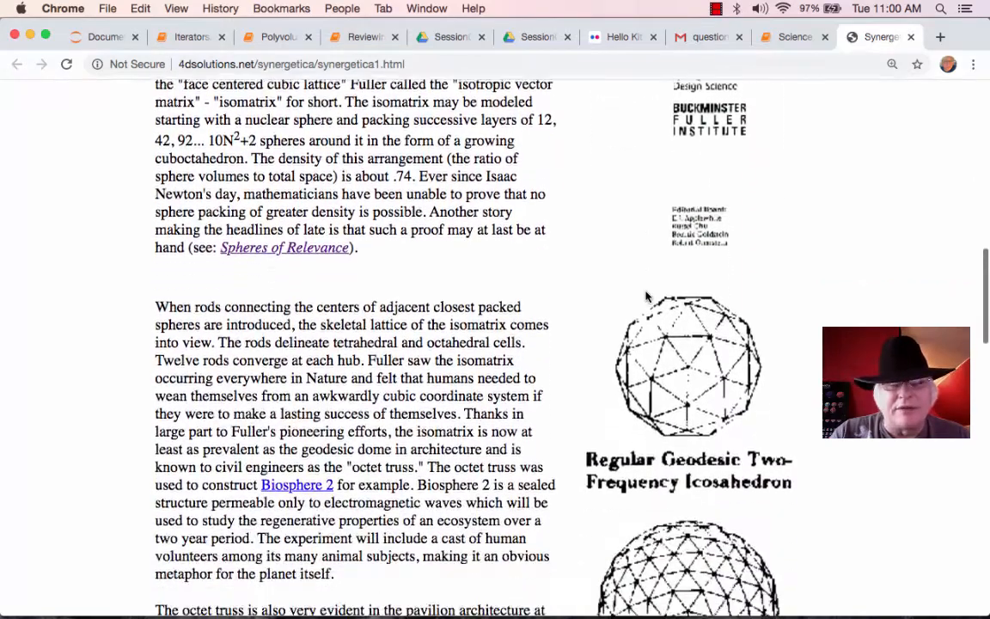
scroll("down", 3)
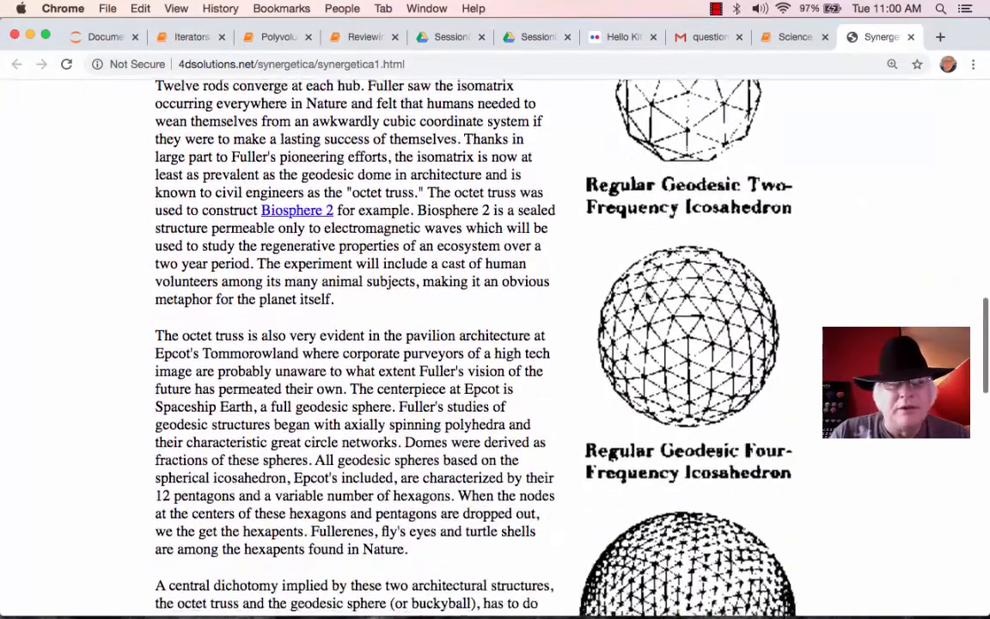
scroll("down", 3)
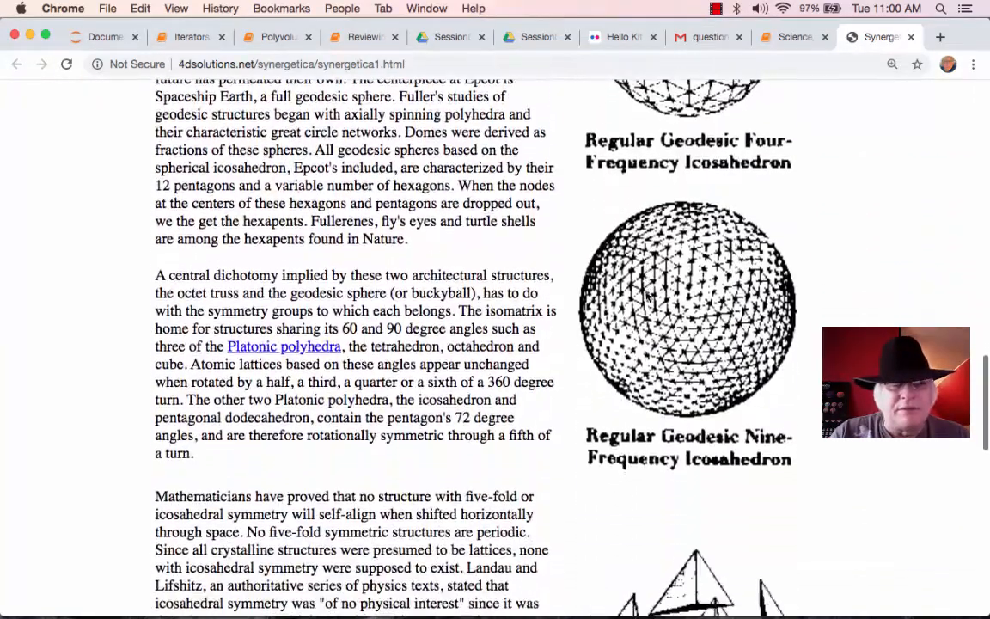
scroll("down", 3)
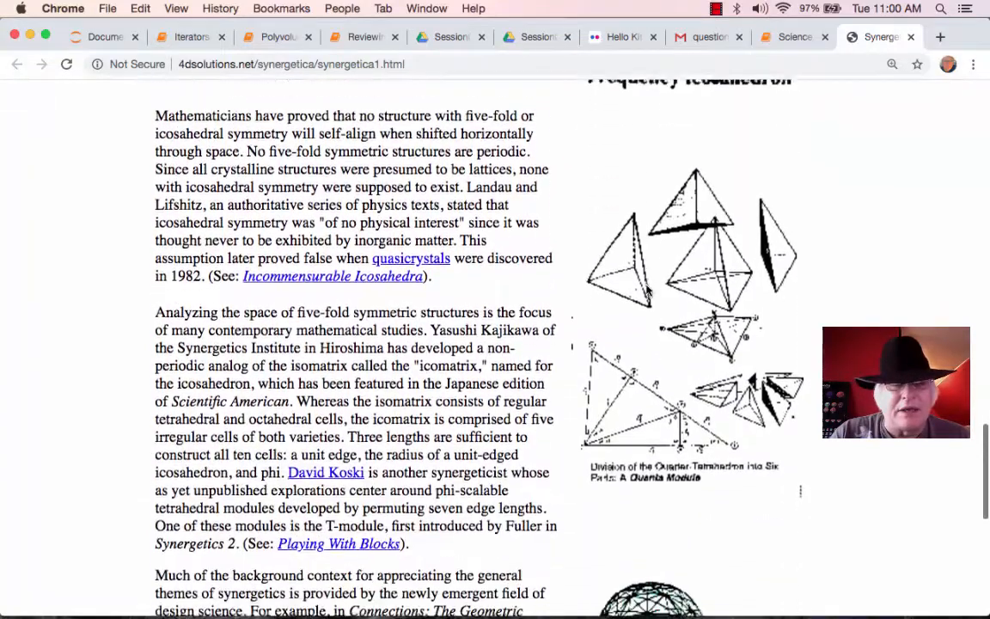
scroll("down", 3)
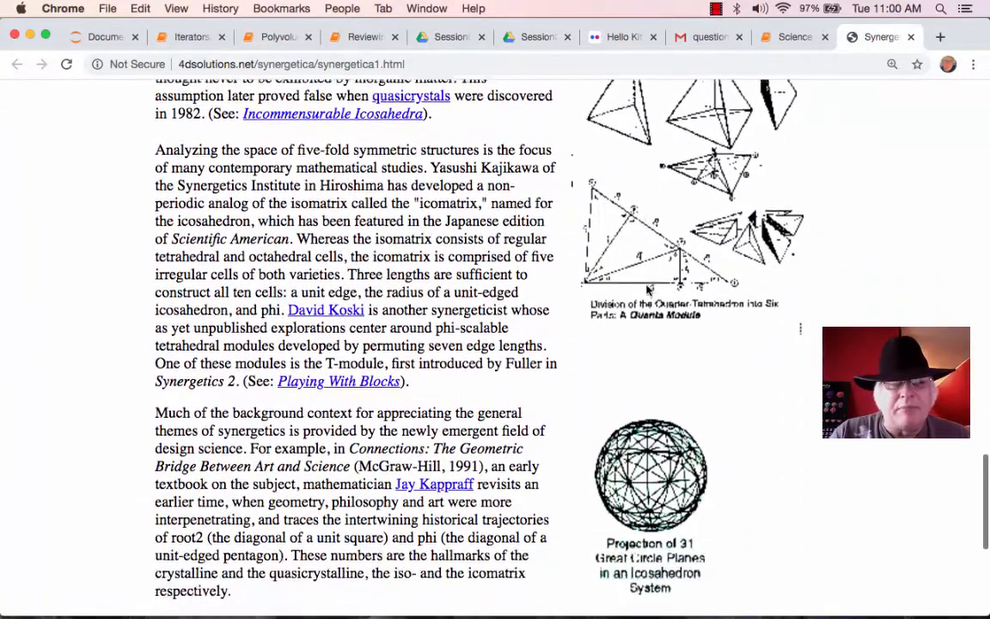
scroll("down", 3)
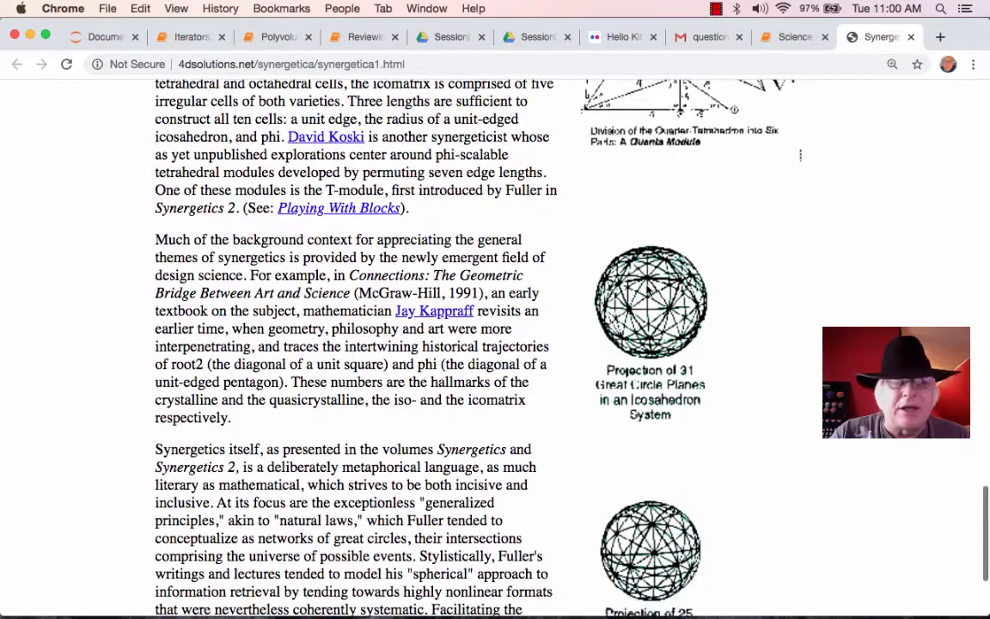
scroll("up", 3)
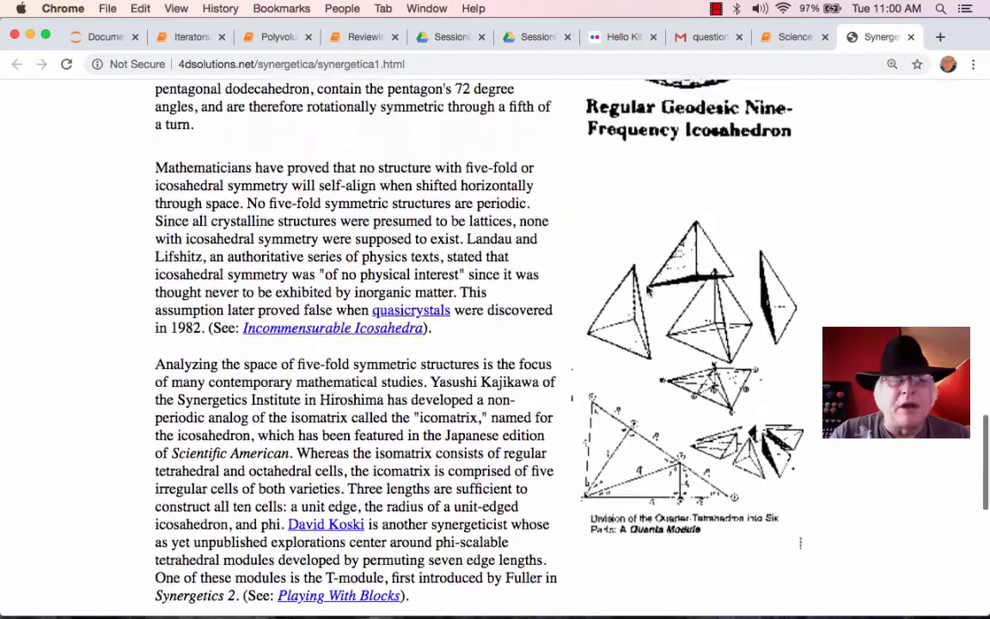
scroll("up", 3)
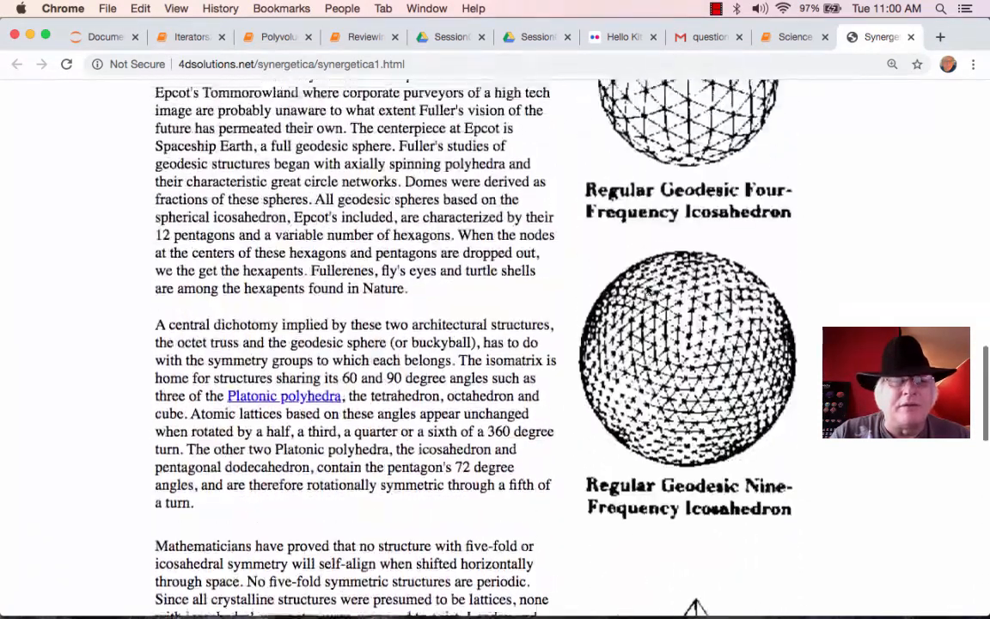
scroll("up", 3)
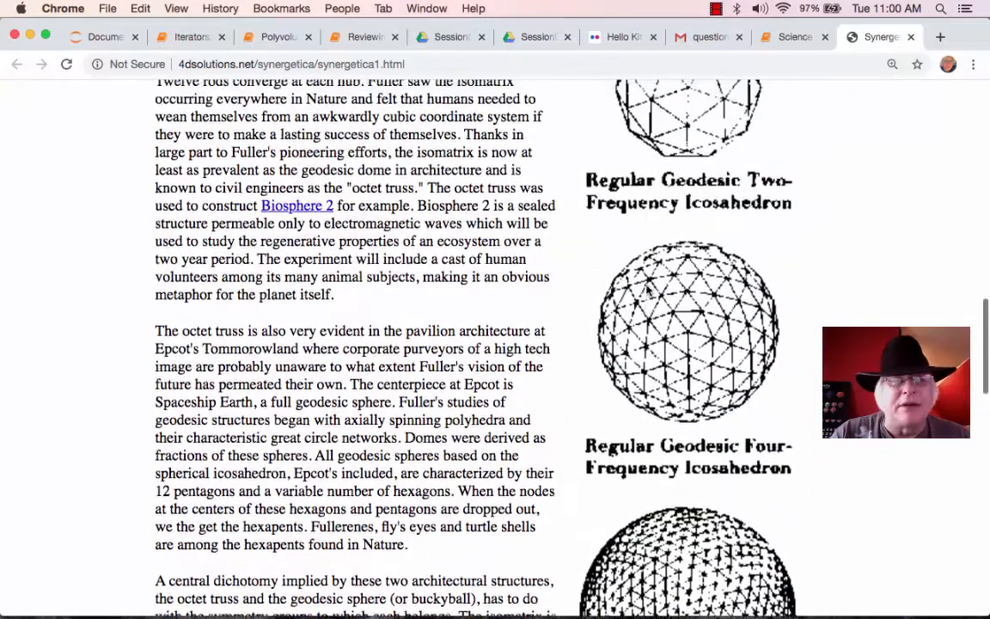
scroll("up", 3)
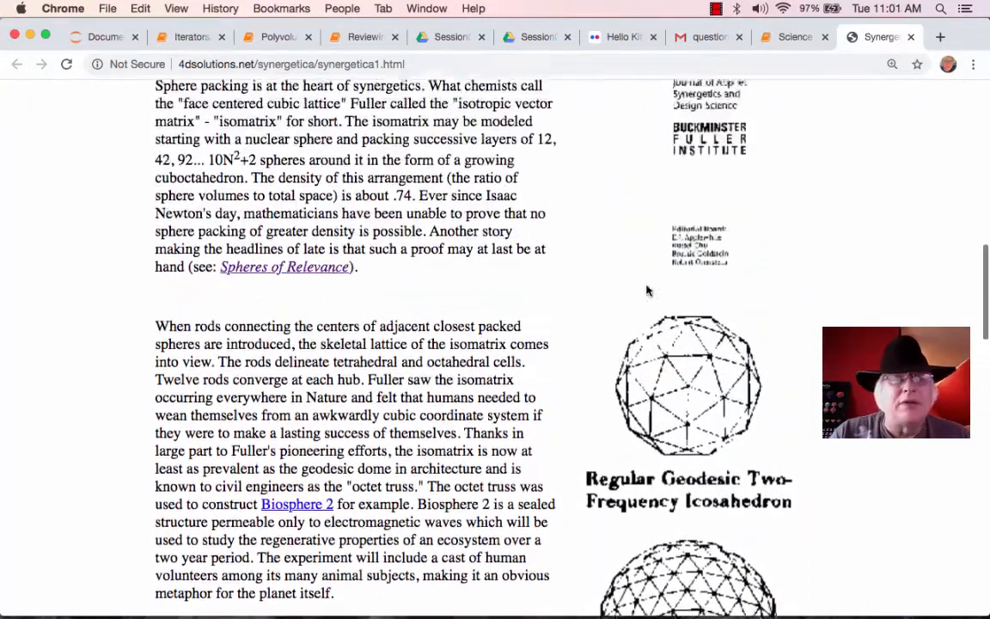
scroll("up", 3)
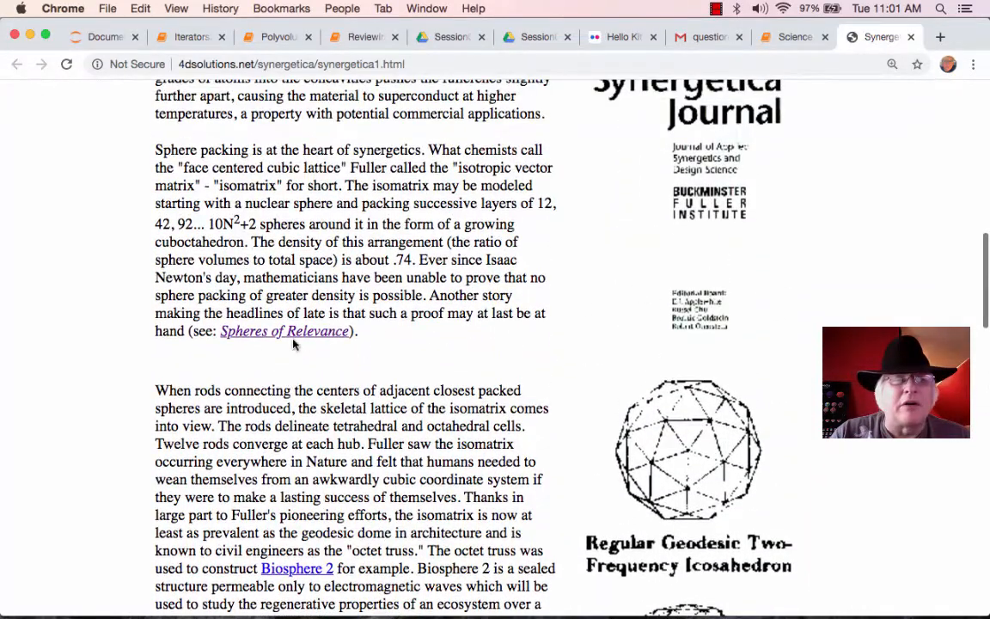
Go to the Spheres of Relevance page and read its Voronoi cells, couplers and 13th-sphere sections.
left_click(285, 330)
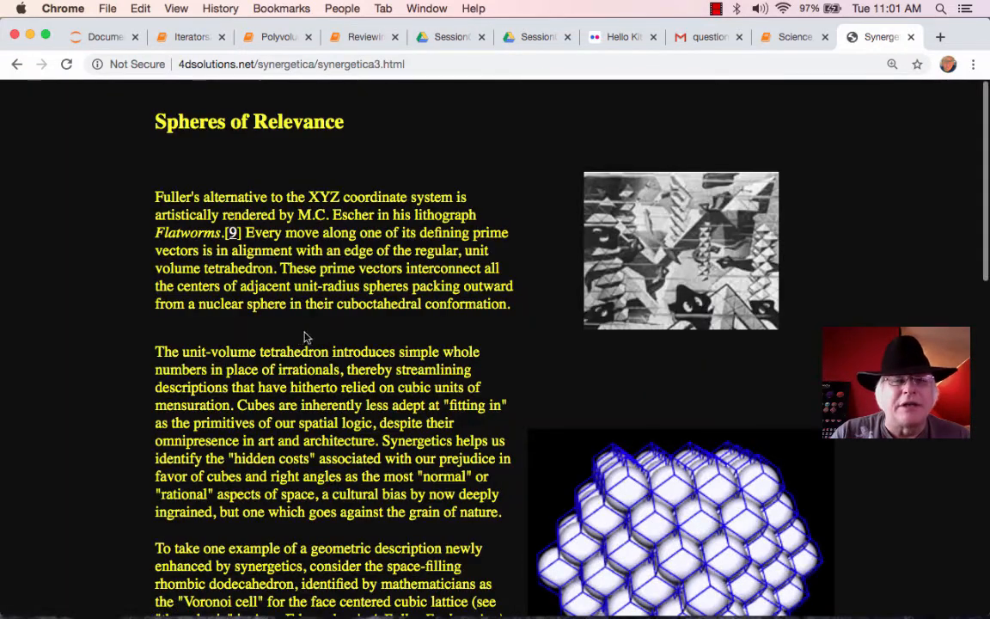
scroll("down", 3)
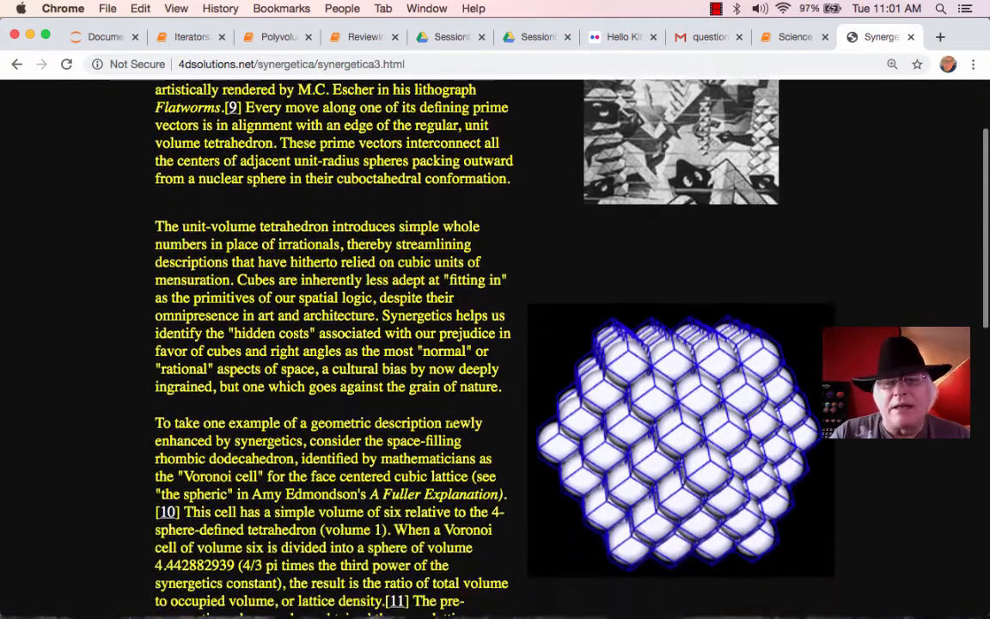
scroll("down", 3)
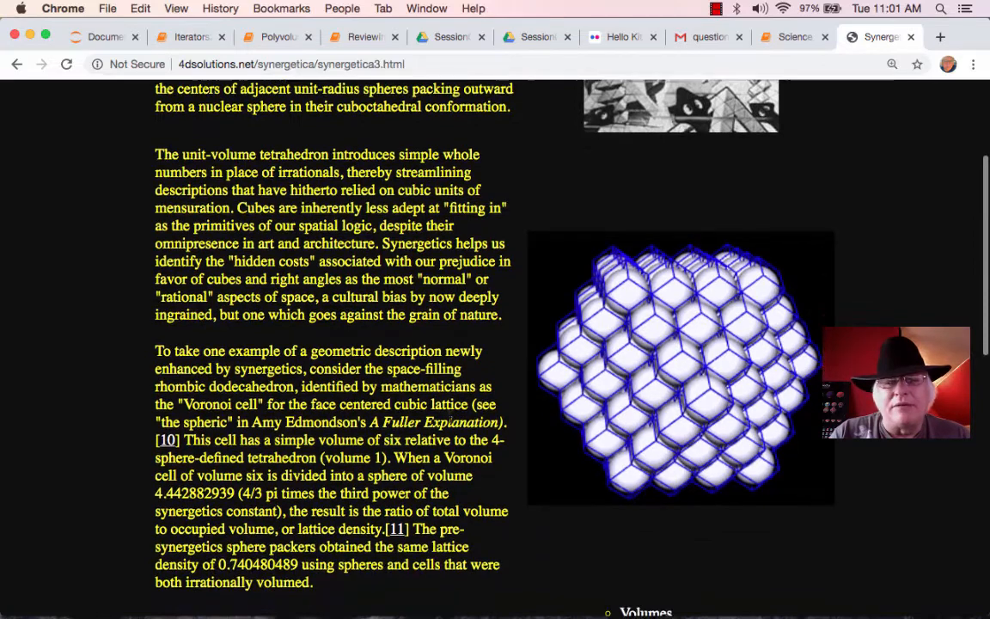
scroll("down", 3)
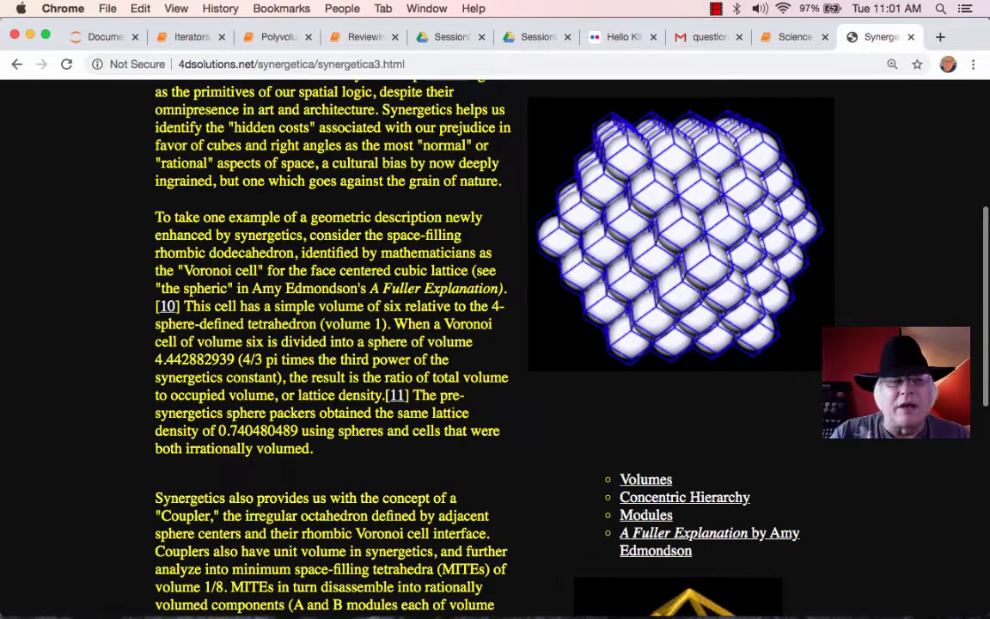
scroll("down", 3)
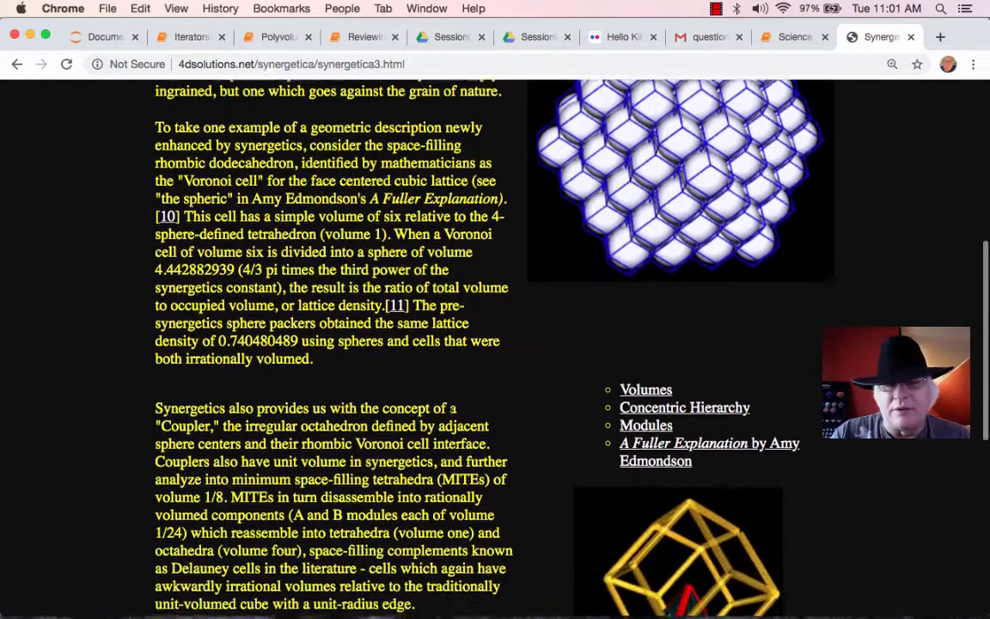
scroll("down", 3)
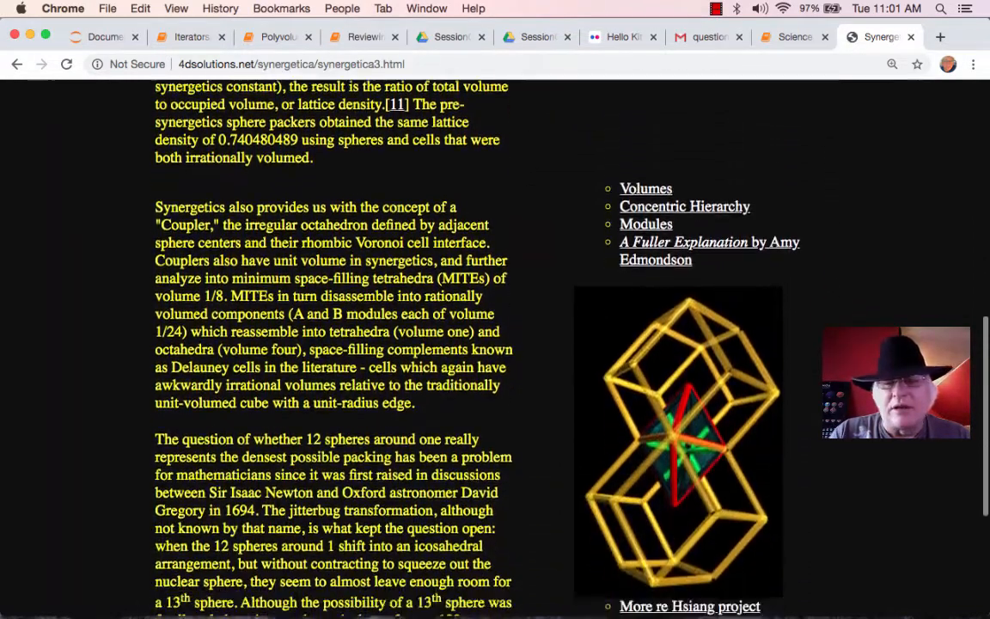
scroll("down", 3)
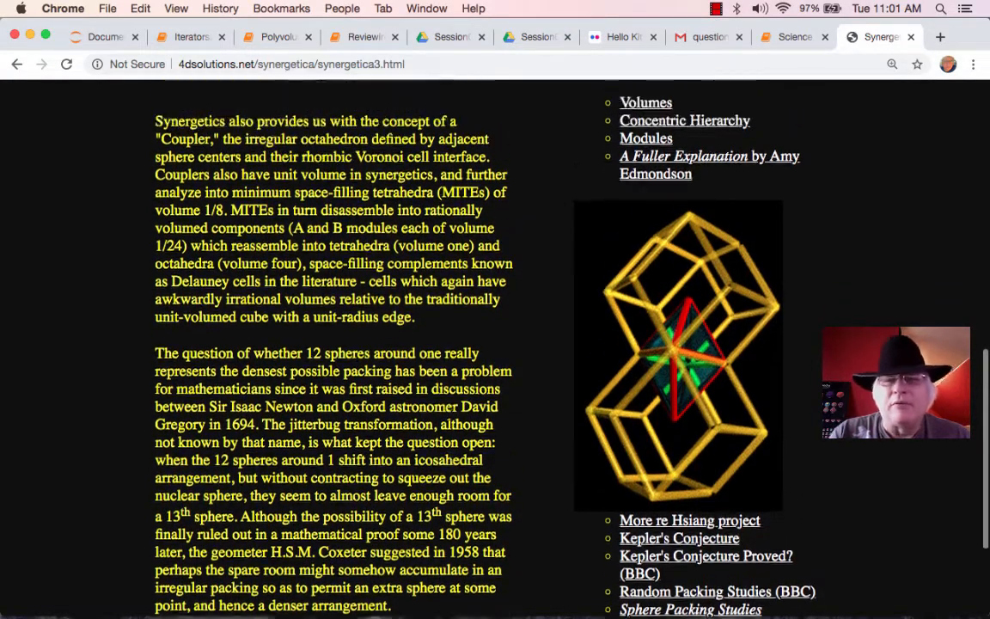
scroll("up", 3)
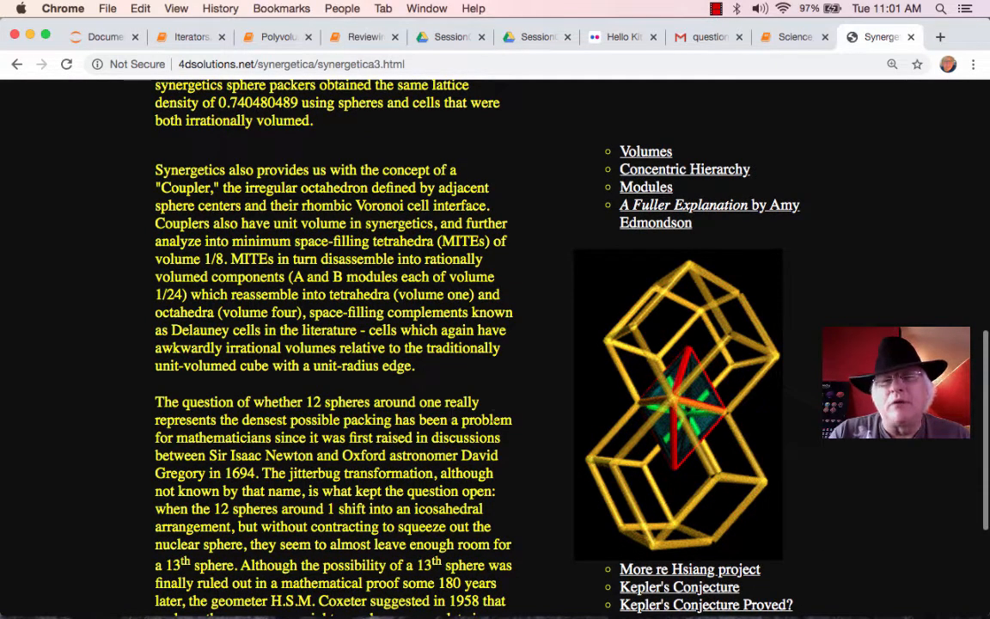
scroll("up", 3)
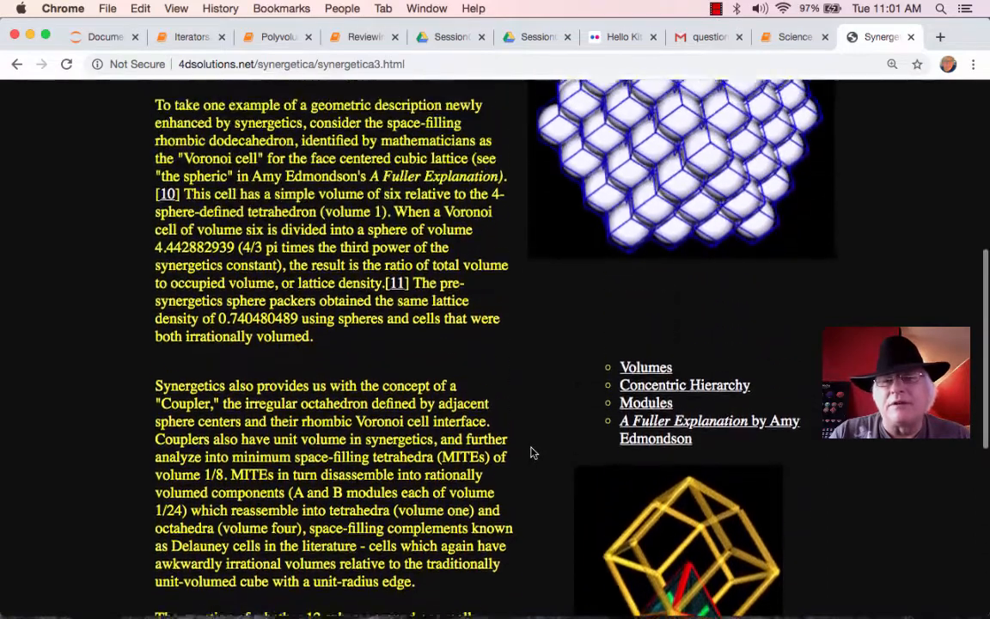
scroll("up", 3)
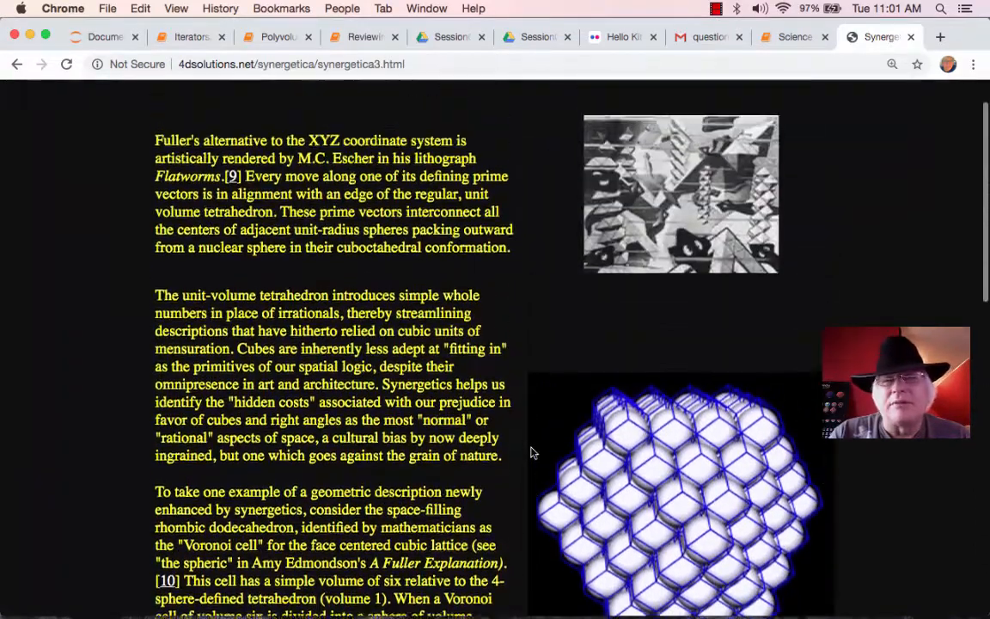
scroll("up", 3)
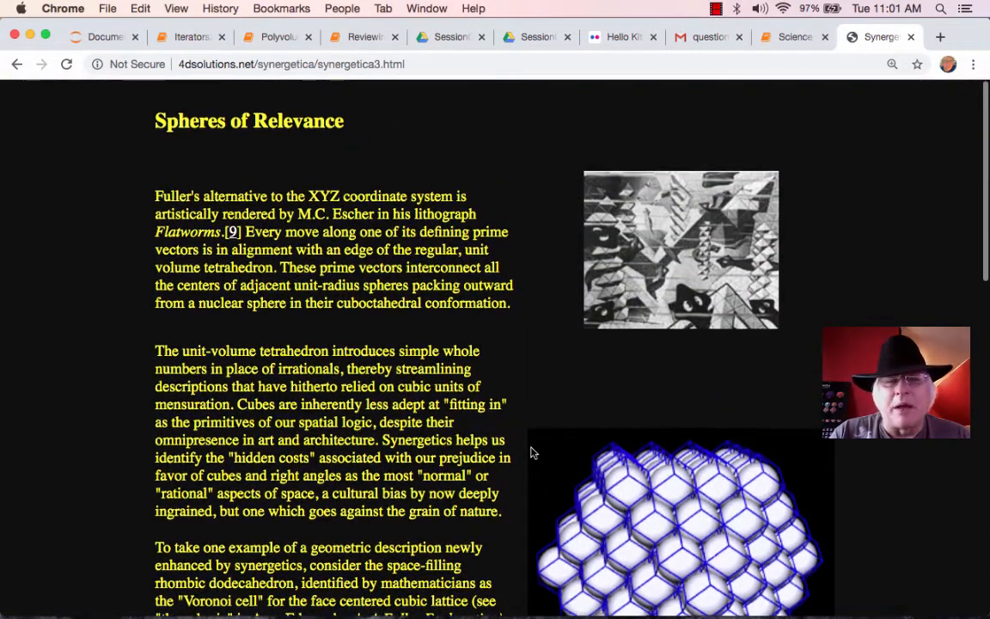
scroll("down", 3)
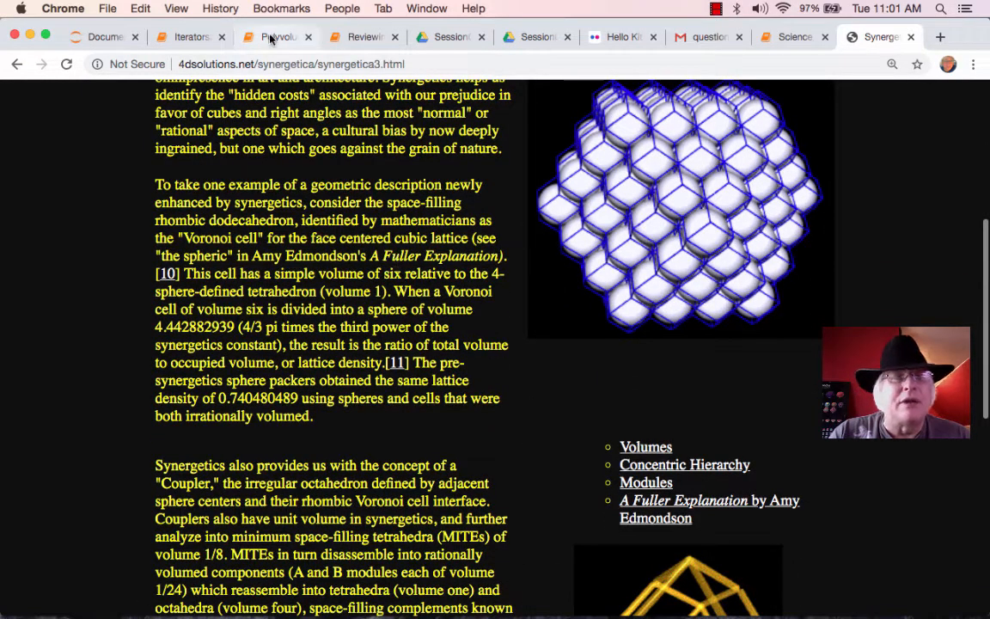
Show the Polyvolumes notebook, then the Wikipedia list of geodesic and Goldberg polyhedra.
left_click(275, 38)
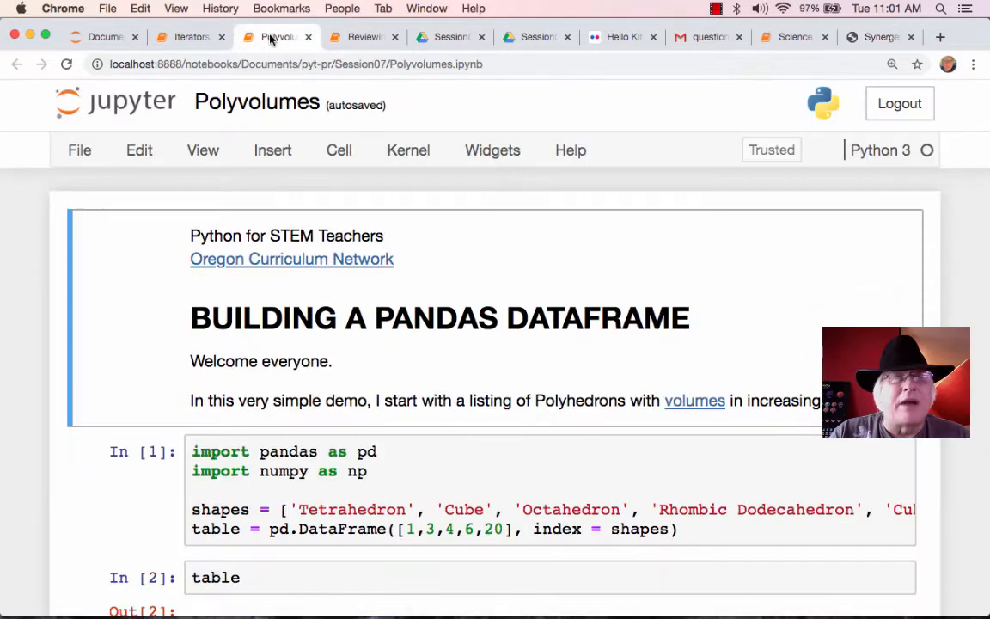
mouse_move(755, 36)
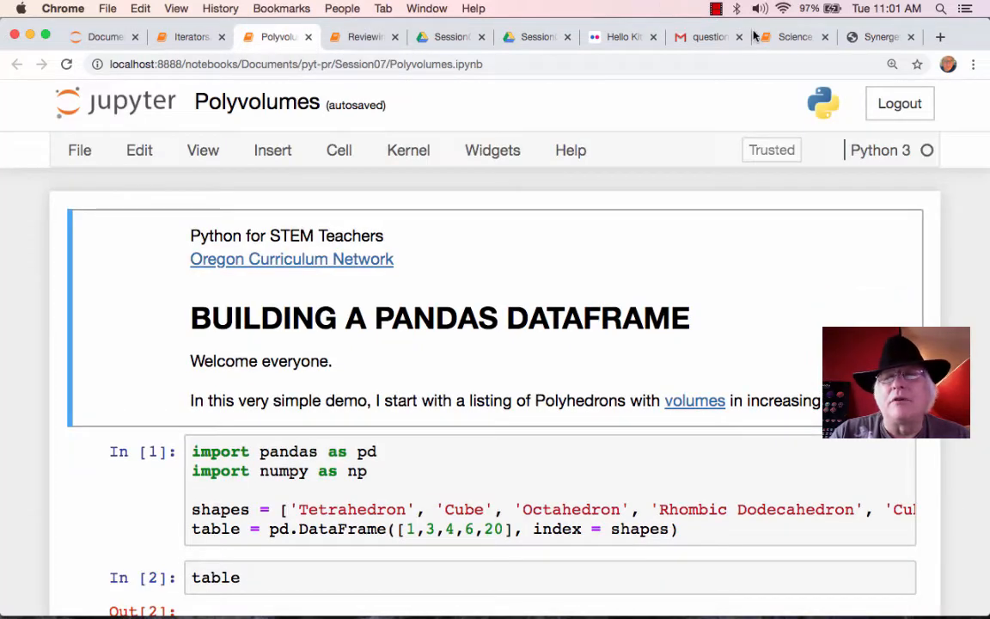
left_click(794, 37)
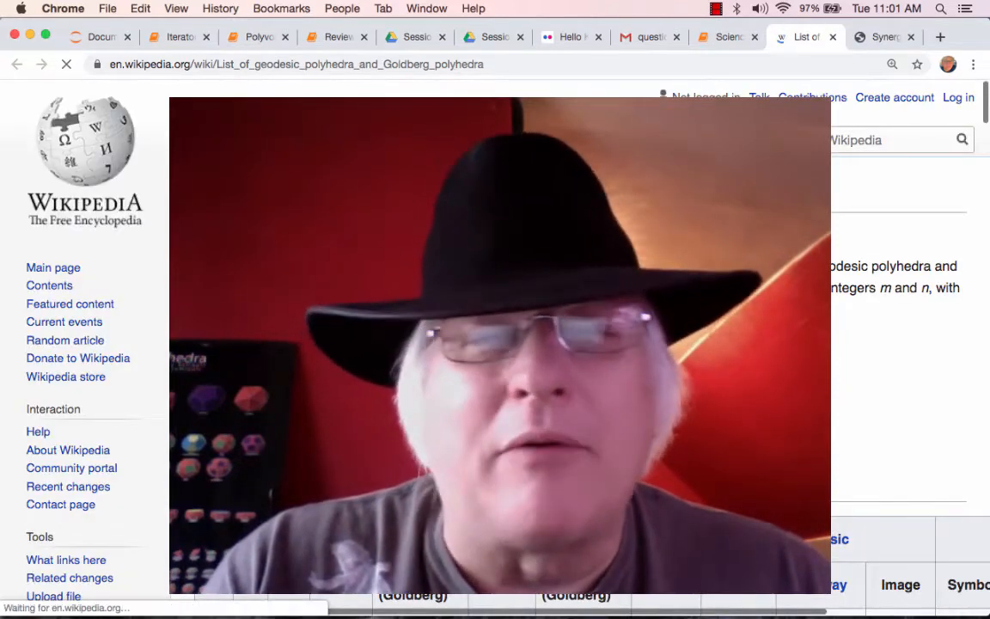
scroll("down", 3)
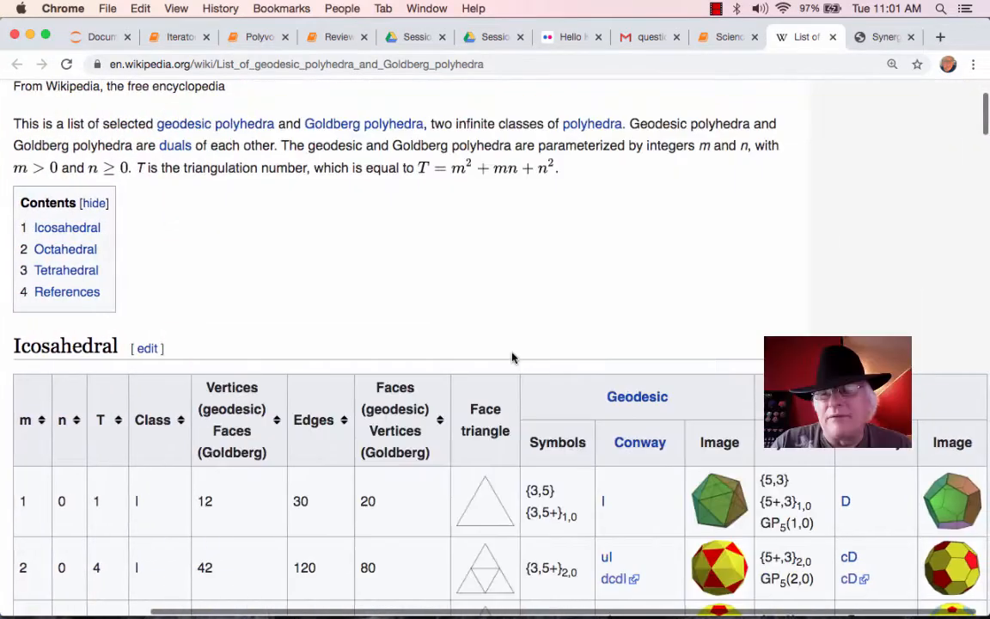
scroll("down", 3)
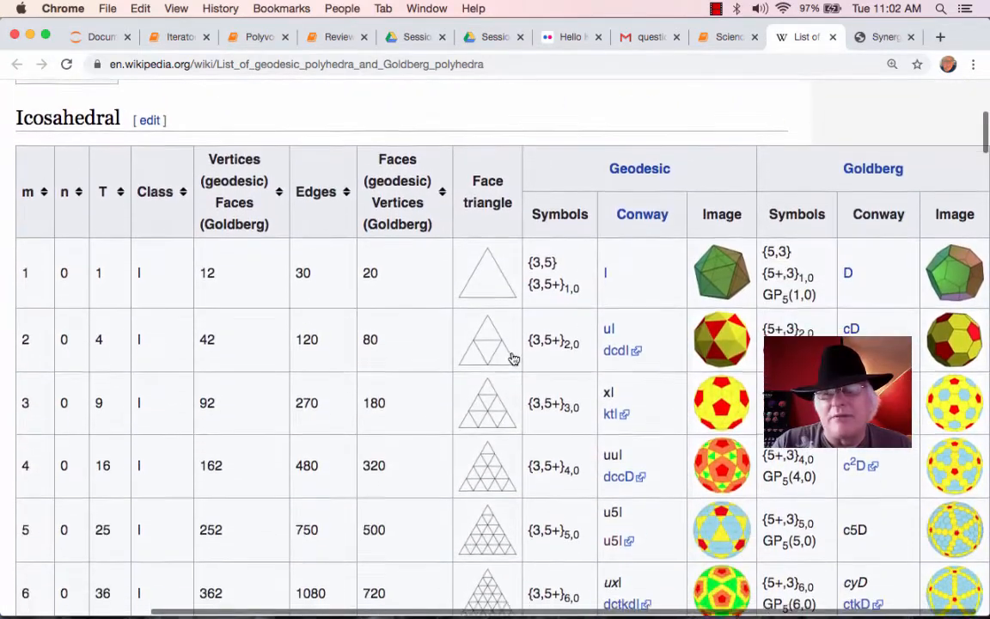
scroll("down", 3)
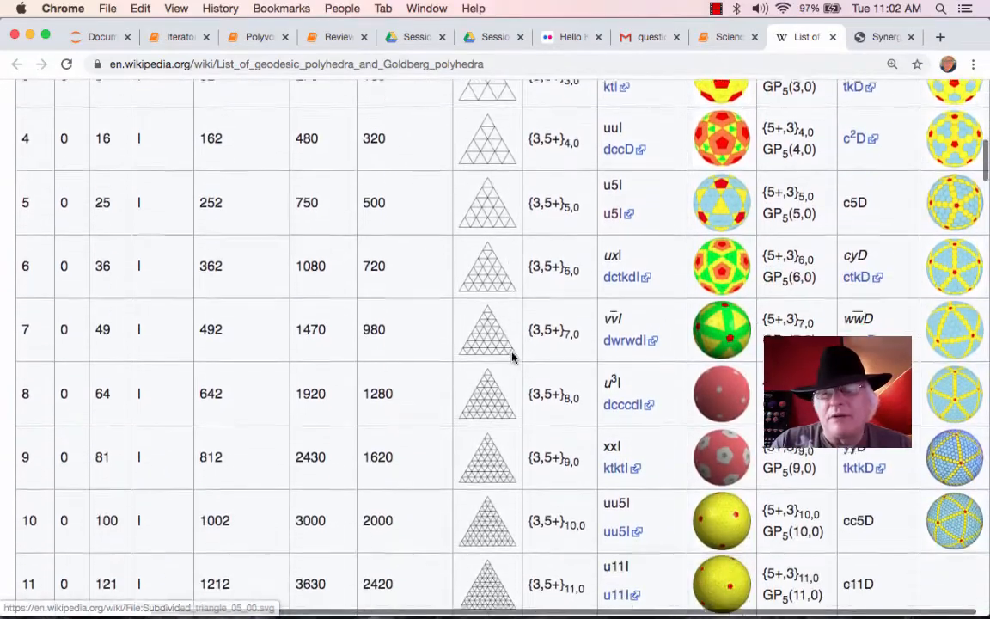
scroll("down", 3)
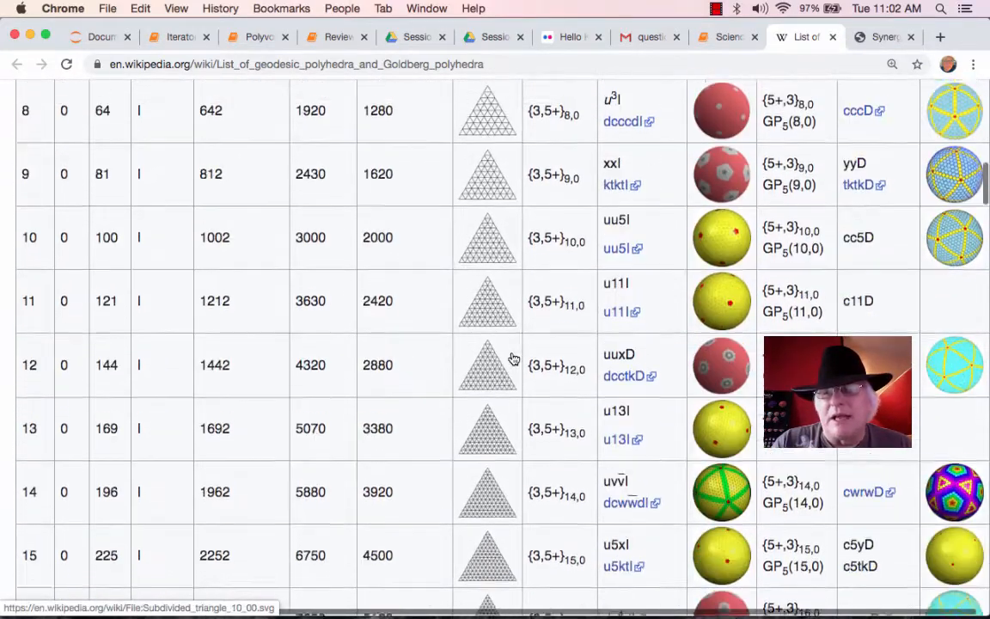
scroll("down", 3)
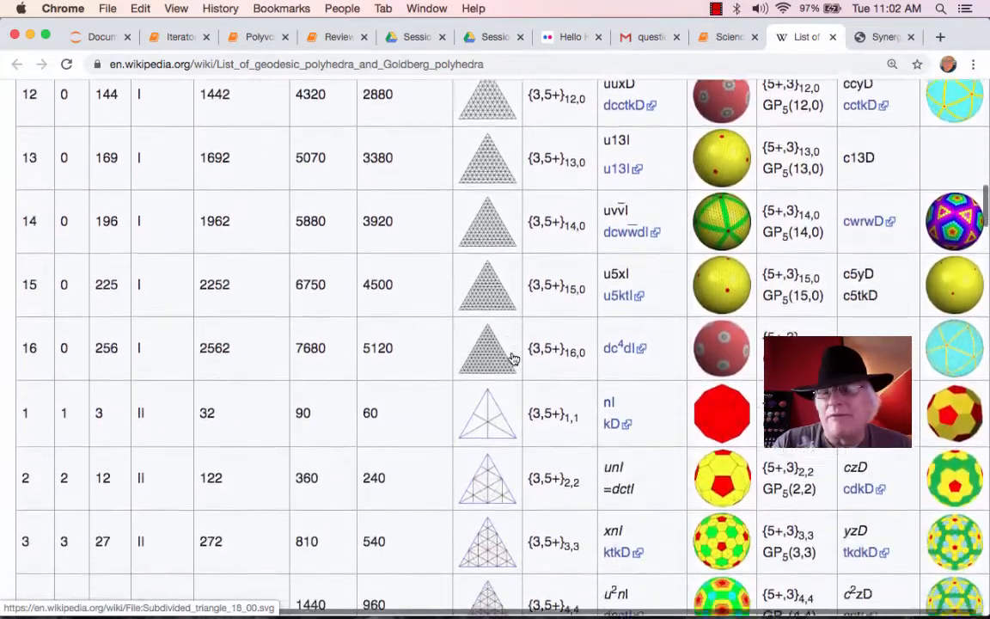
scroll("down", 3)
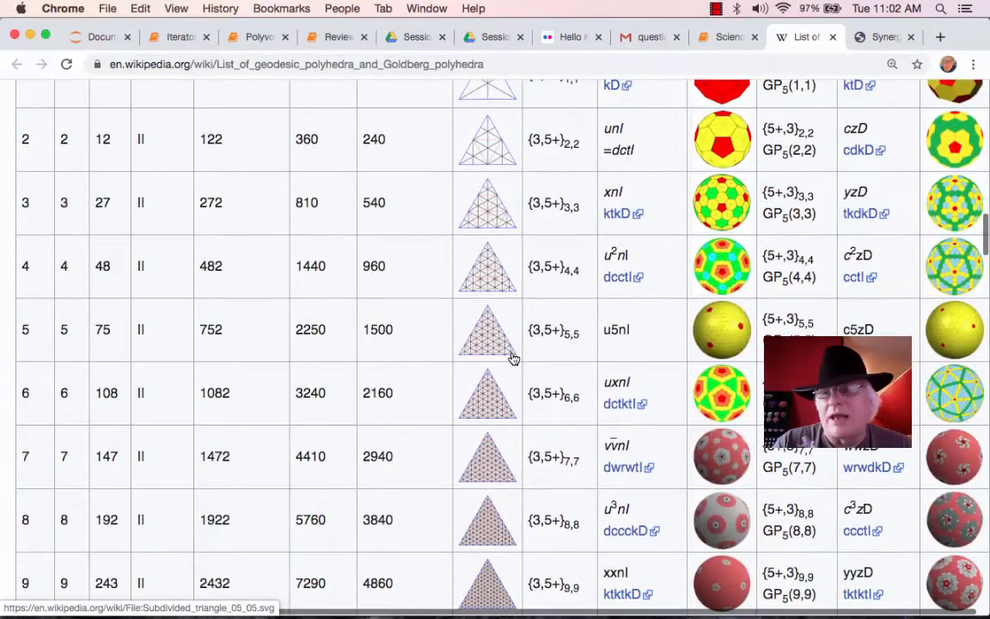
scroll("down", 3)
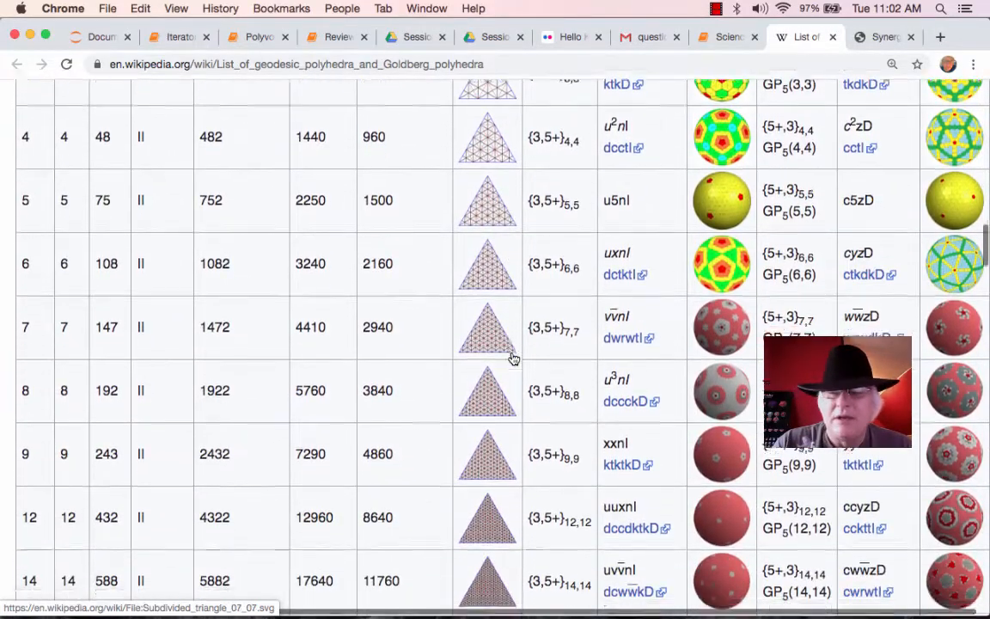
scroll("down", 3)
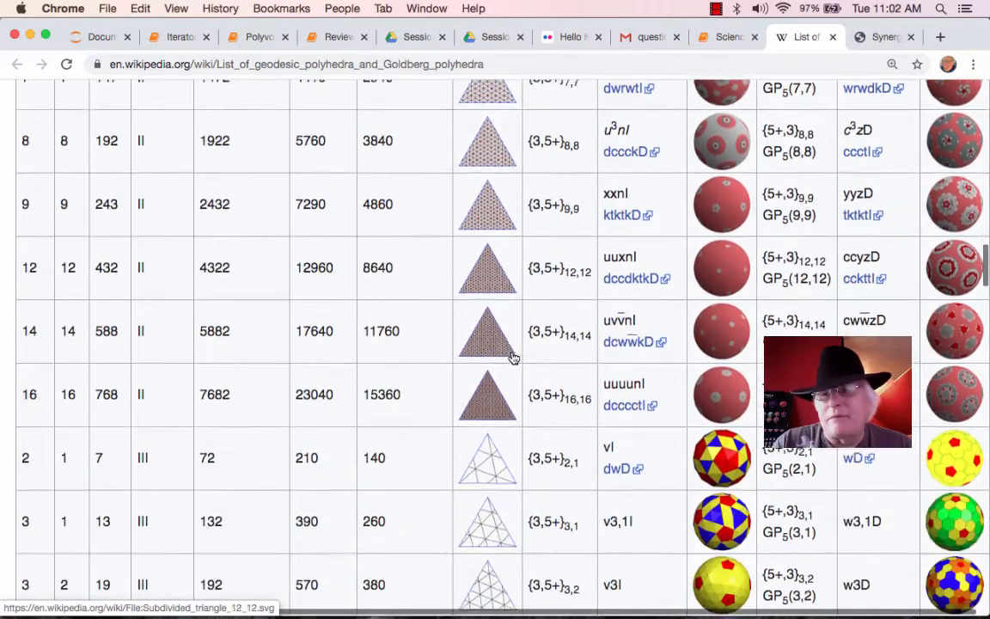
scroll("down", 3)
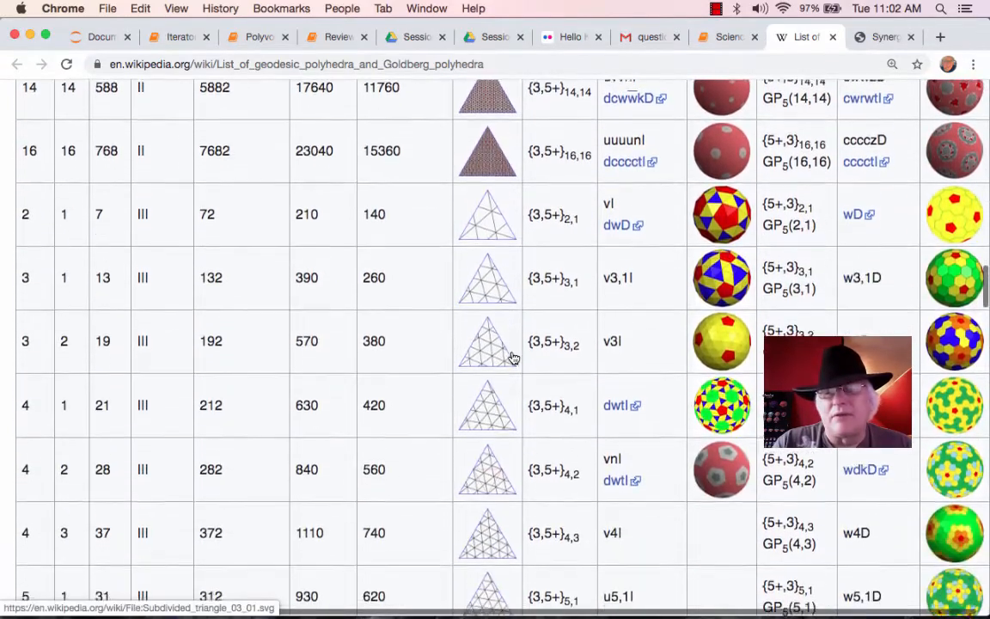
scroll("down", 3)
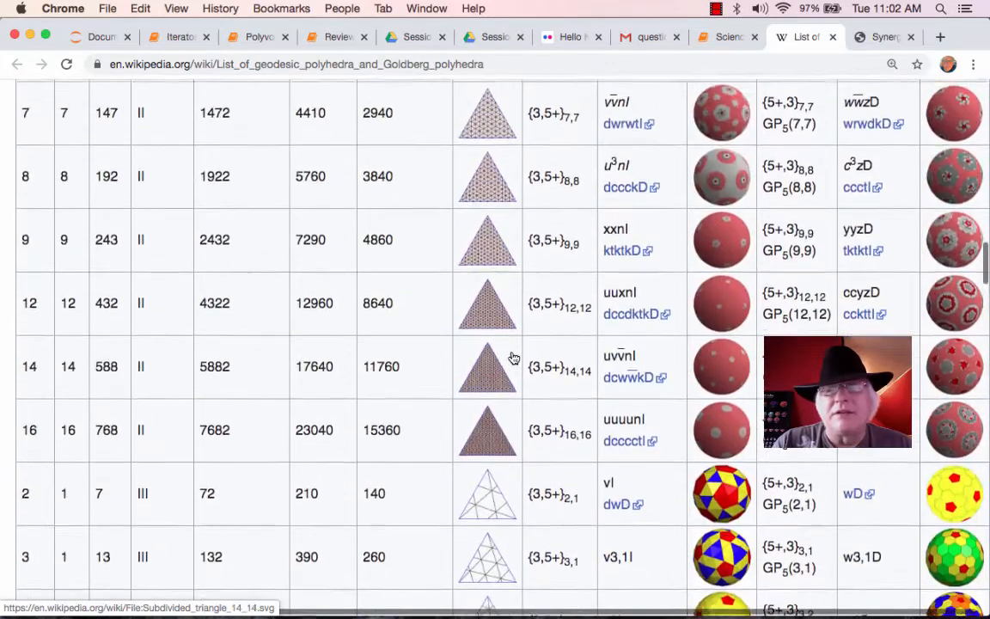
scroll("up", 3)
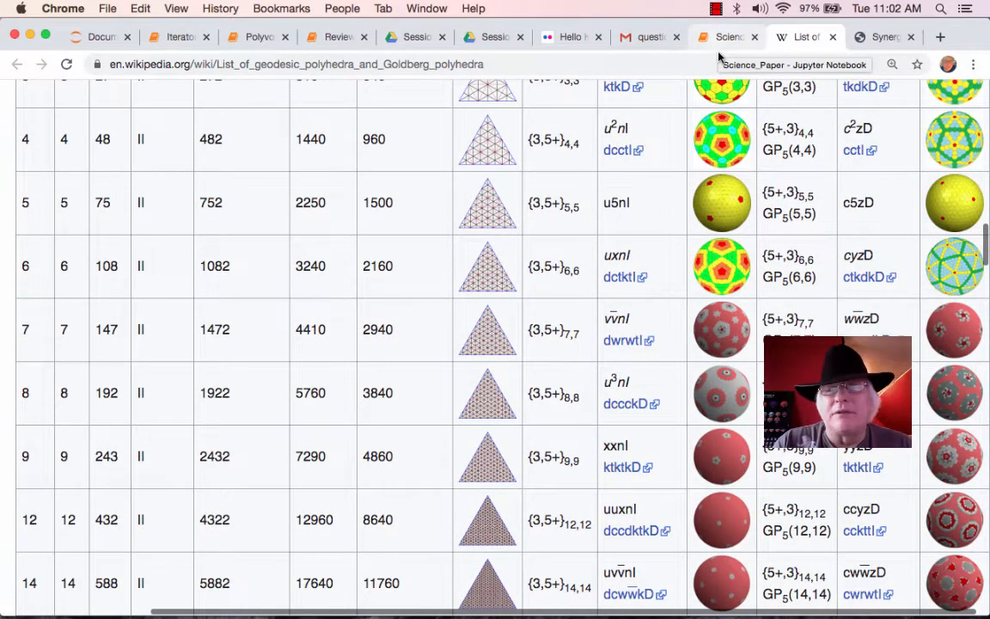
scroll("down", 3)
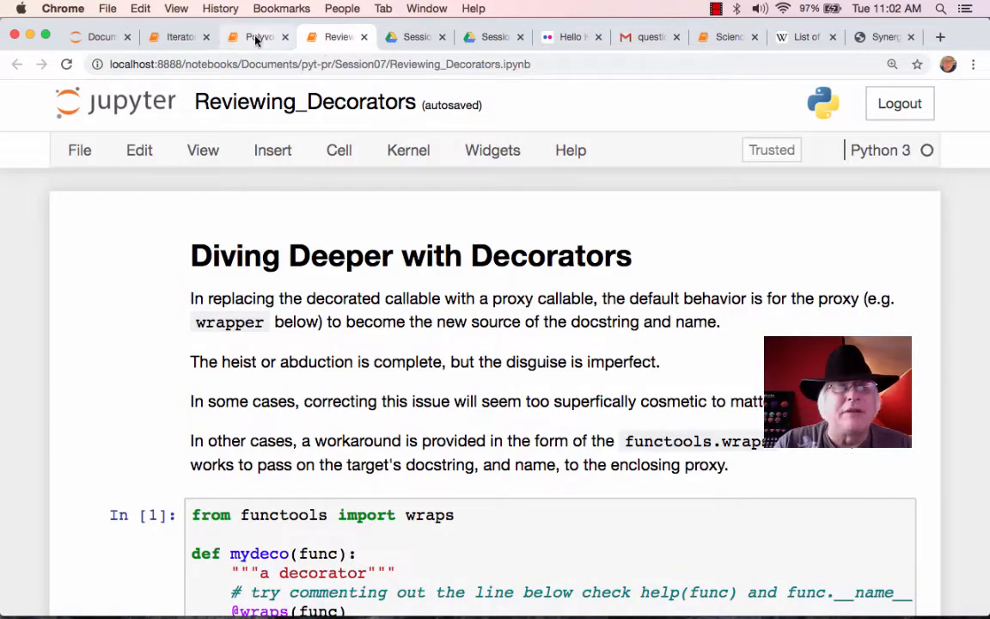
Look over the Polyvolumes notebook and scroll through the Iterators2 notebook's generator examples.
left_click(258, 38)
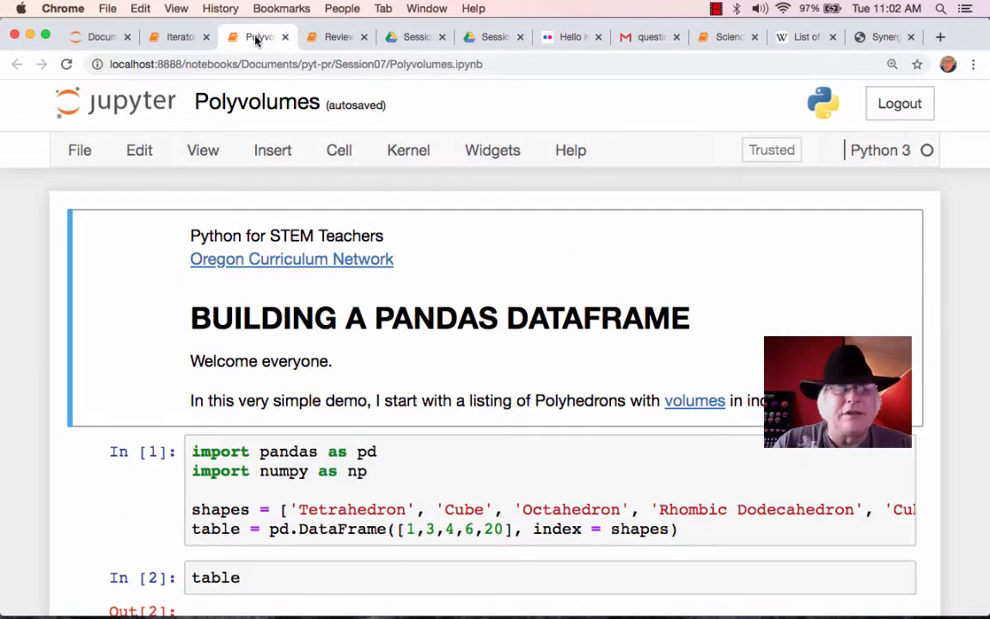
left_click(176, 36)
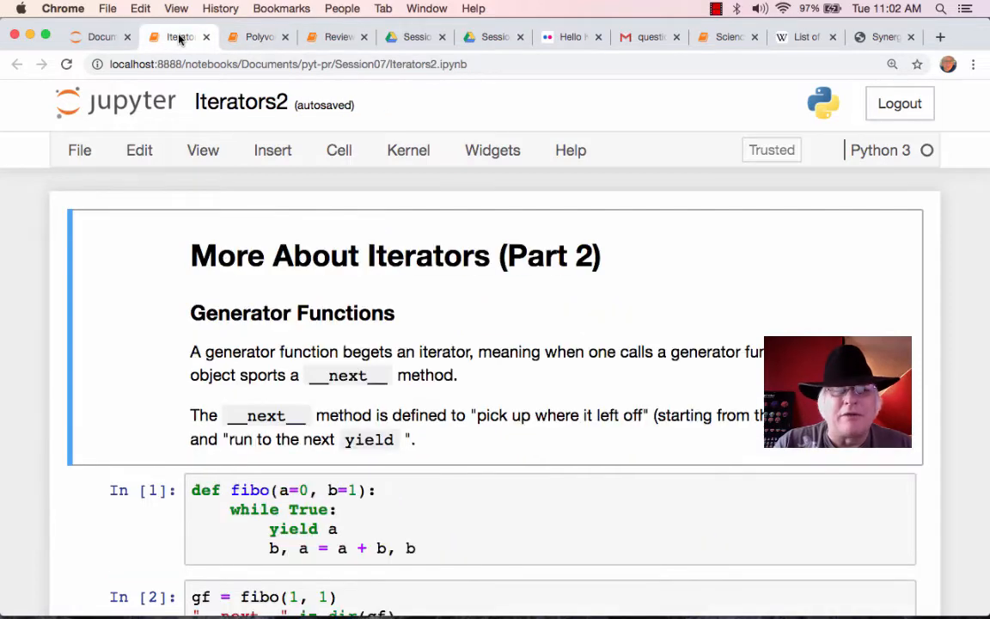
mouse_move(295, 182)
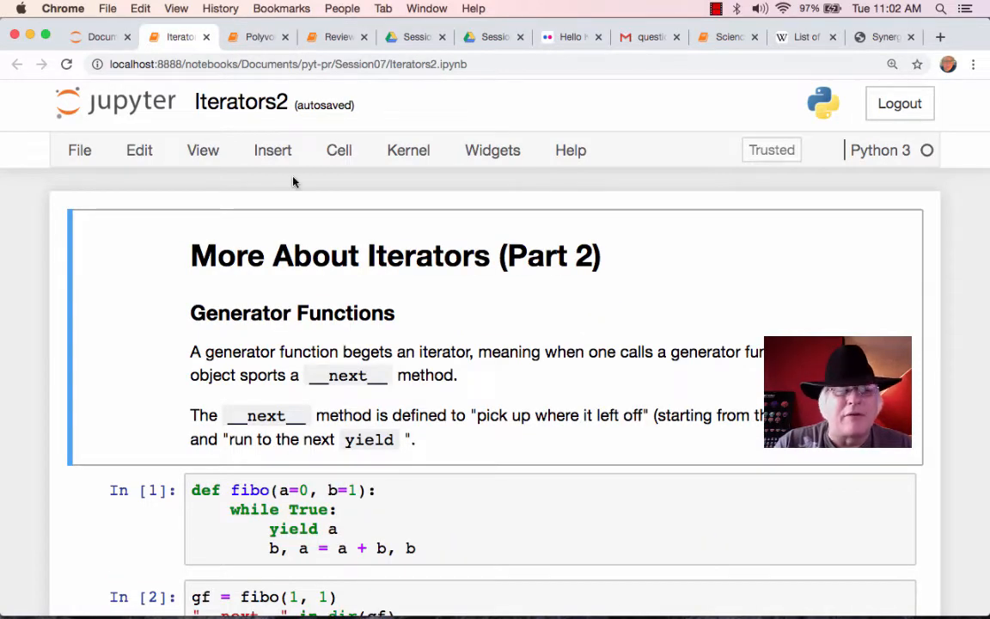
scroll("down", 3)
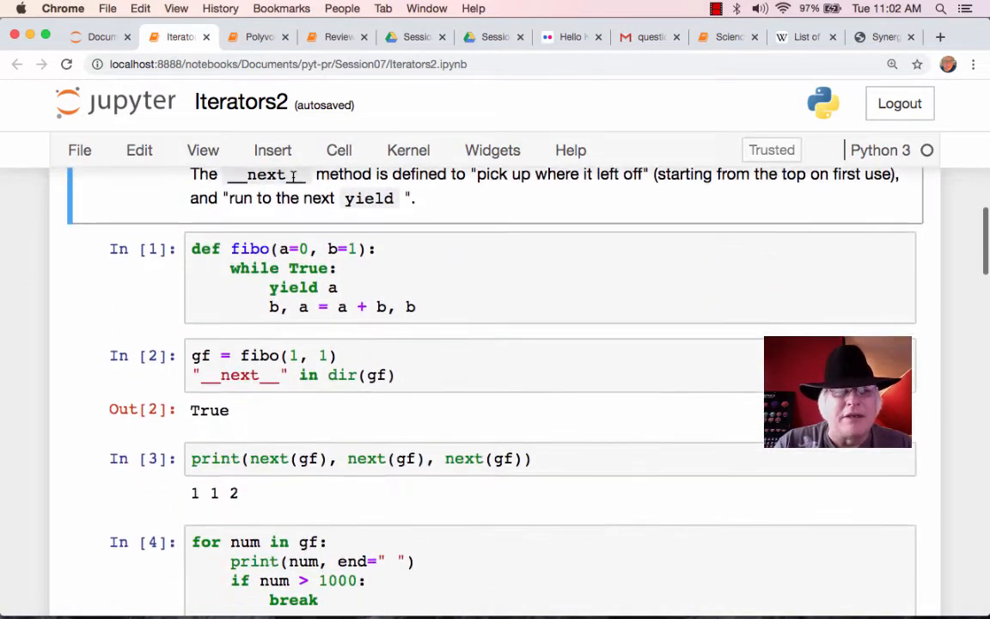
scroll("down", 3)
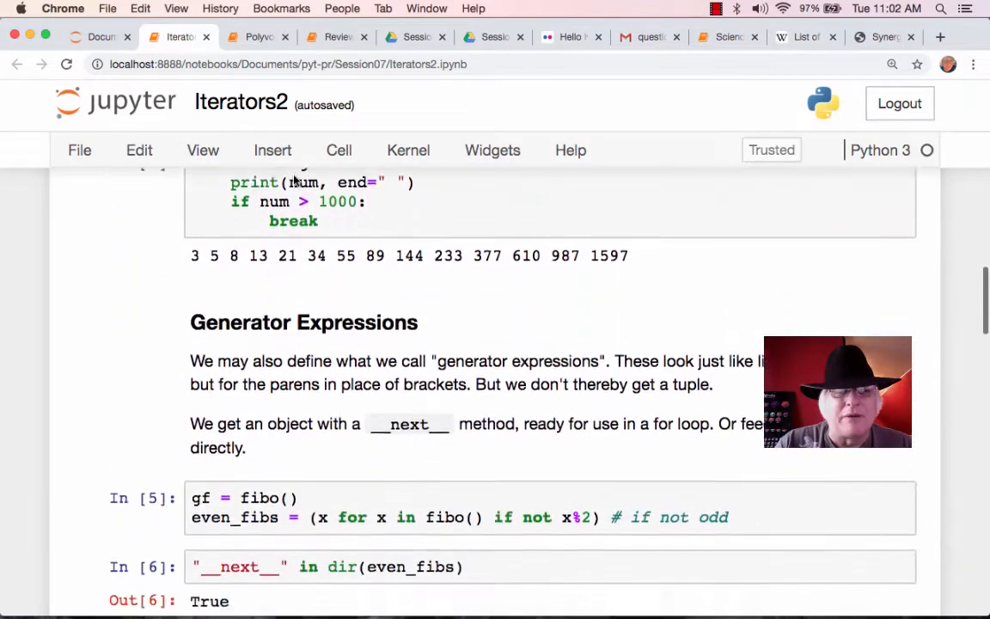
scroll("down", 3)
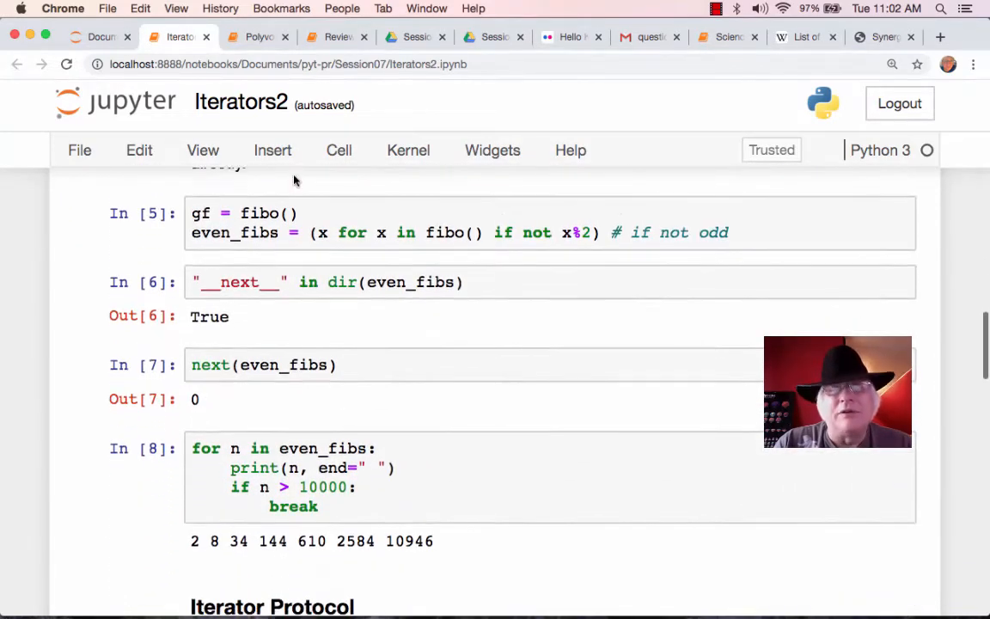
scroll("down", 3)
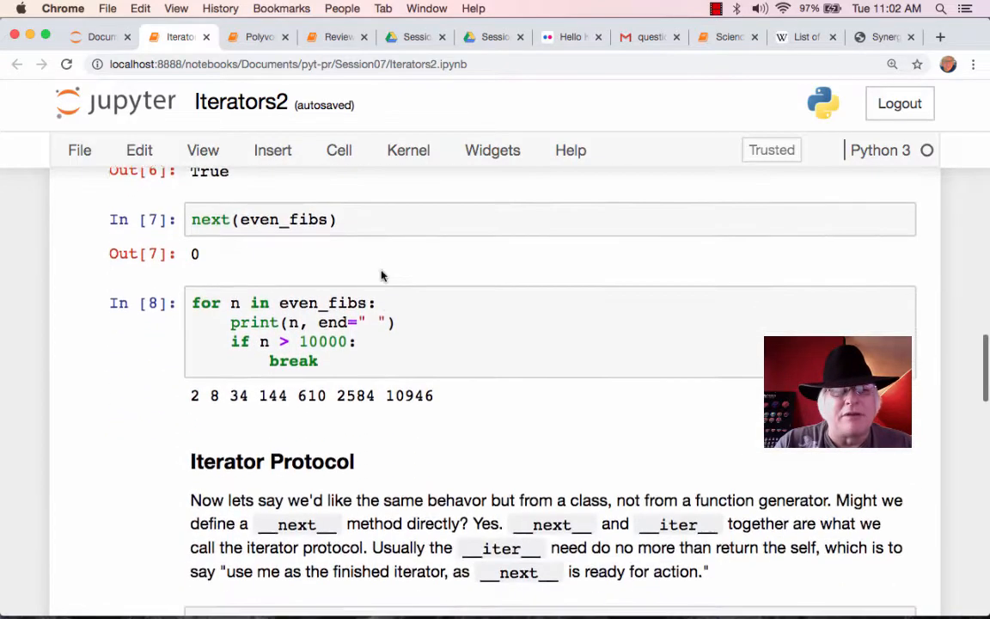
scroll("down", 3)
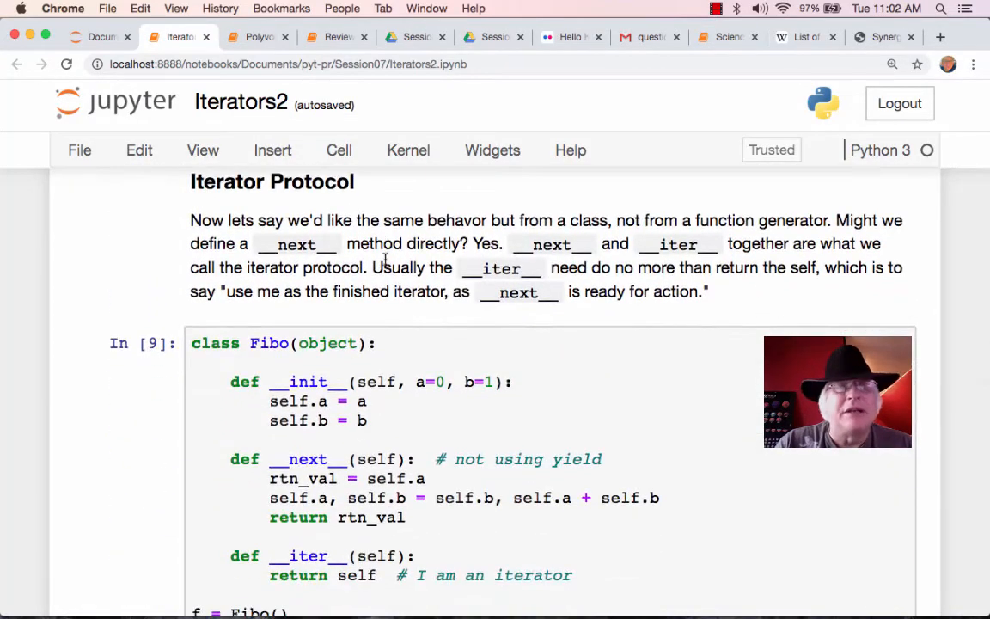
Return to the Reviewing_Decorators notebook, then bring up the VIPERdb Virus Particle Explorer page.
left_click(335, 38)
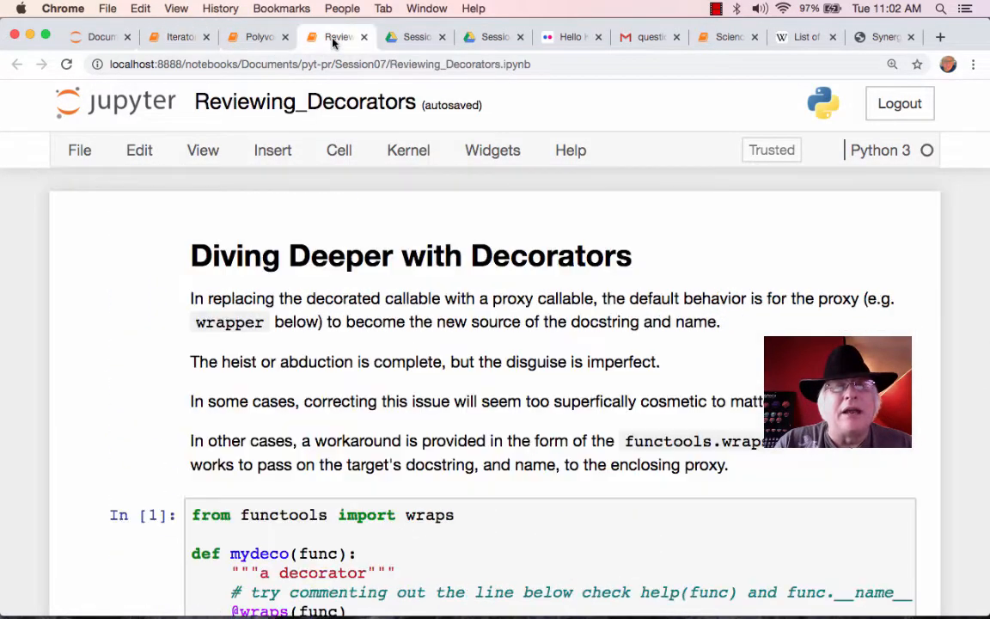
mouse_move(567, 48)
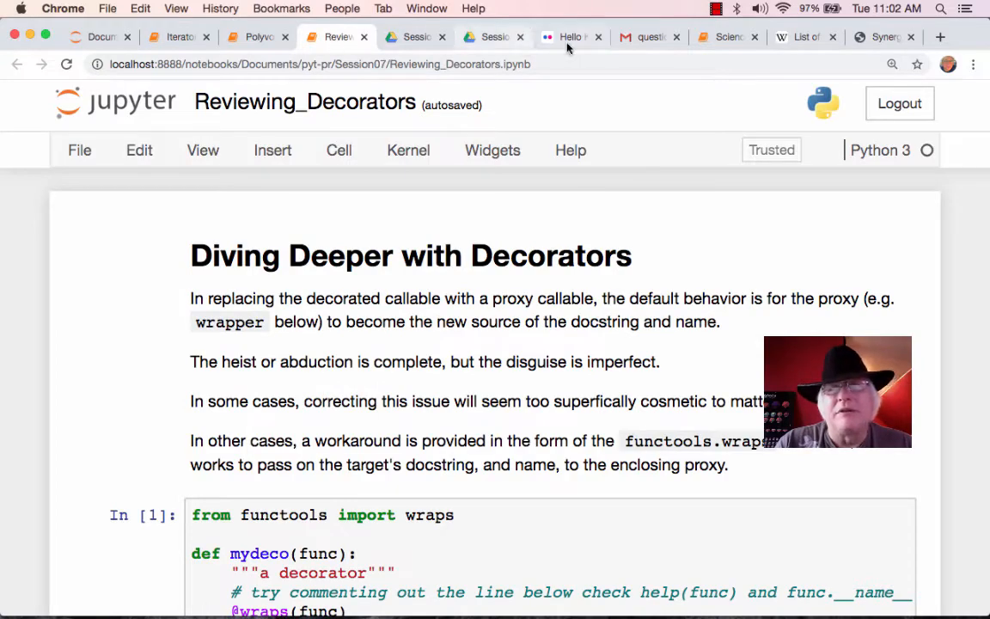
left_click(741, 37)
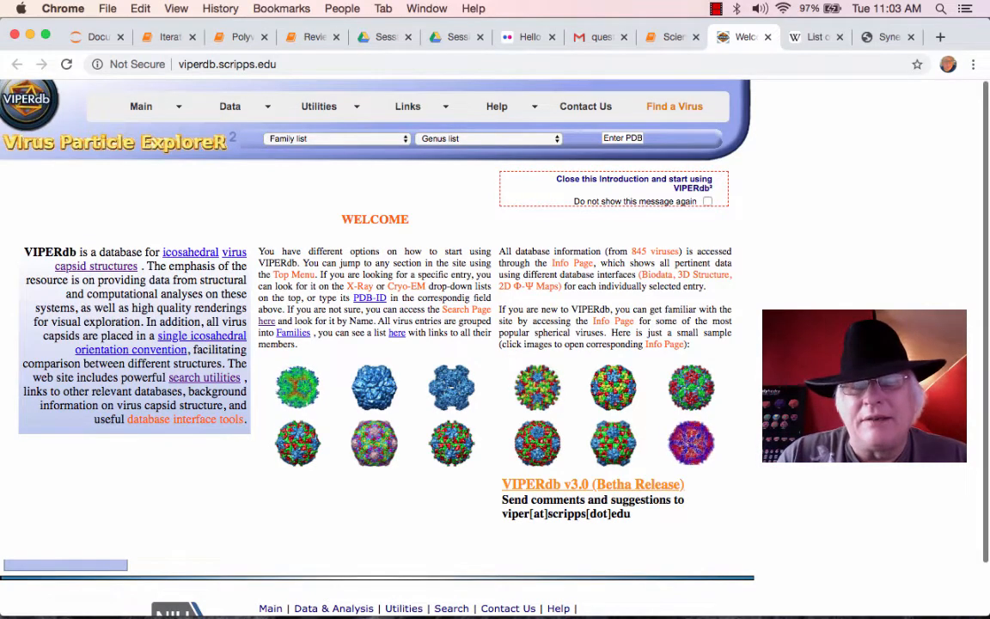
Scroll down the VIPERdb Virus Particle Explorer home page.
scroll("down", 3)
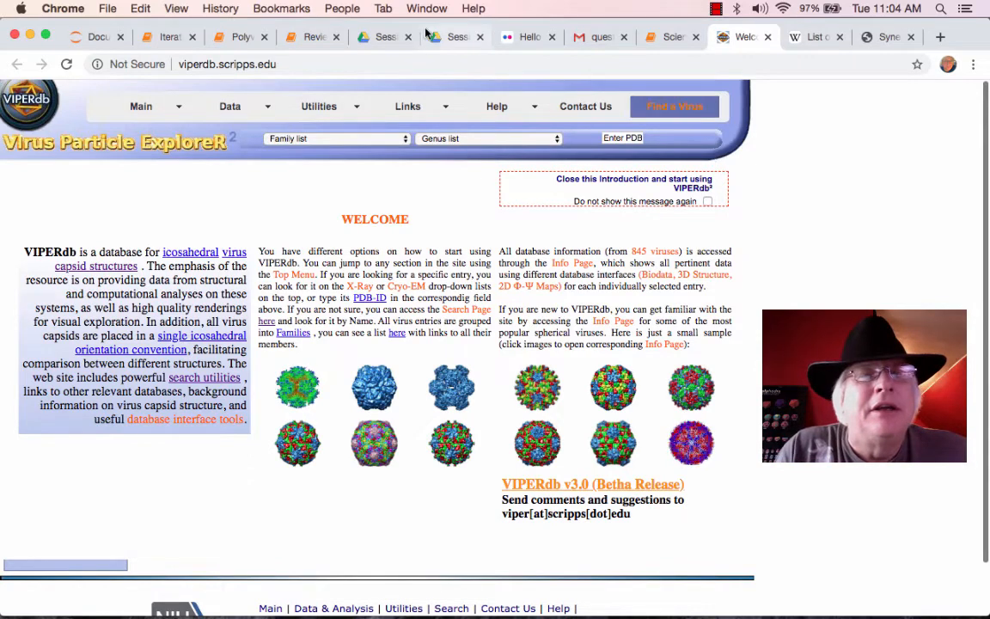
Cycle through the open notebooks to Science_Paper and open its Capsomere Wikipedia resource link.
left_click(312, 38)
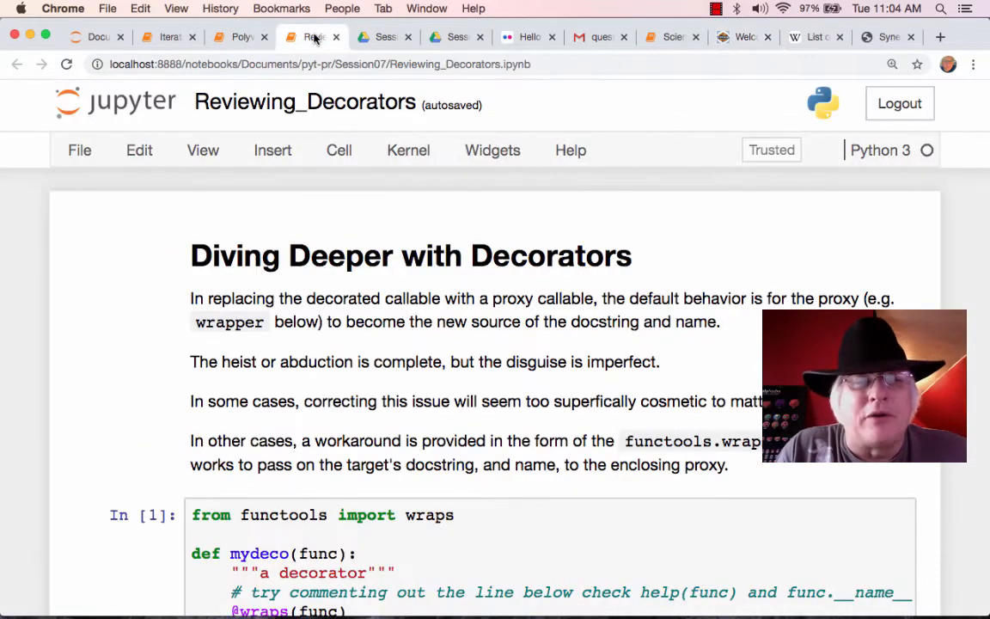
left_click(240, 38)
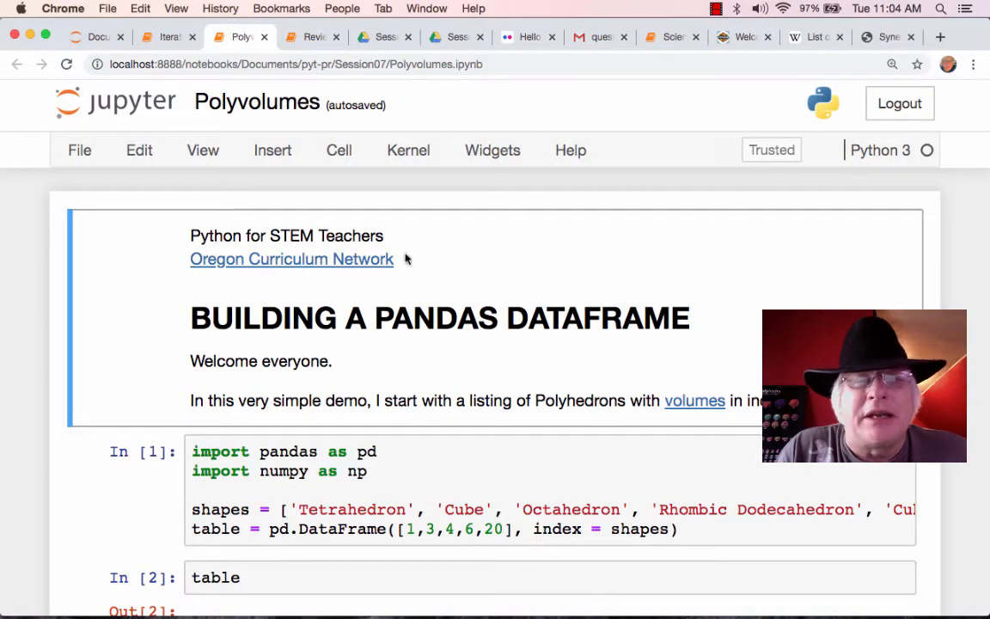
left_click(168, 37)
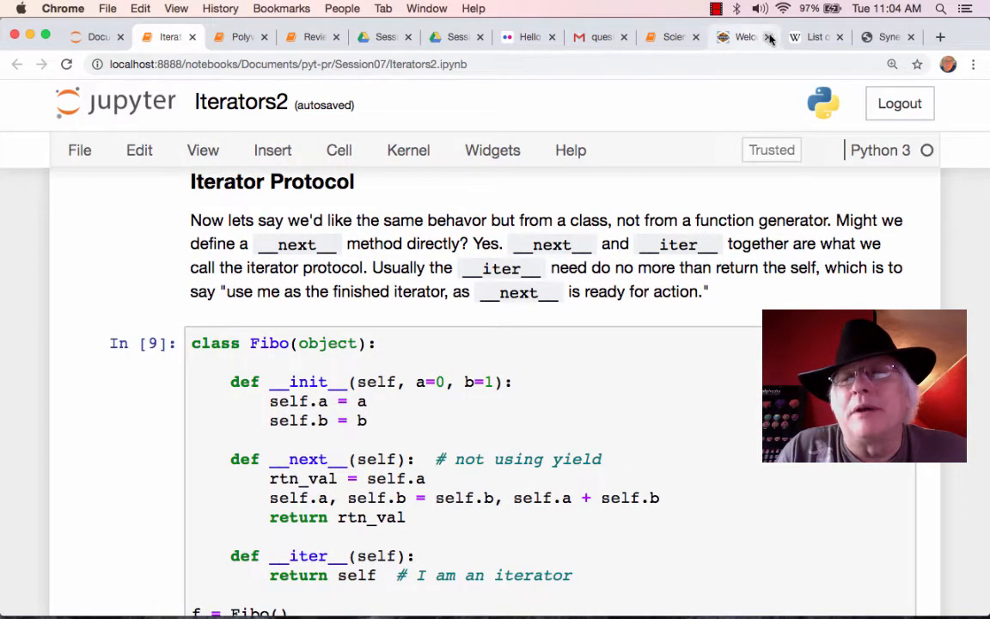
left_click(674, 38)
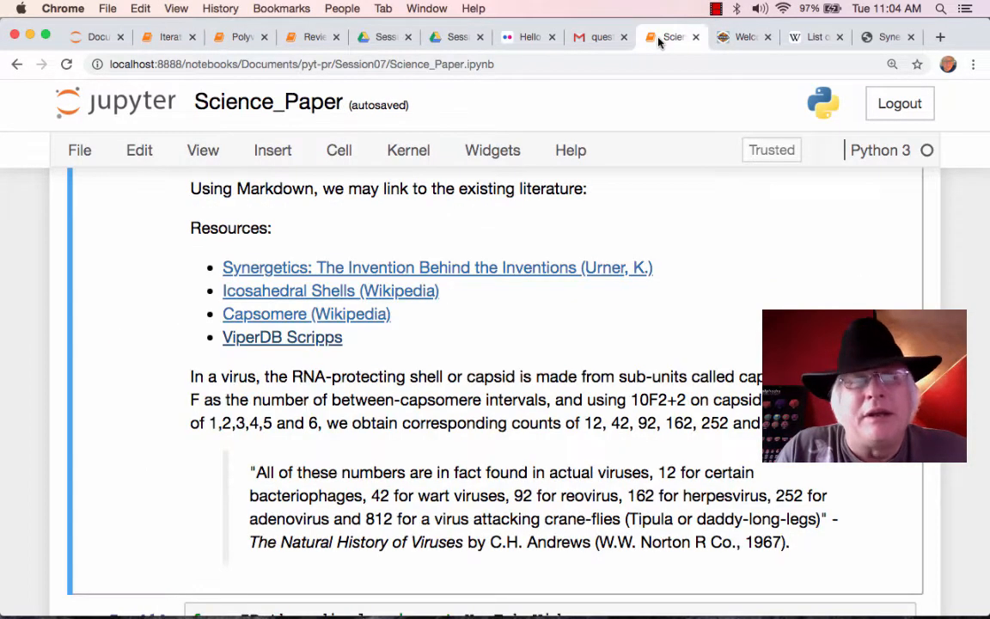
left_click(306, 313)
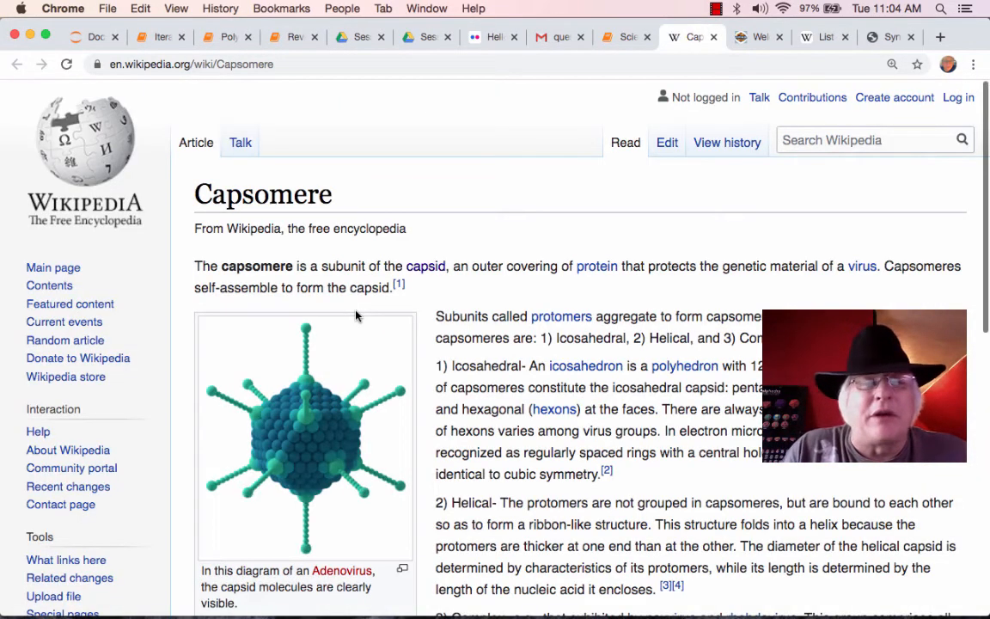
Read the Capsomere article down to its References and back, then switch to the Polyvolumes notebook.
scroll("down", 3)
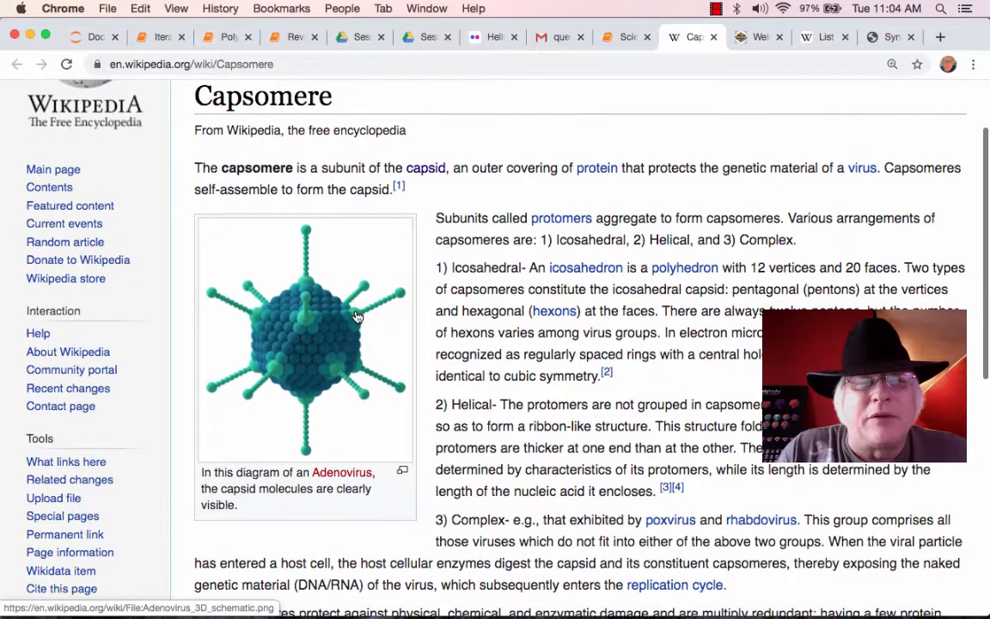
scroll("down", 3)
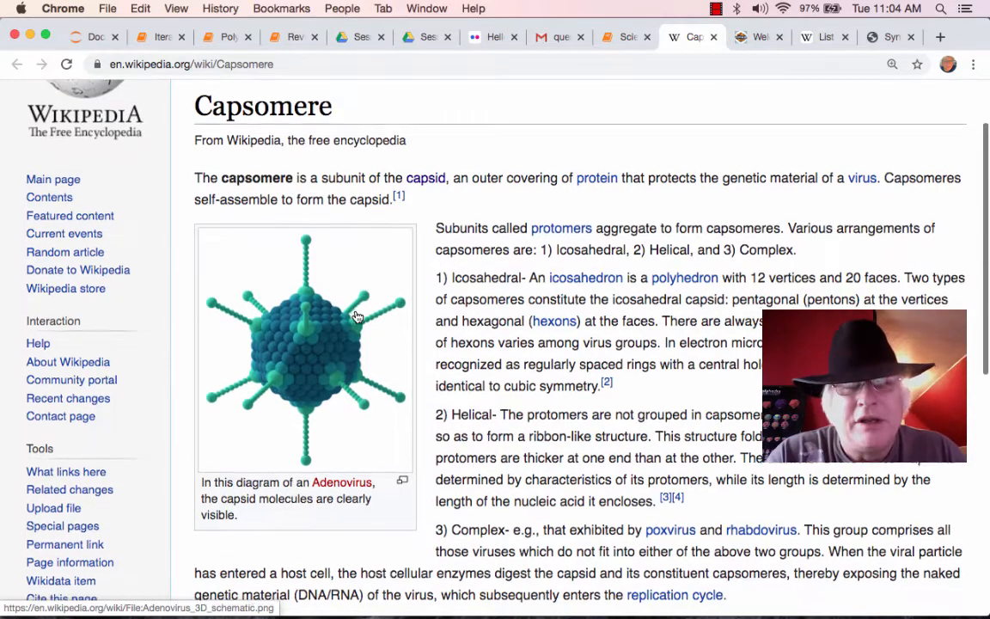
scroll("down", 3)
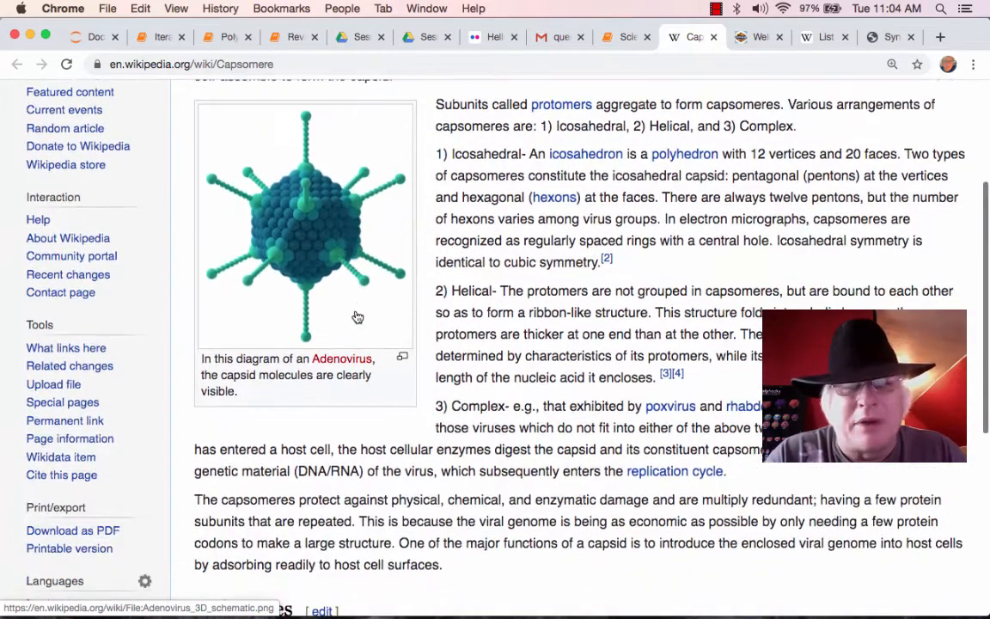
scroll("down", 3)
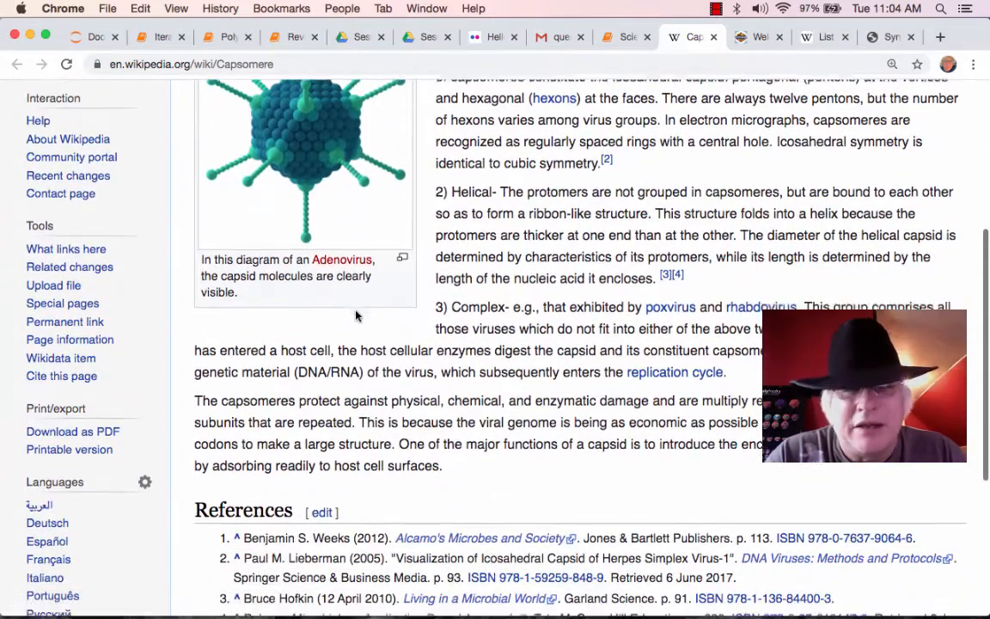
scroll("down", 3)
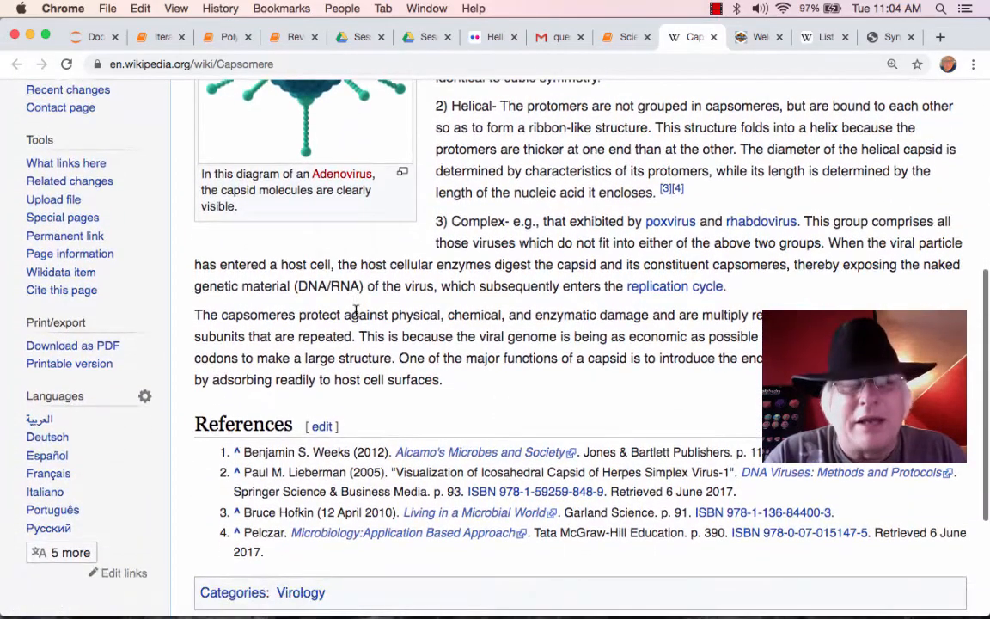
scroll("up", 3)
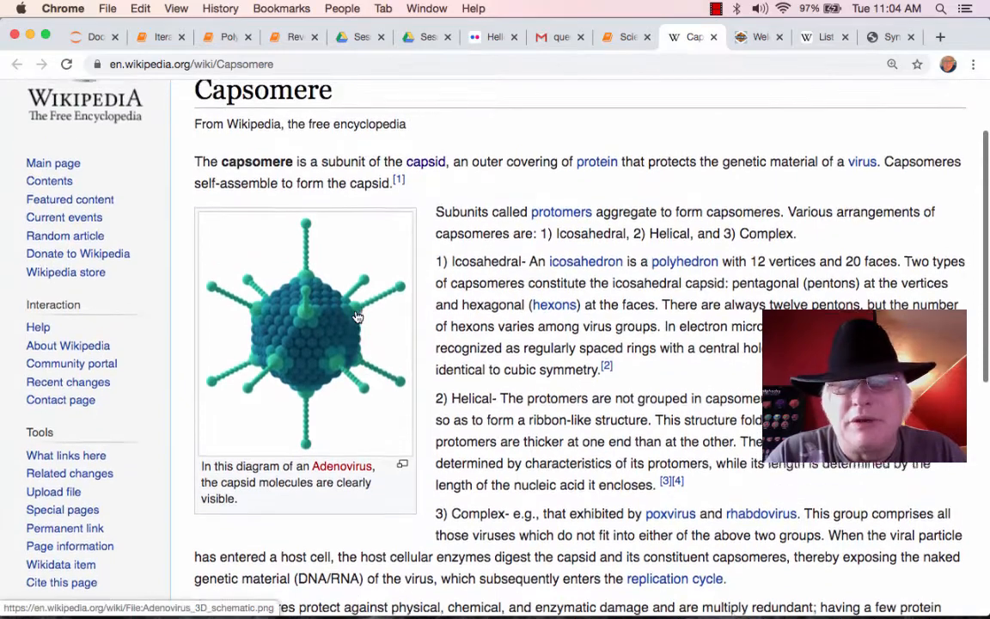
scroll("up", 3)
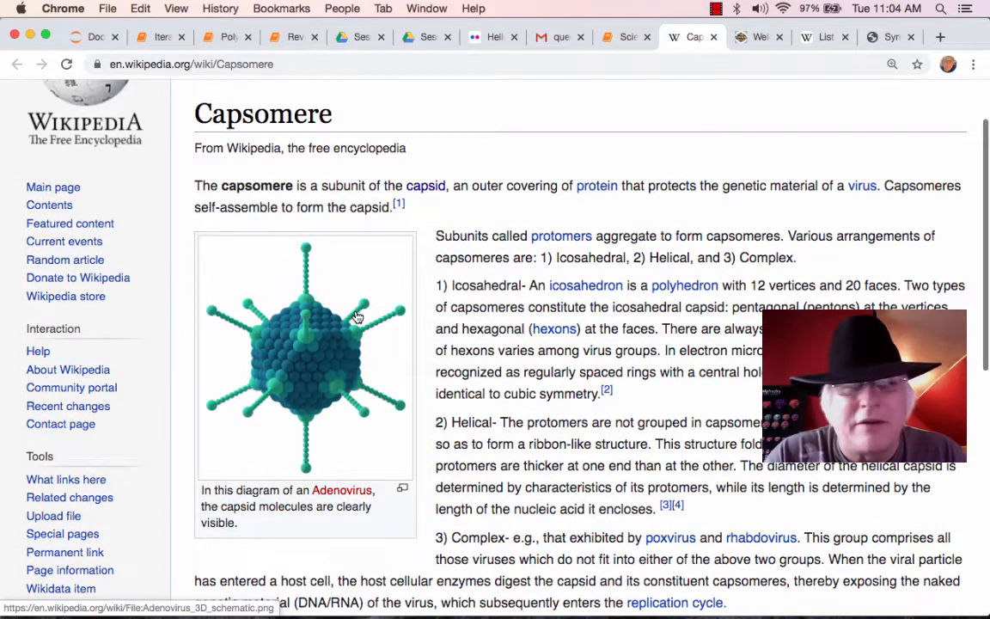
scroll("up", 3)
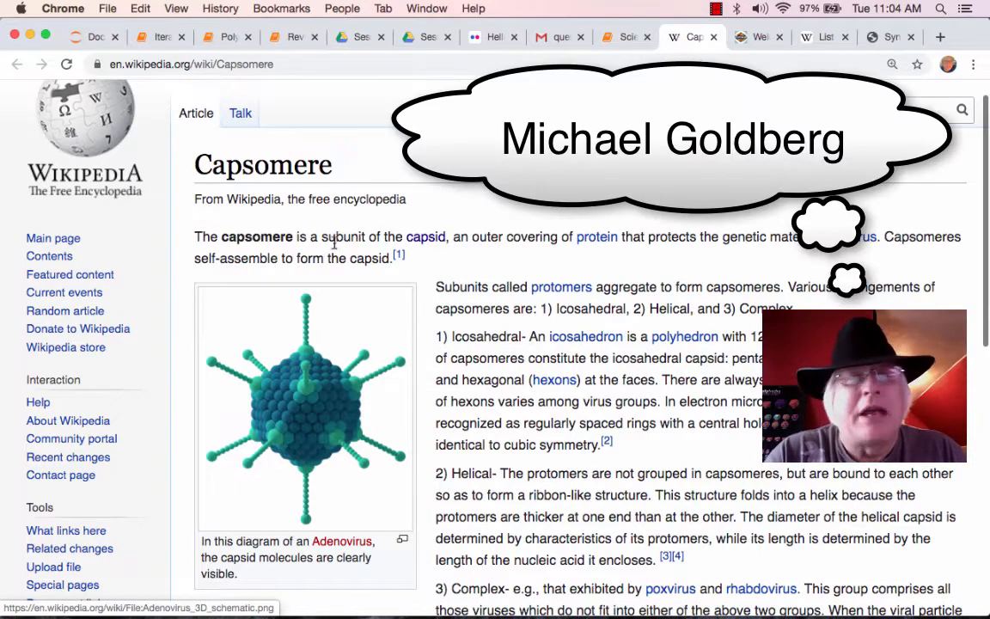
left_click(220, 38)
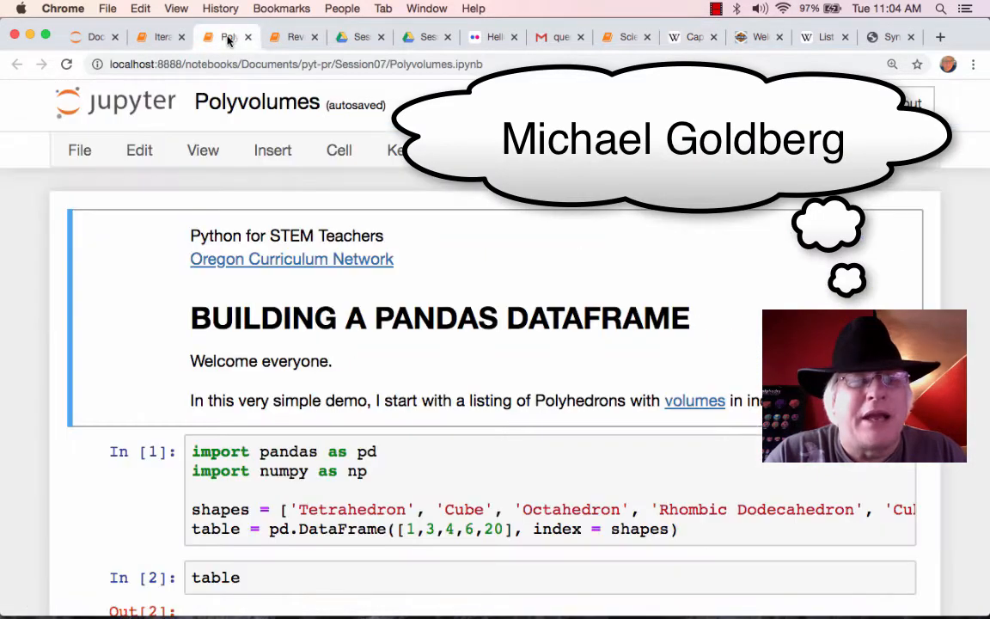
Bring up Wikipedia's geodesic and Goldberg polyhedra list and open the row-4 c²D polyhedron in Polyhedronisme.
left_click(158, 38)
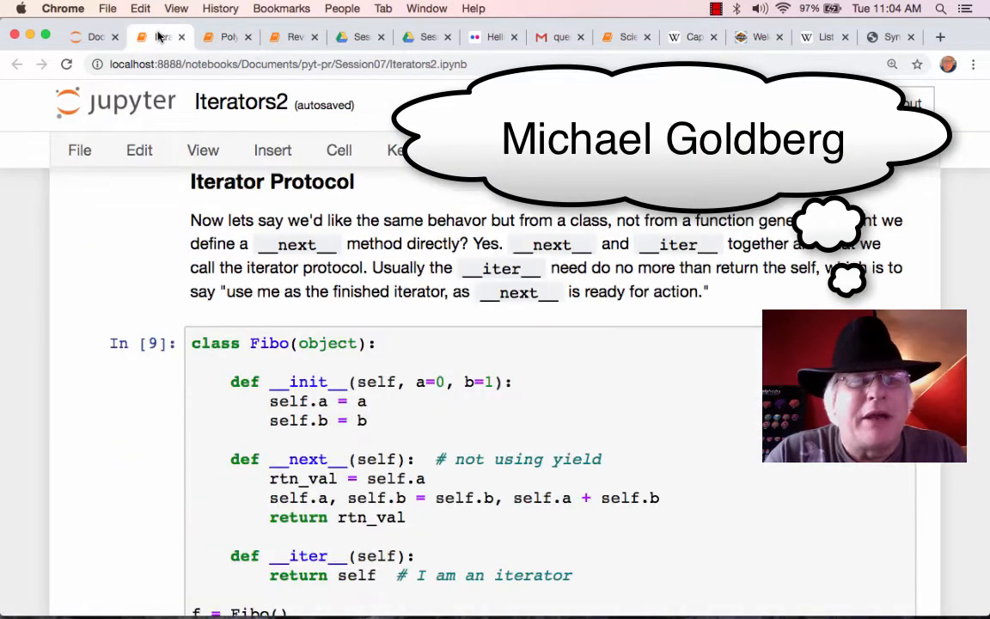
left_click(828, 38)
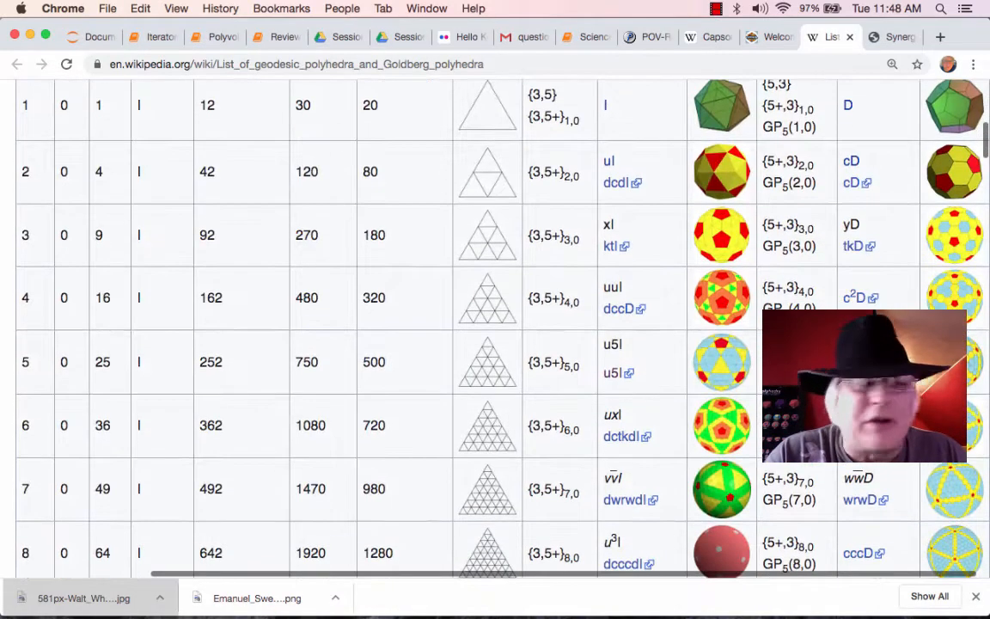
left_click(860, 298)
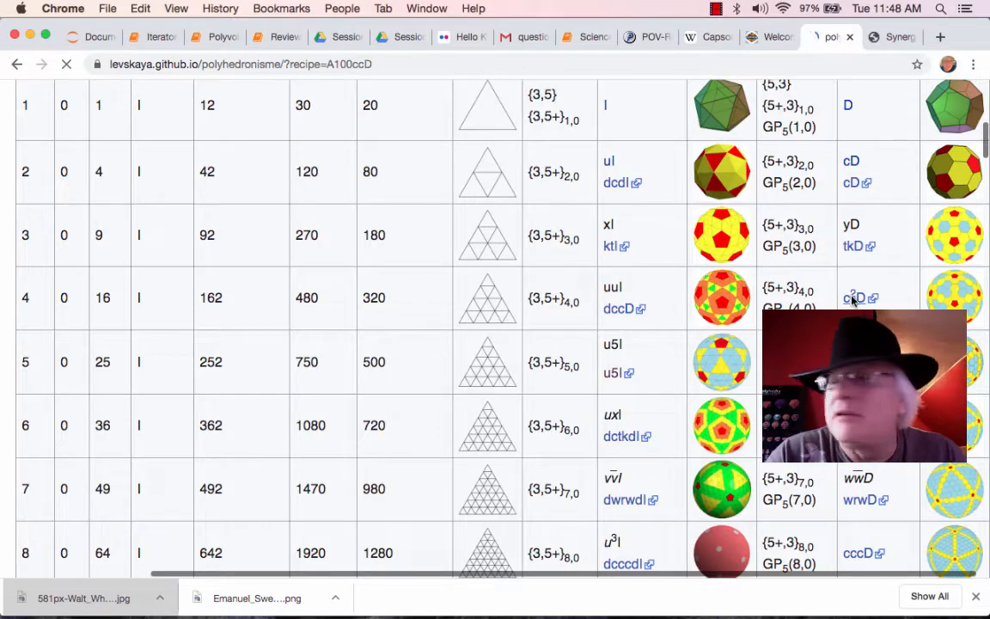
Enlarge the A100ccD Goldberg polyhedron in Polyhedronisme and rotate it to view several sides.
left_click(854, 299)
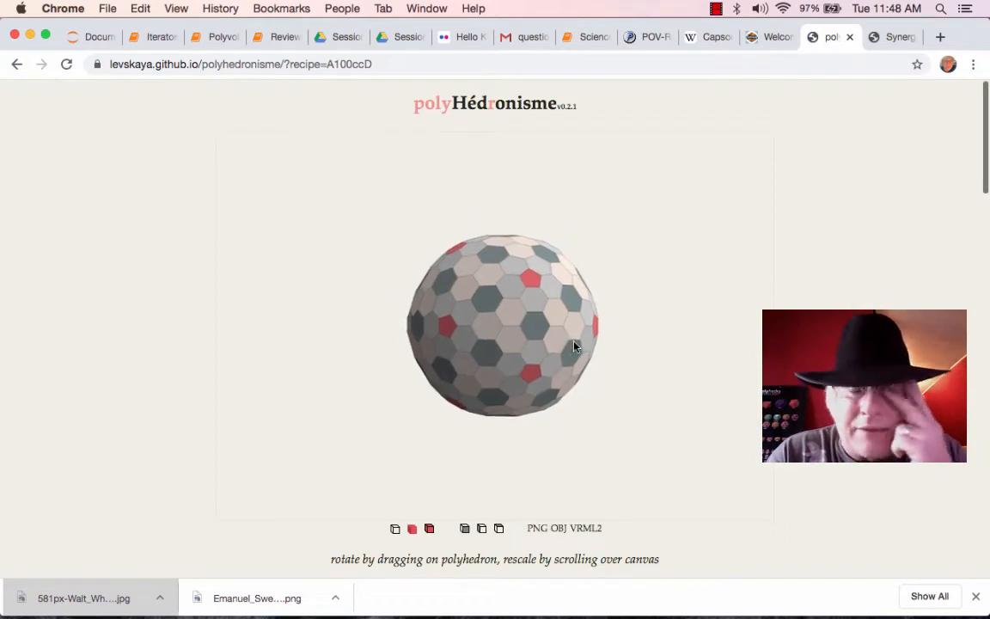
scroll("up", 3)
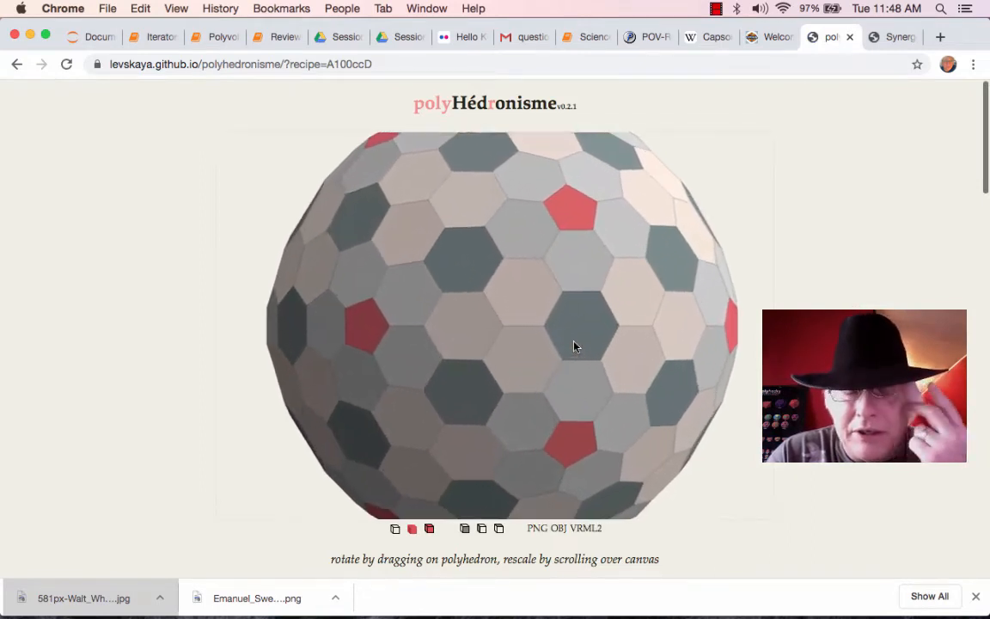
left_click_drag(576, 347, 485, 348)
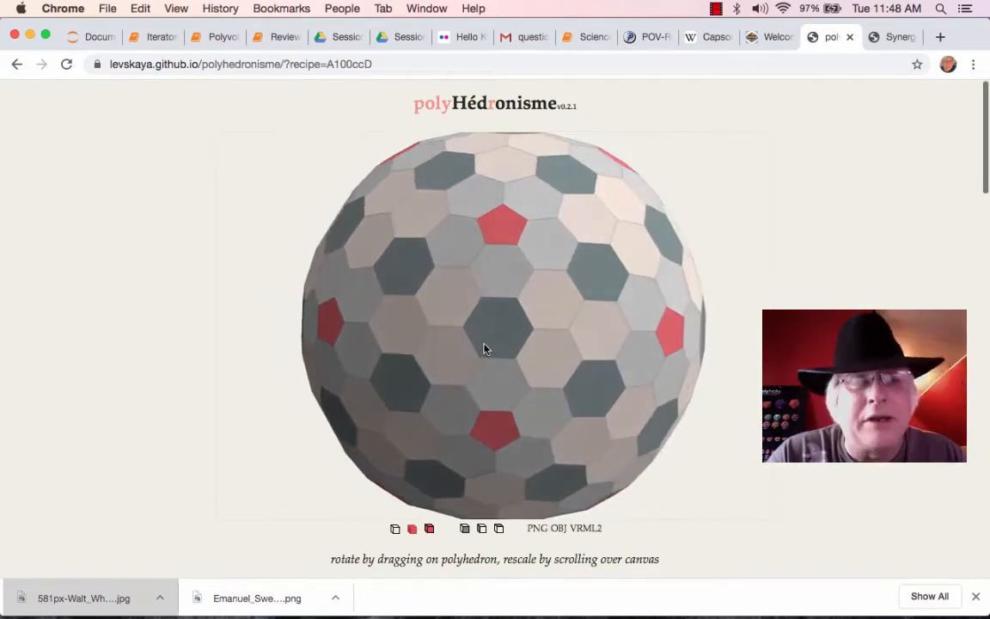
left_click_drag(485, 347, 378, 175)
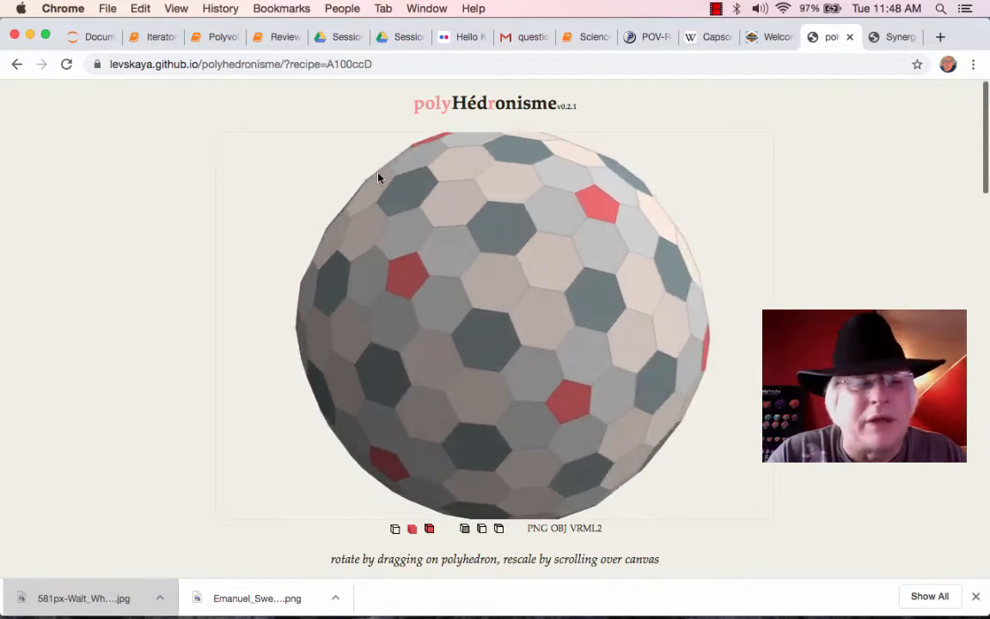
left_click_drag(379, 178, 471, 203)
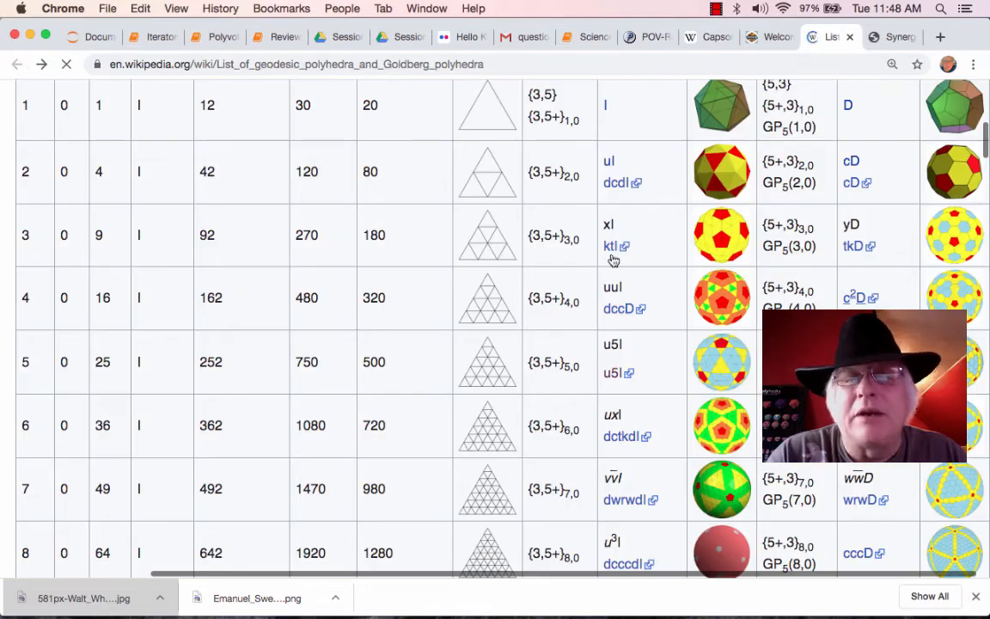
Scroll the polyhedra table to row 7 and open the dwrwdl geodesic sphere in Polyhedronisme.
scroll("down", 3)
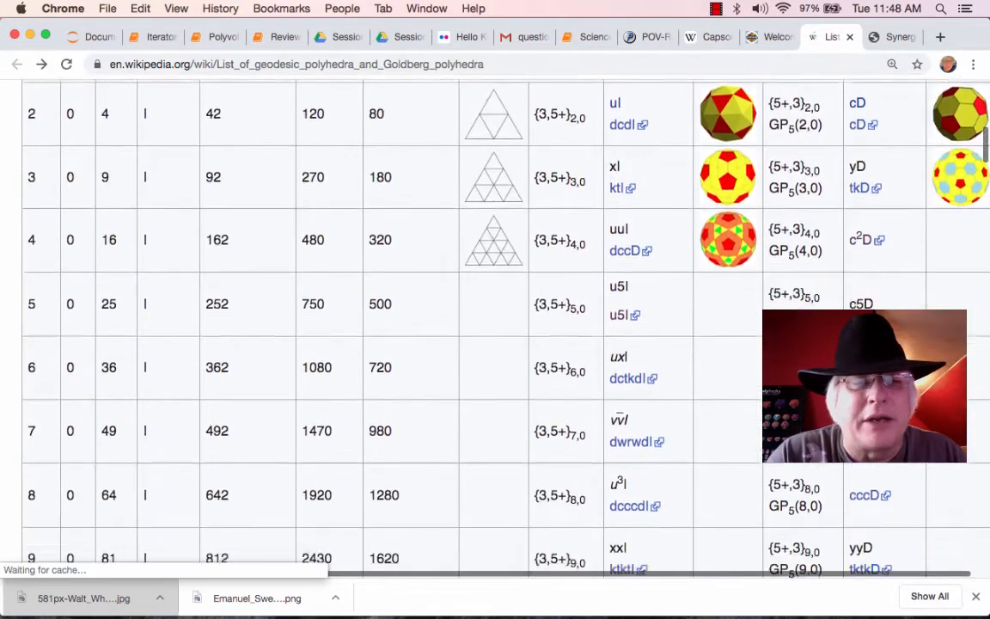
scroll("down", 3)
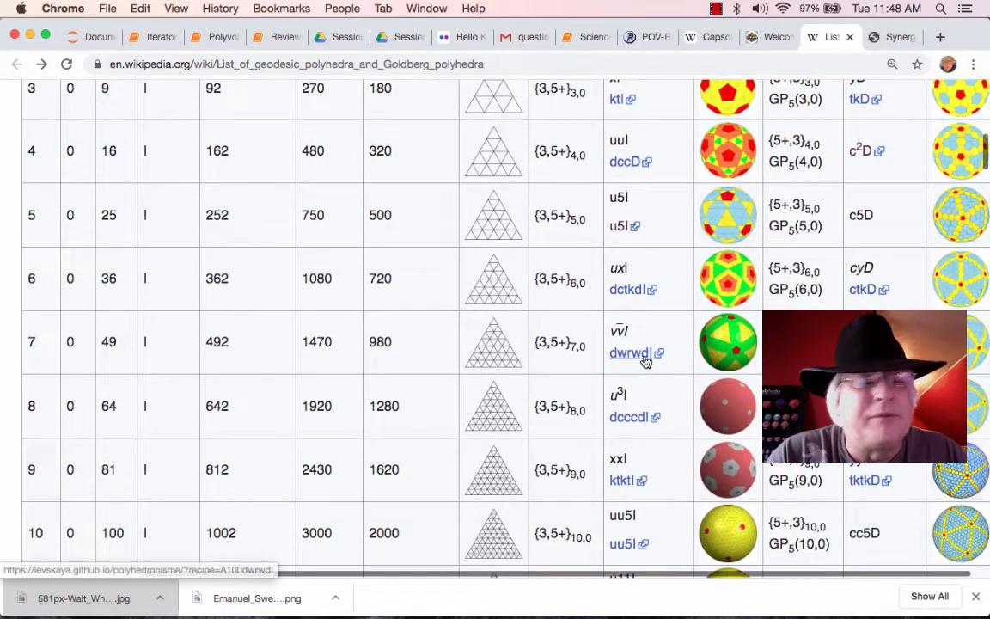
left_click(629, 354)
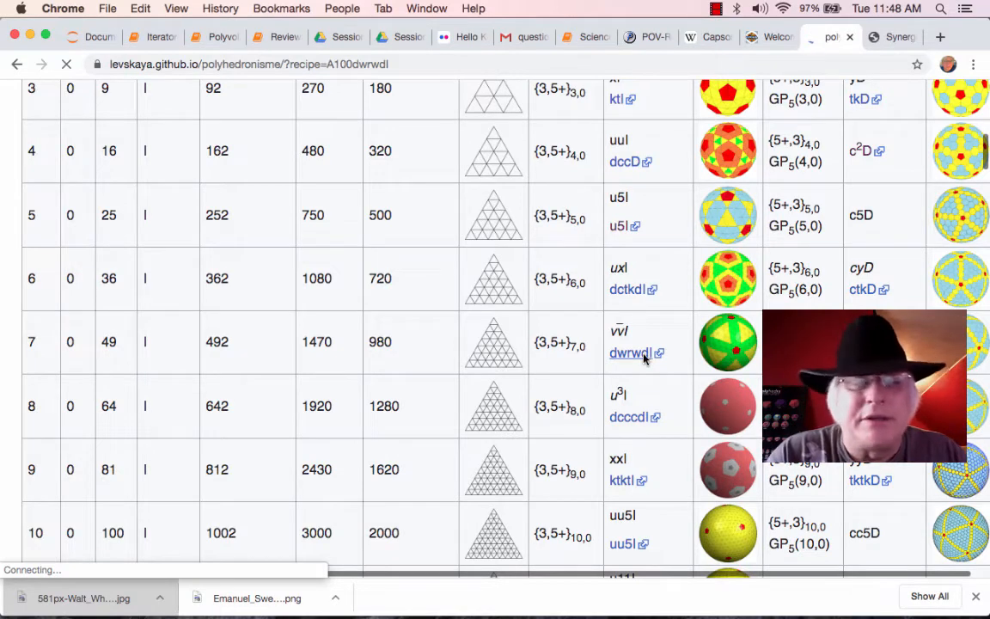
left_click(630, 353)
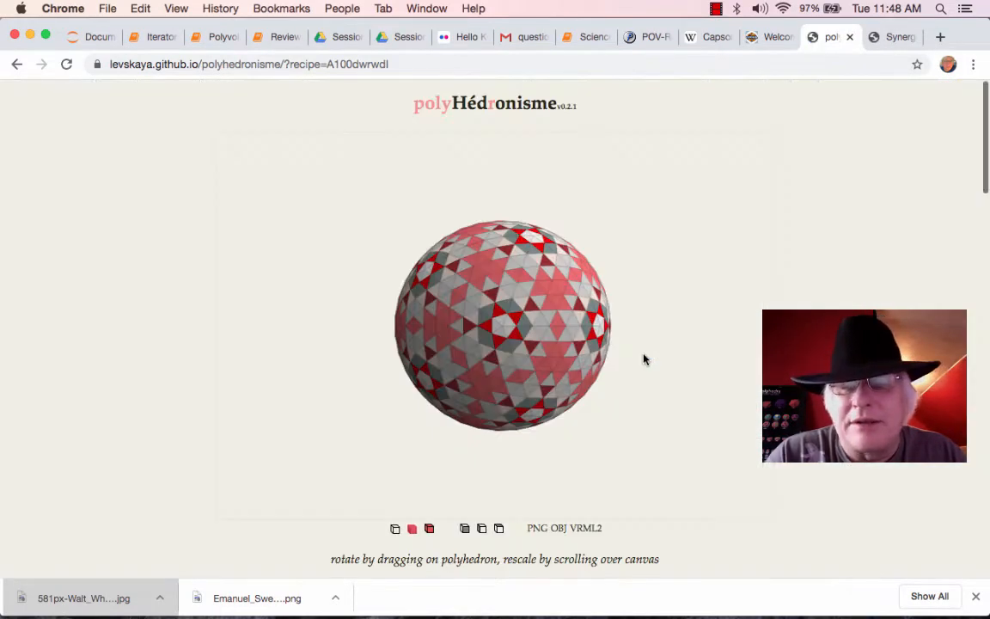
Enlarge the red-and-grey A100dwrwdI geodesic sphere and rotate it to view more of its triangles.
left_click_drag(645, 359, 542, 382)
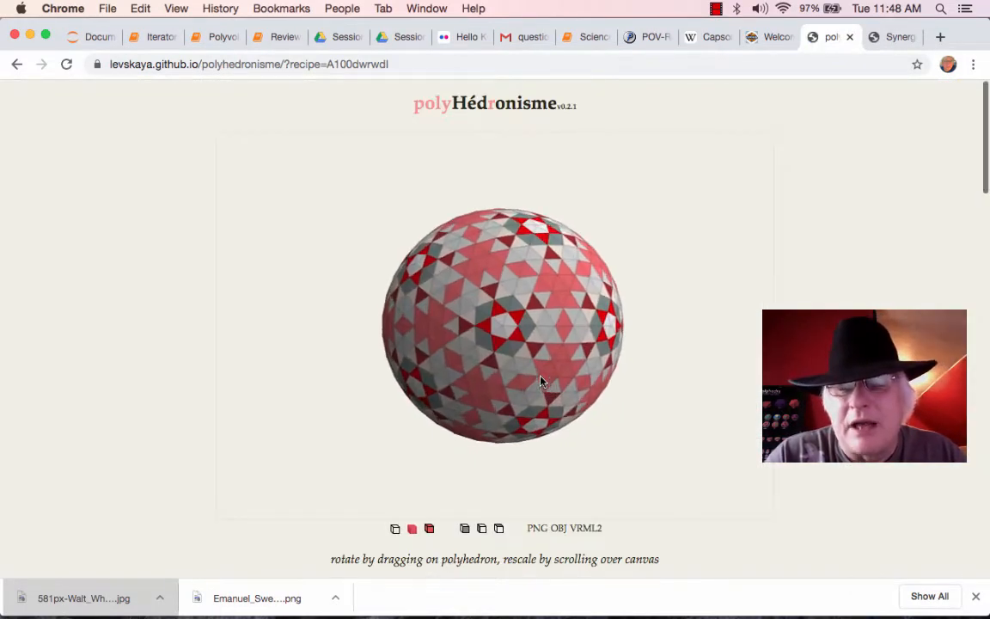
scroll("up", 3)
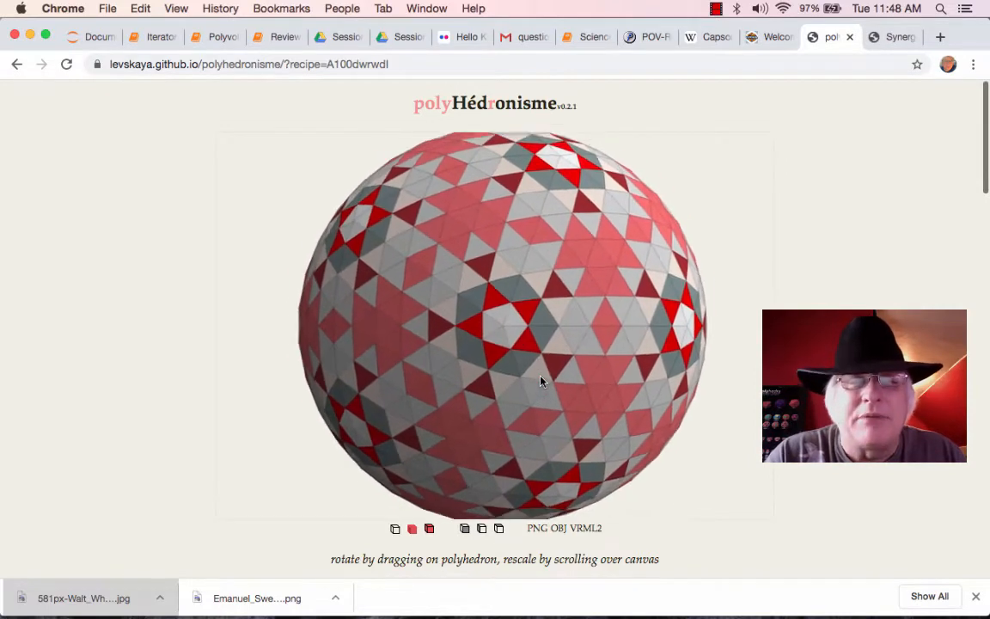
left_click_drag(542, 382, 455, 334)
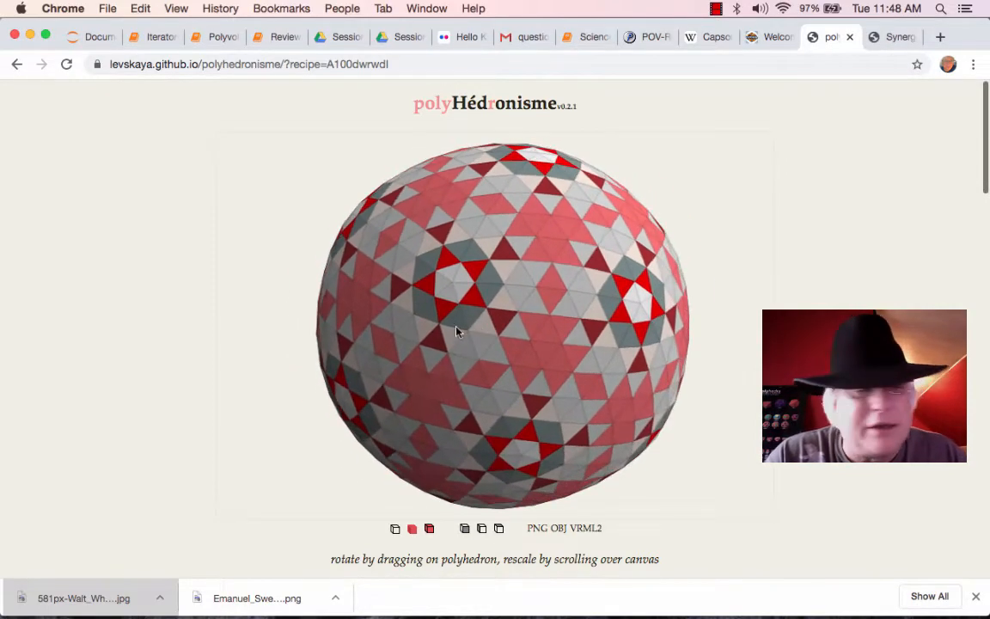
left_click_drag(455, 333, 506, 293)
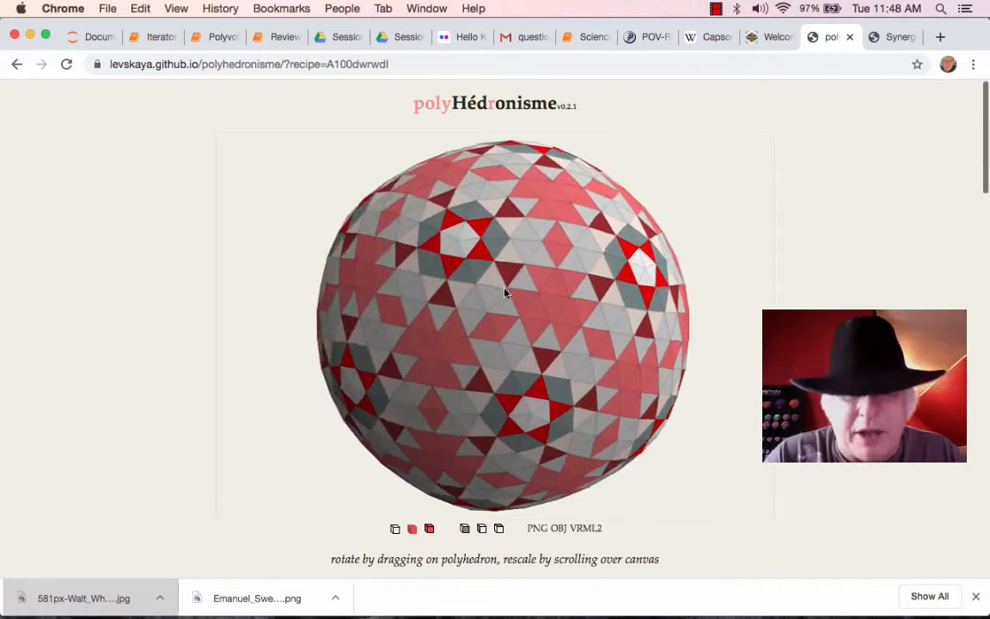
left_click_drag(506, 292, 709, 196)
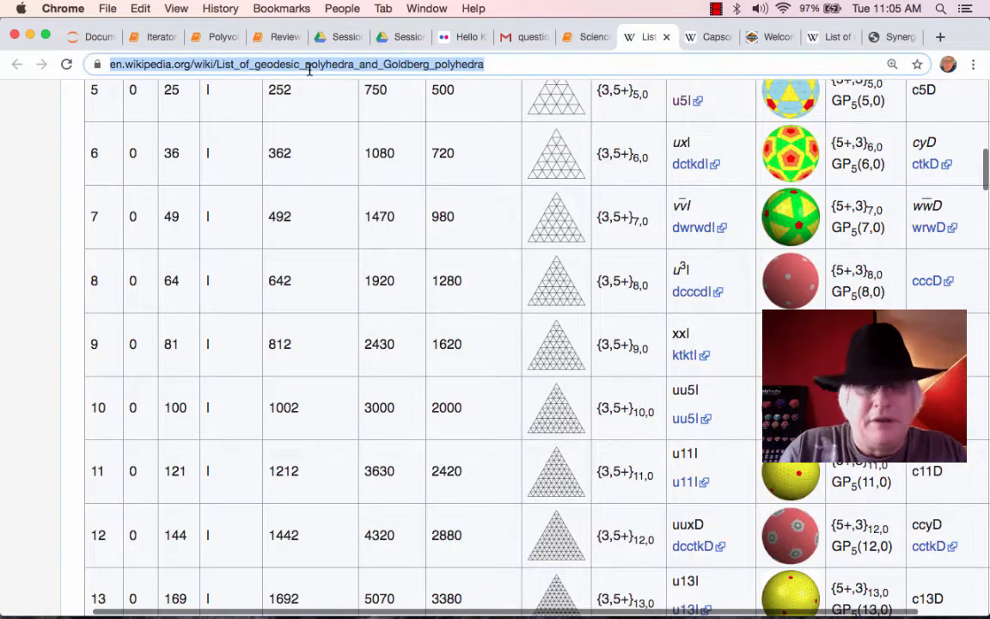
Go to antiprism.com and browse down its Geometry album past the tensegrity and polyhedron sub-albums.
type("antiprism.com")
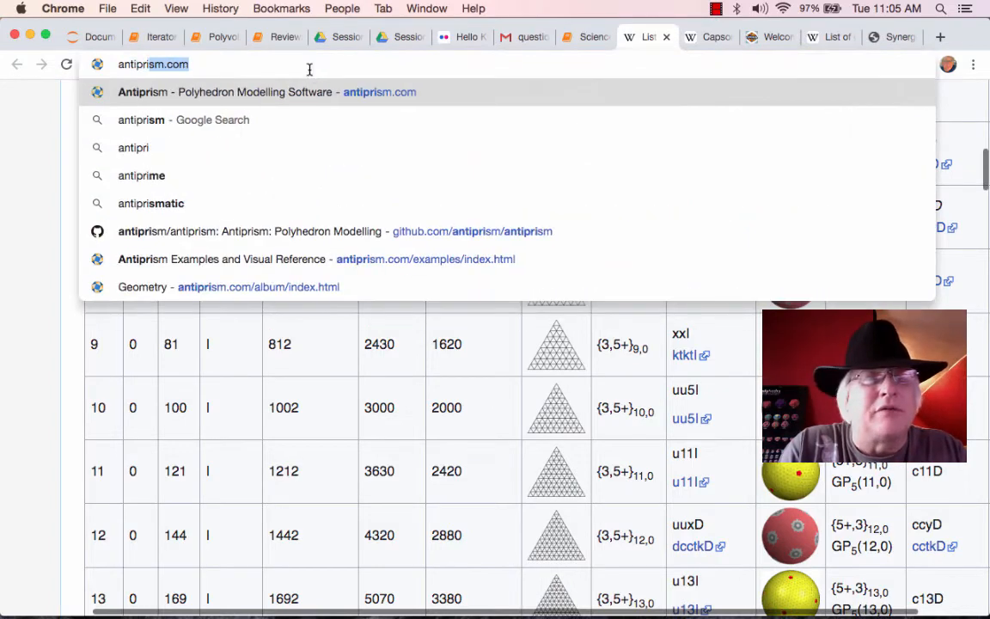
key("Return")
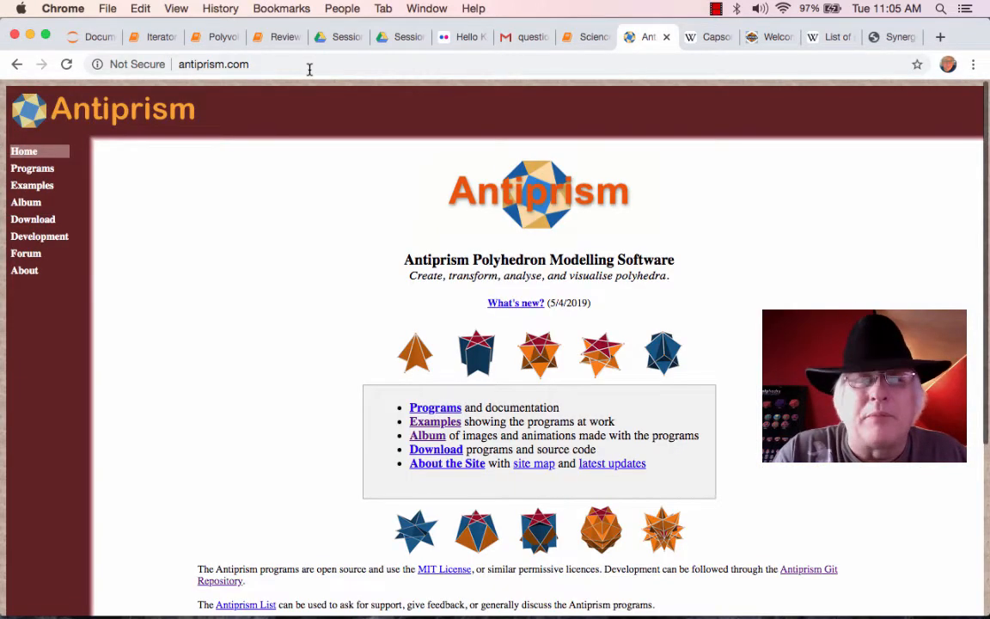
scroll("down", 3)
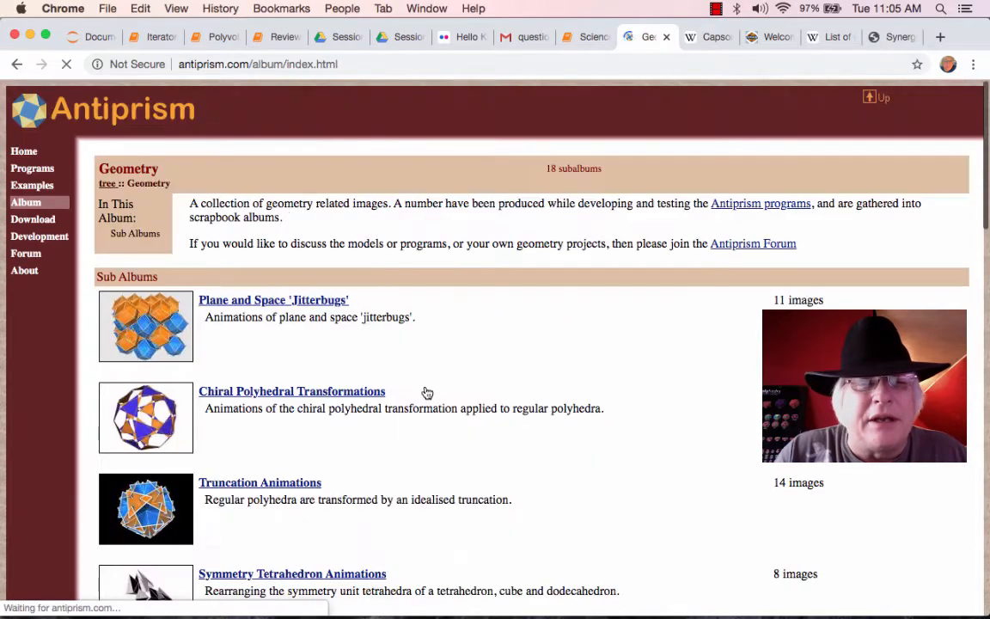
scroll("down", 3)
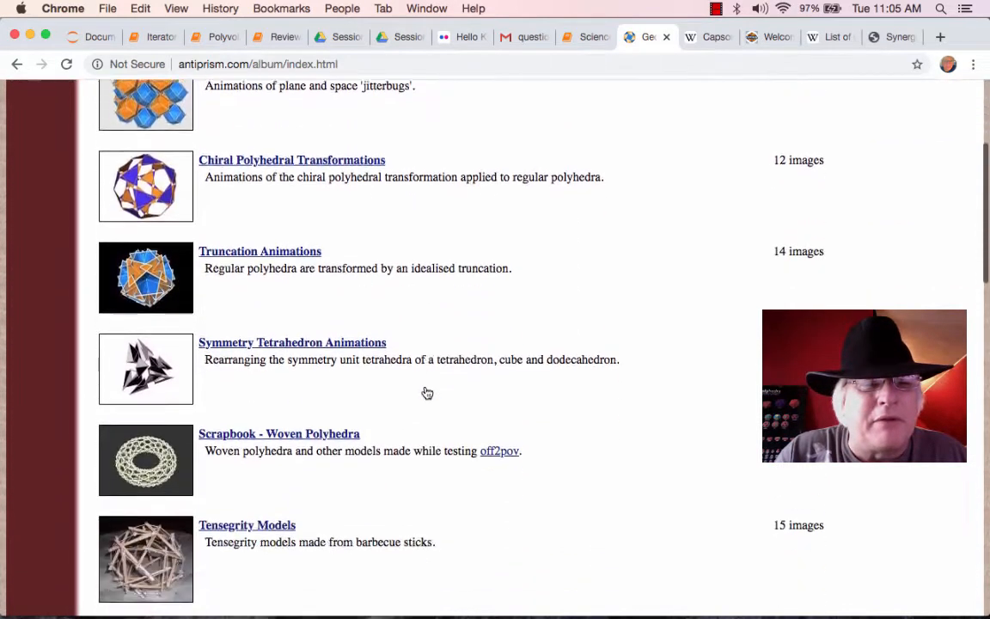
scroll("down", 3)
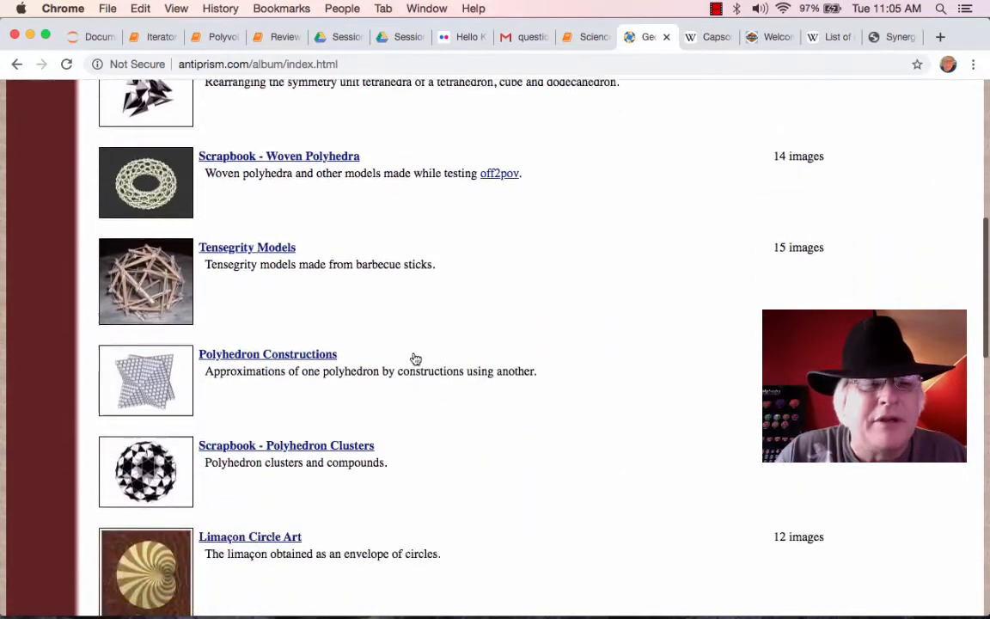
left_click(258, 63)
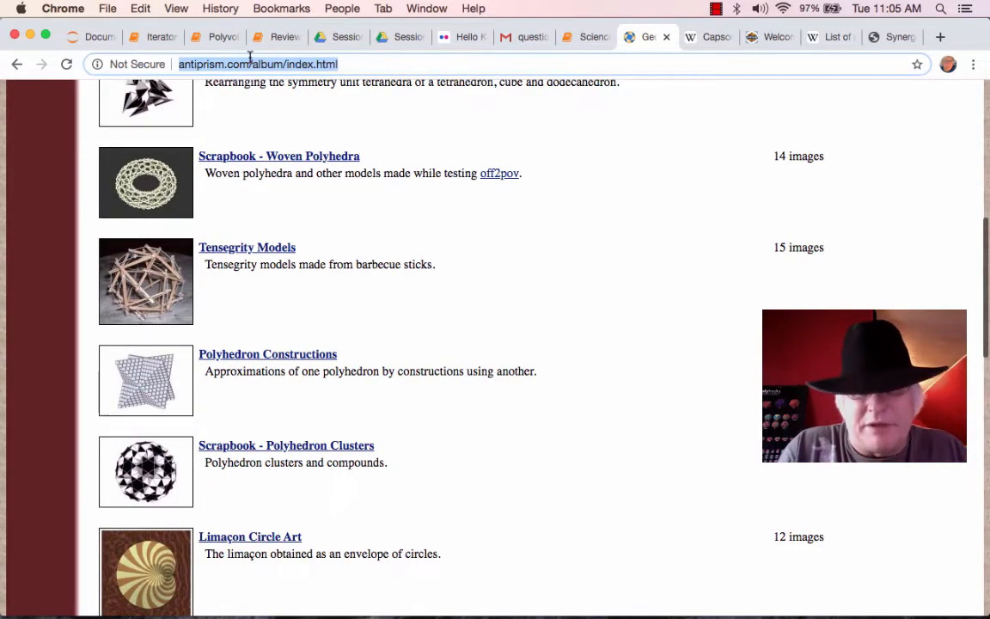
Go to povray.org and read through the home page news items and Hall of Fame images.
type("porvray.or")
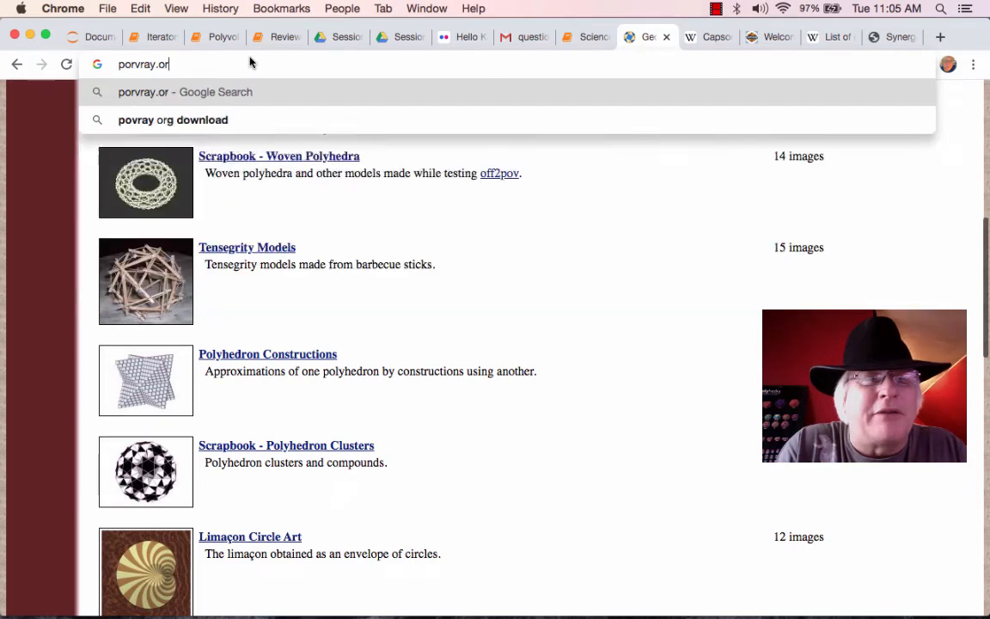
key("Return")
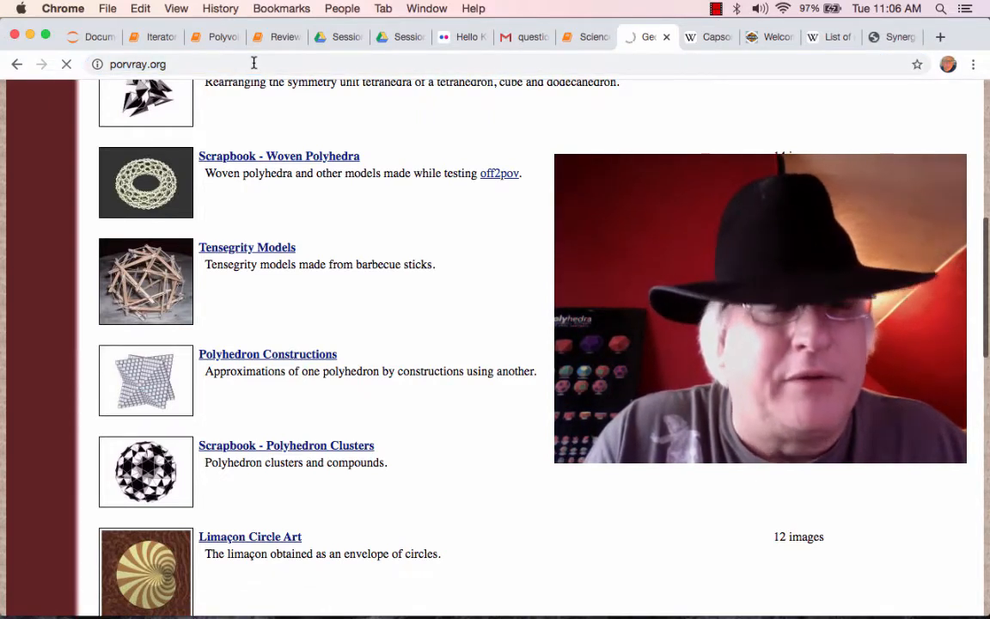
mouse_move(558, 136)
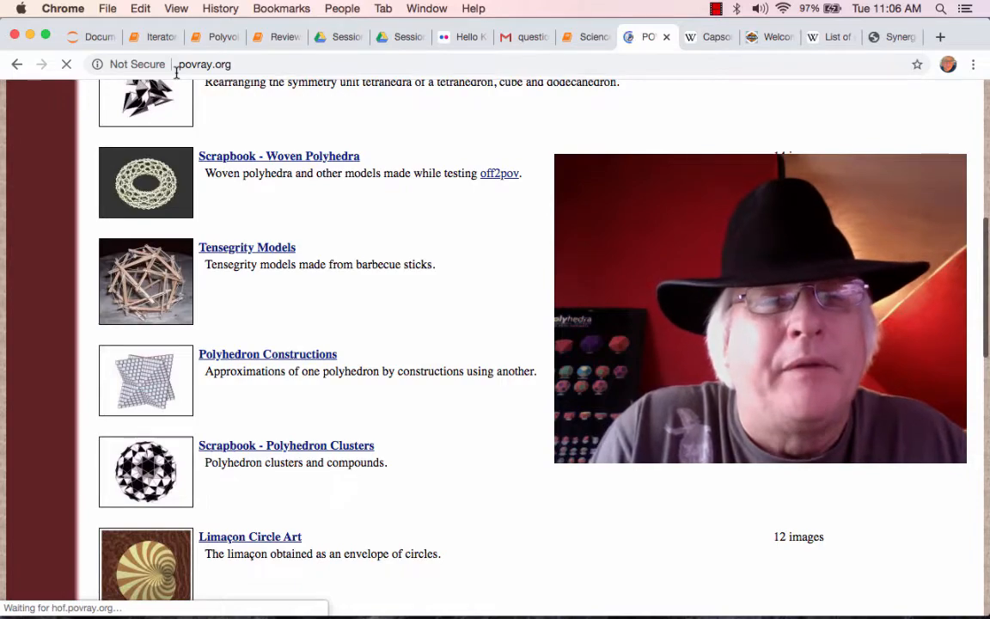
left_click(17, 63)
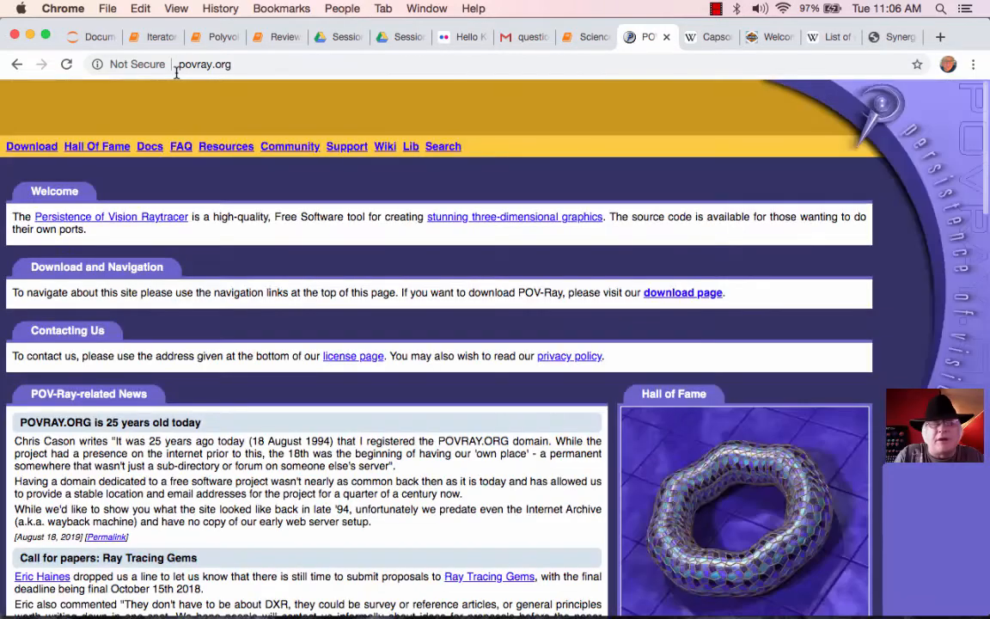
scroll("down", 3)
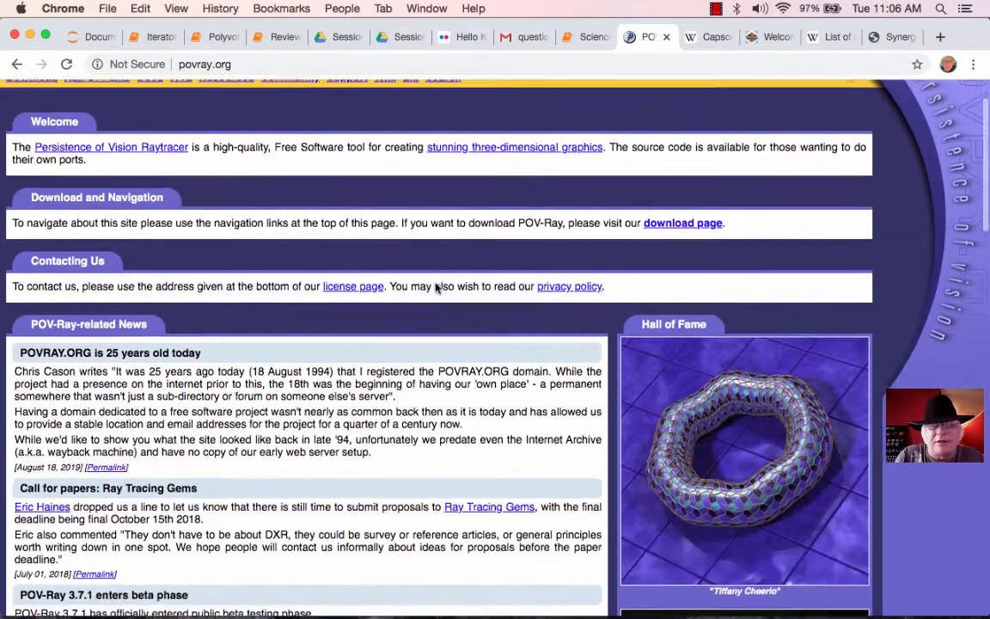
scroll("down", 3)
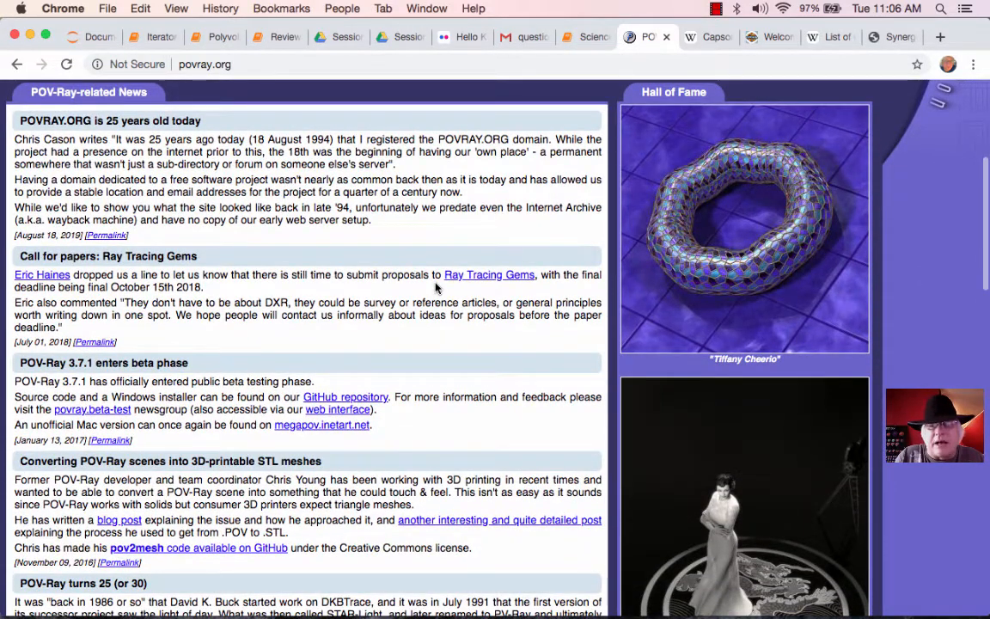
scroll("down", 3)
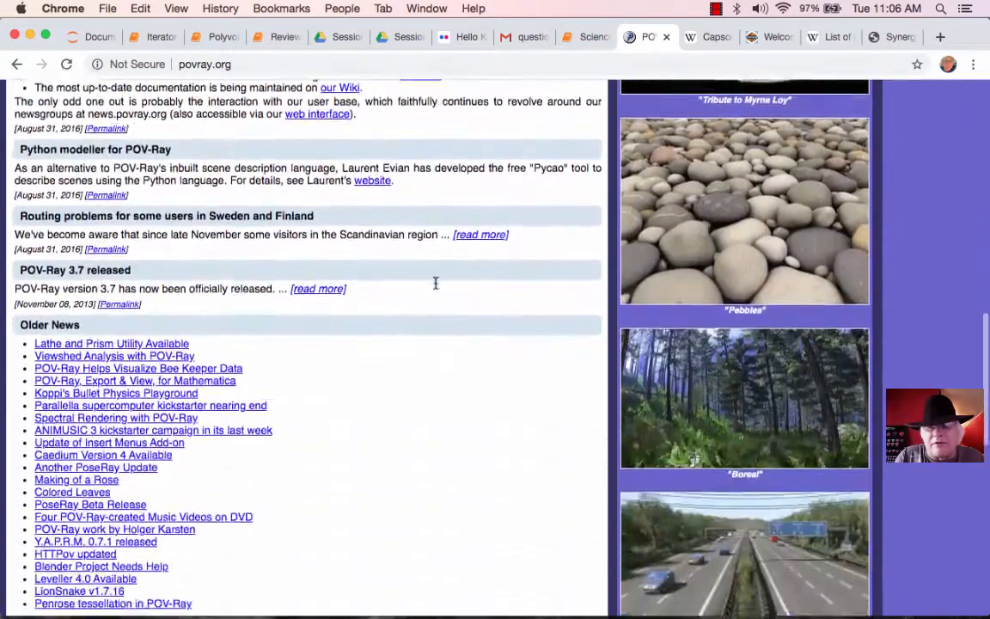
scroll("down", 3)
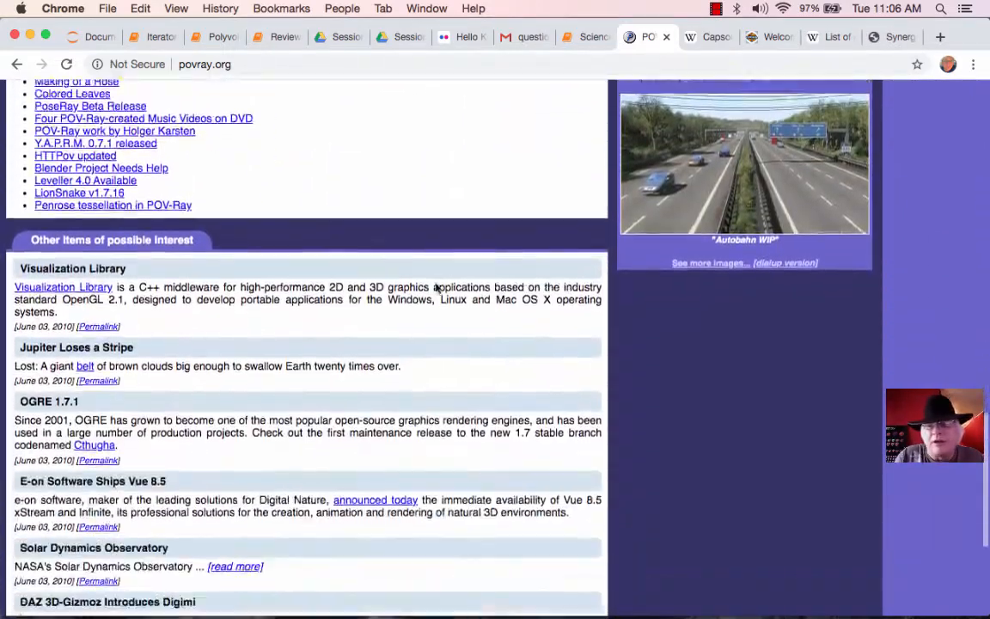
scroll("up", 3)
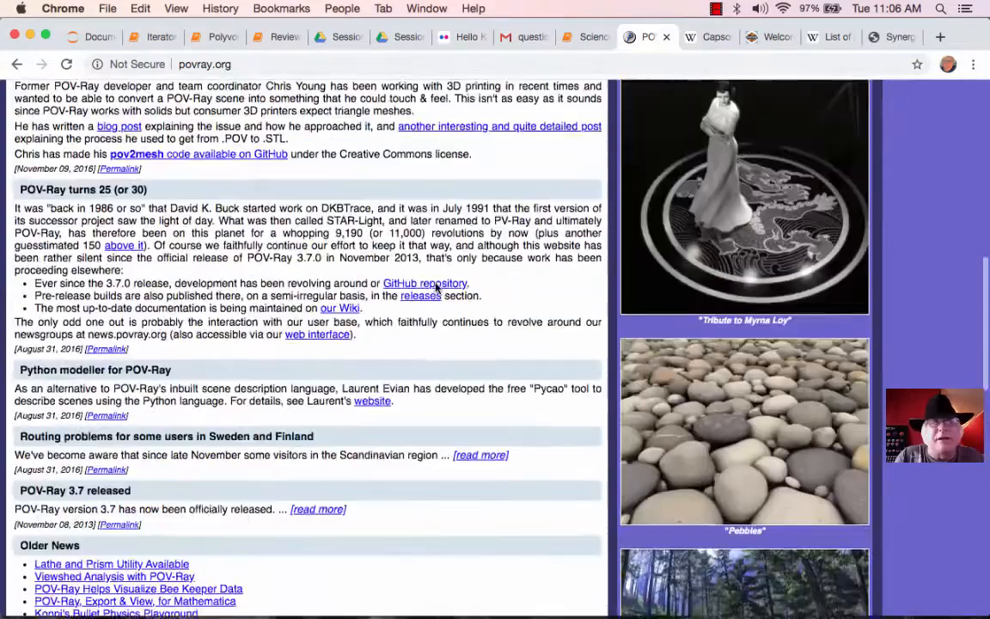
scroll("up", 3)
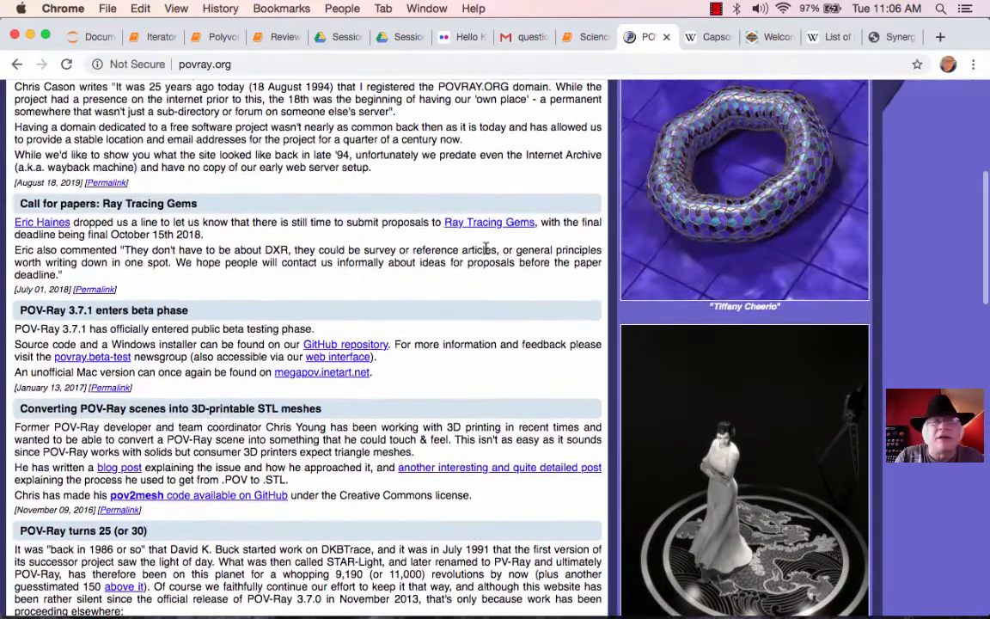
Move through the Polyvolumes and Reviewing_Decorators notebooks to the 4dsolutions synergetics essay.
left_click(206, 36)
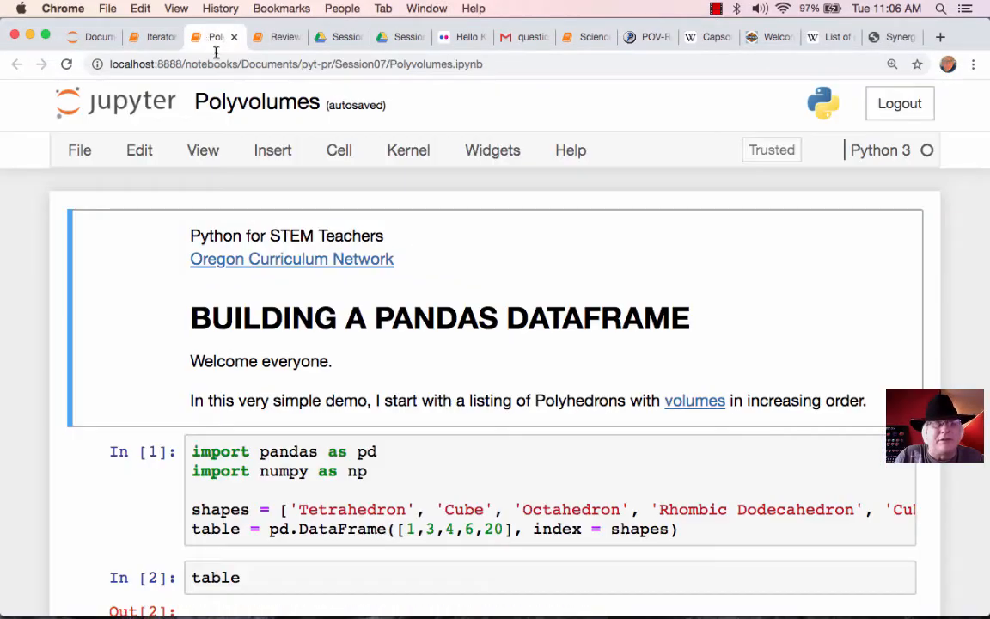
left_click(276, 38)
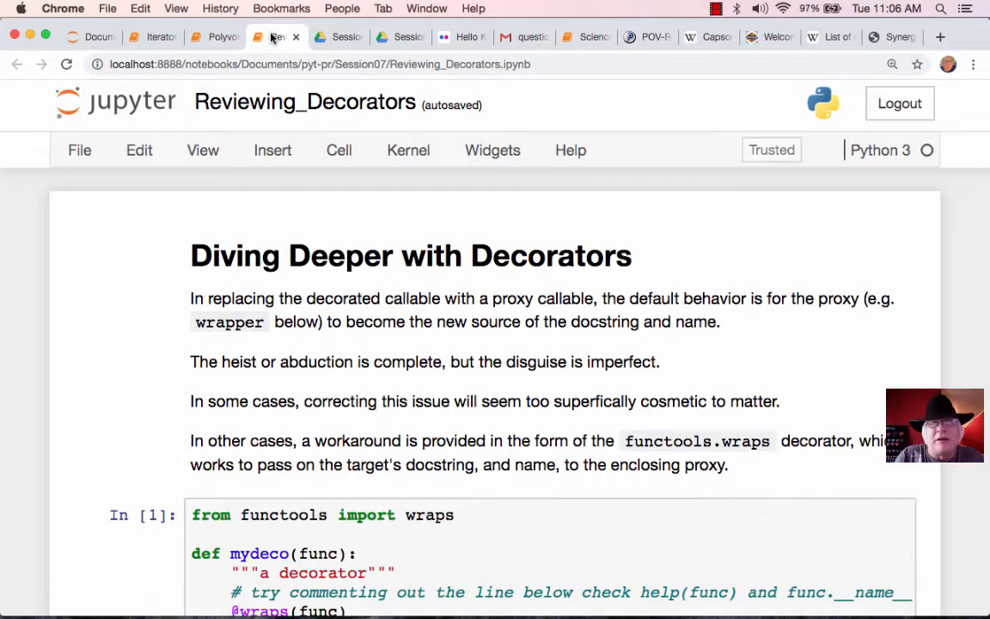
left_click(891, 36)
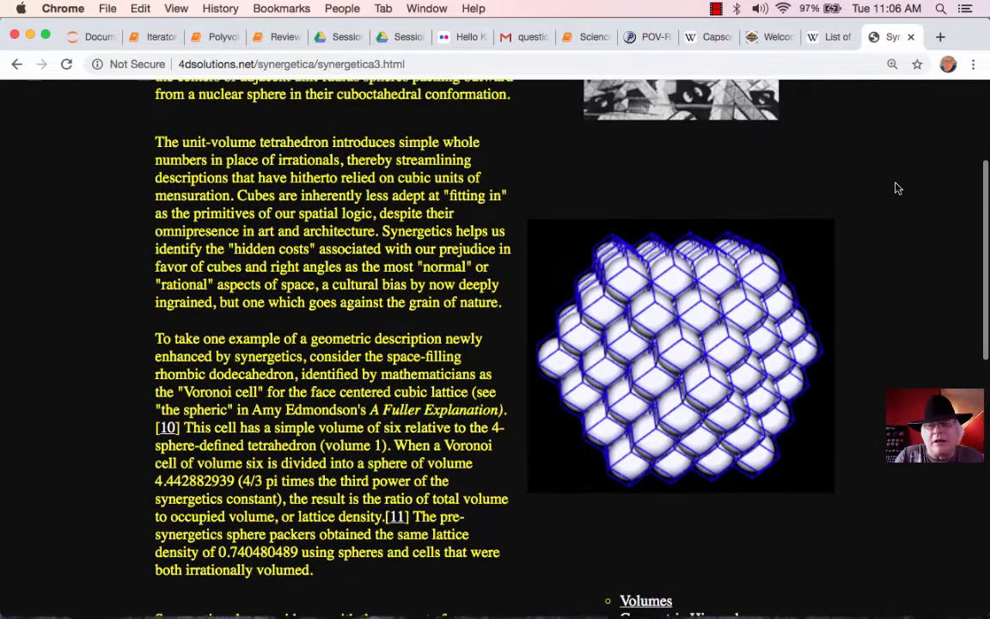
Reach the end of synergetica section 3 and continue into section 4 on the jitterbug transformation.
scroll("down", 3)
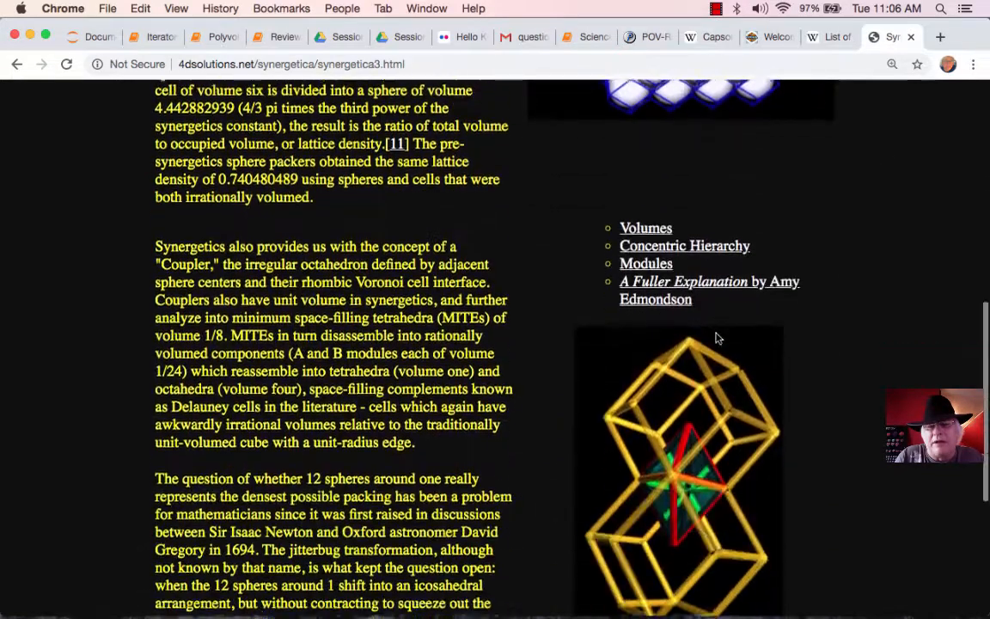
scroll("down", 3)
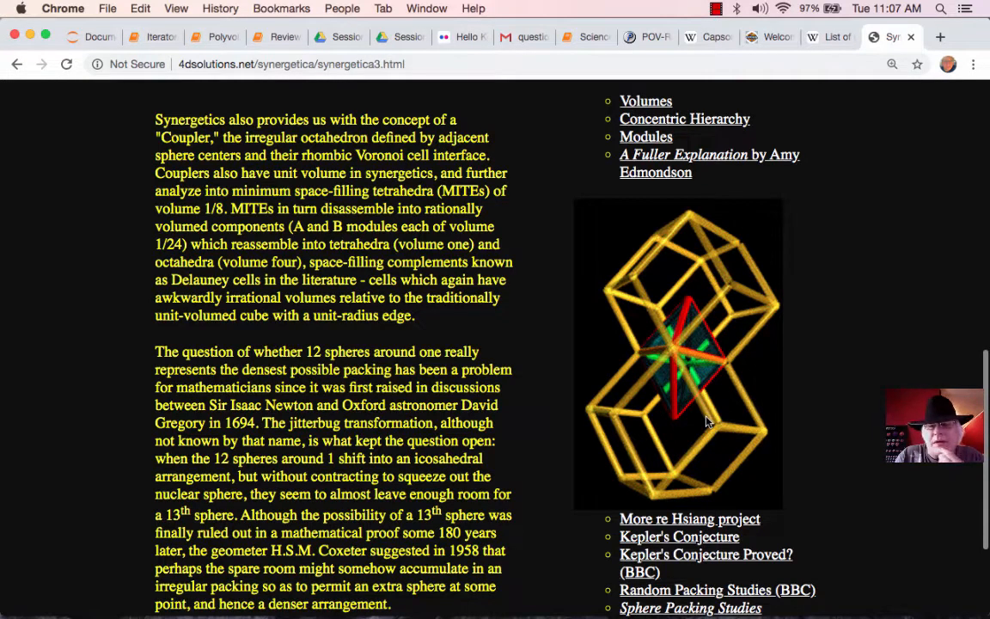
scroll("down", 3)
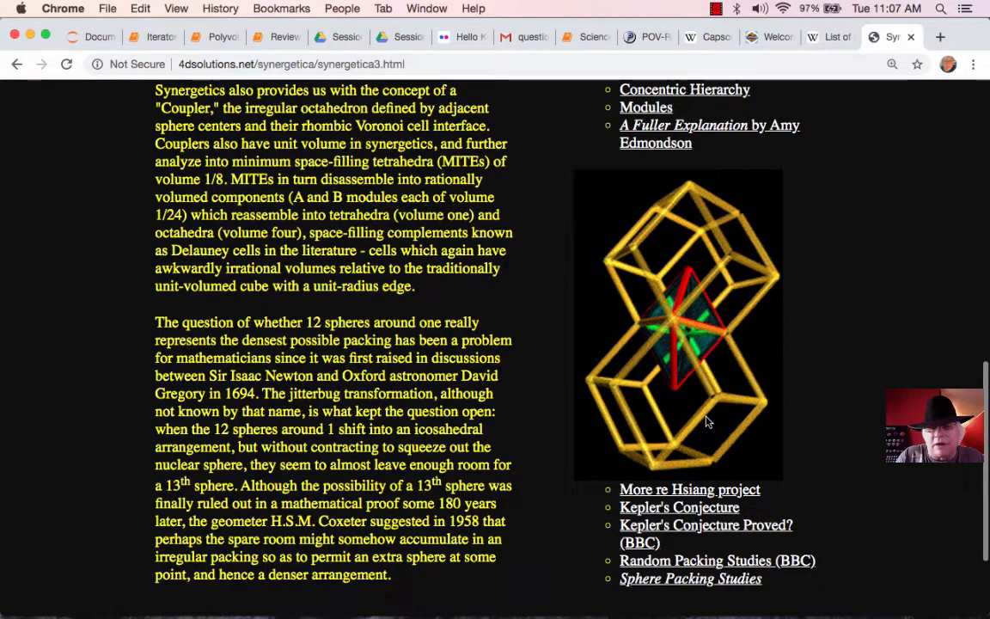
scroll("down", 3)
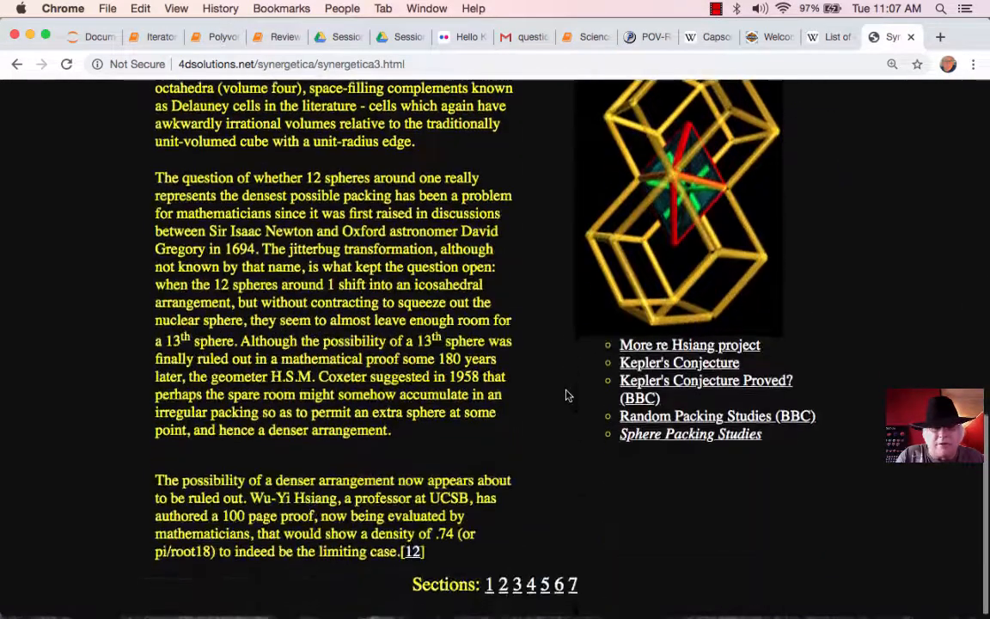
left_click(530, 584)
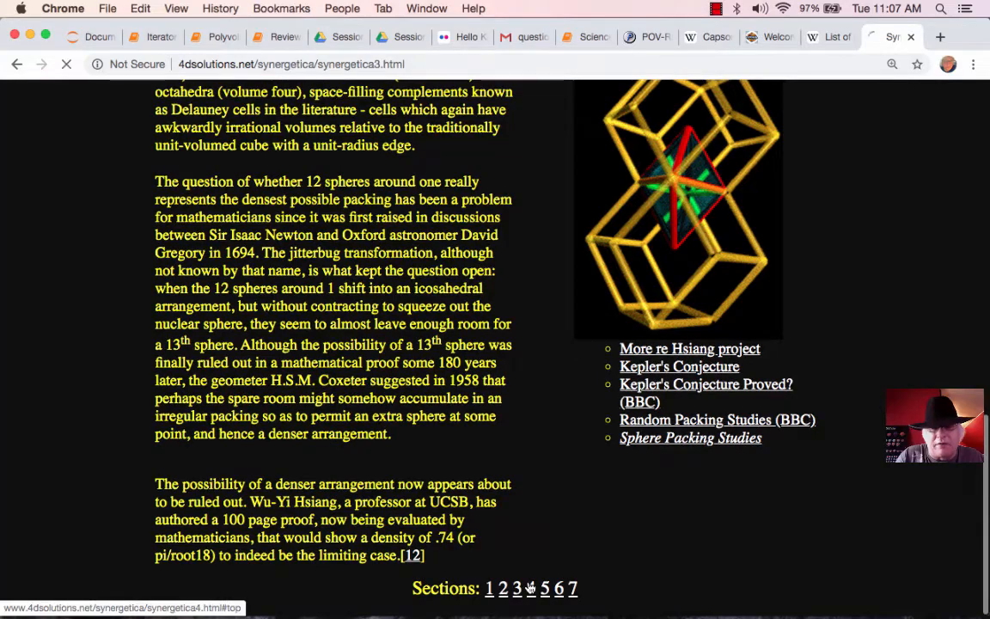
left_click(530, 588)
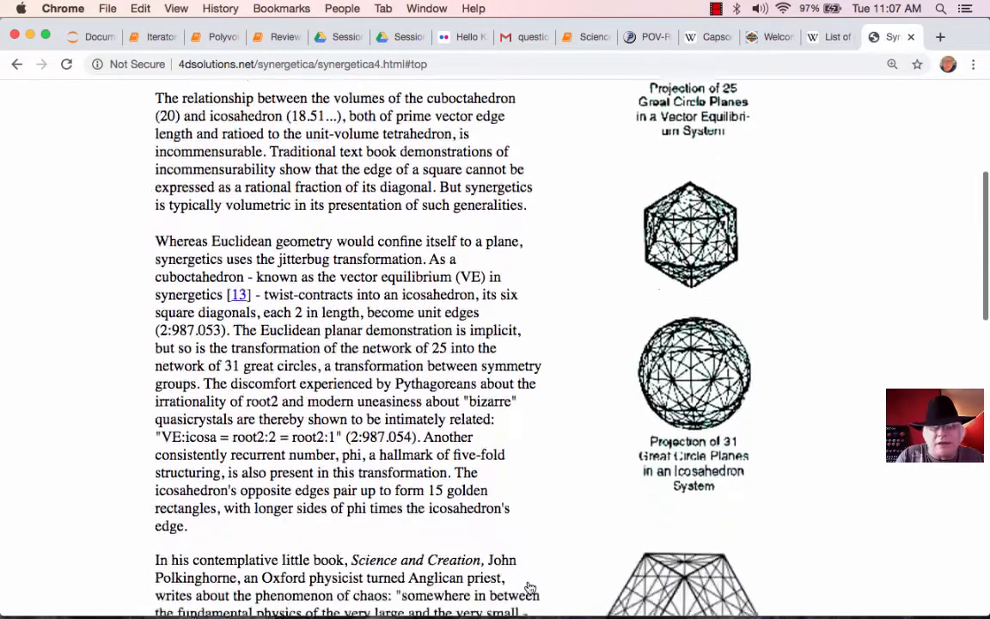
scroll("down", 3)
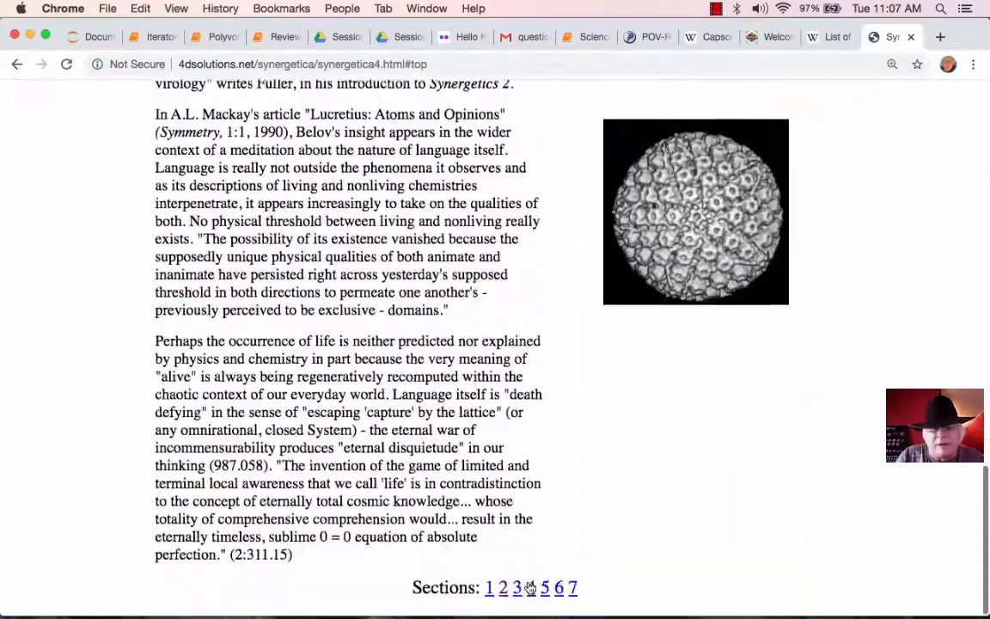